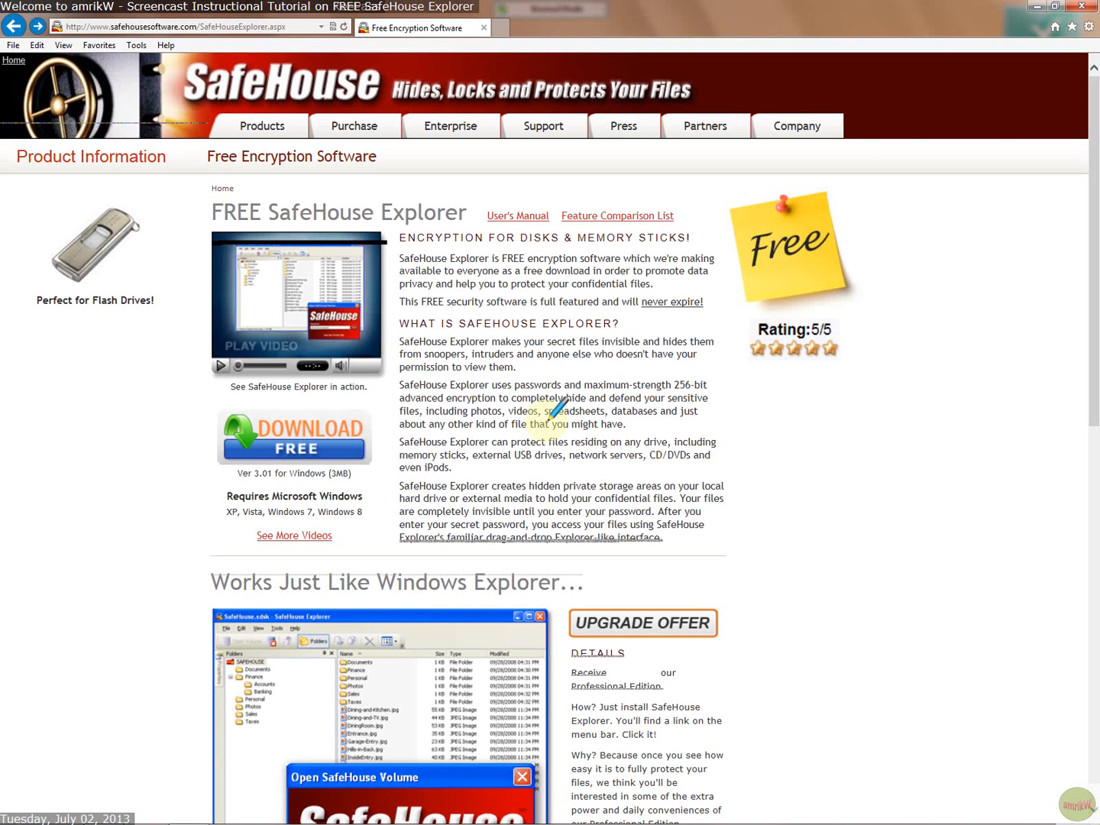
mouse_move(275, 222)
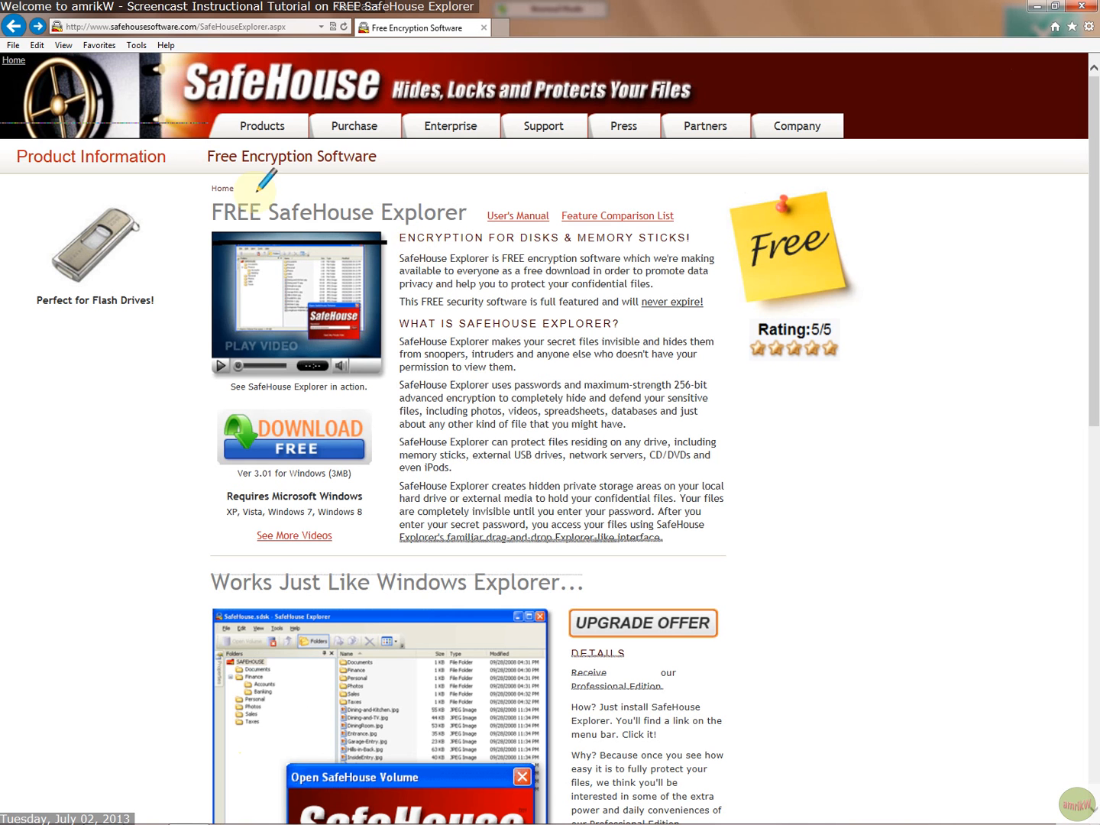
mouse_move(363, 157)
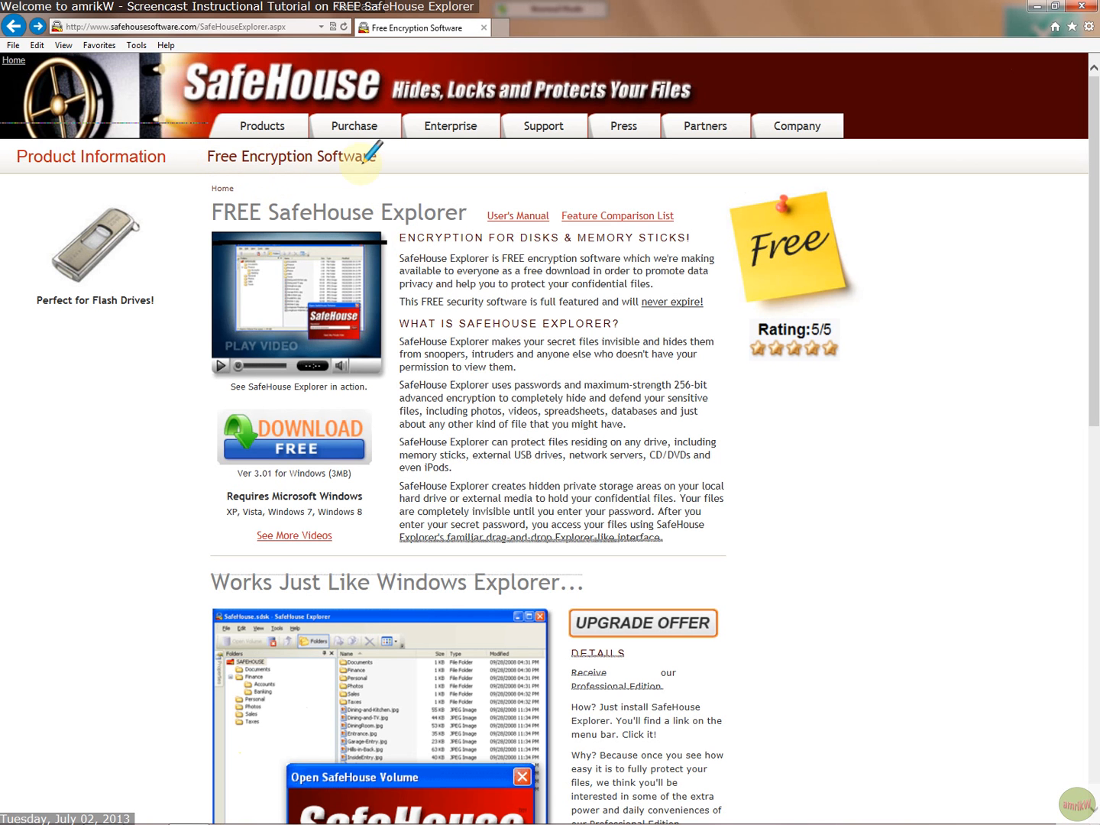
mouse_move(313, 477)
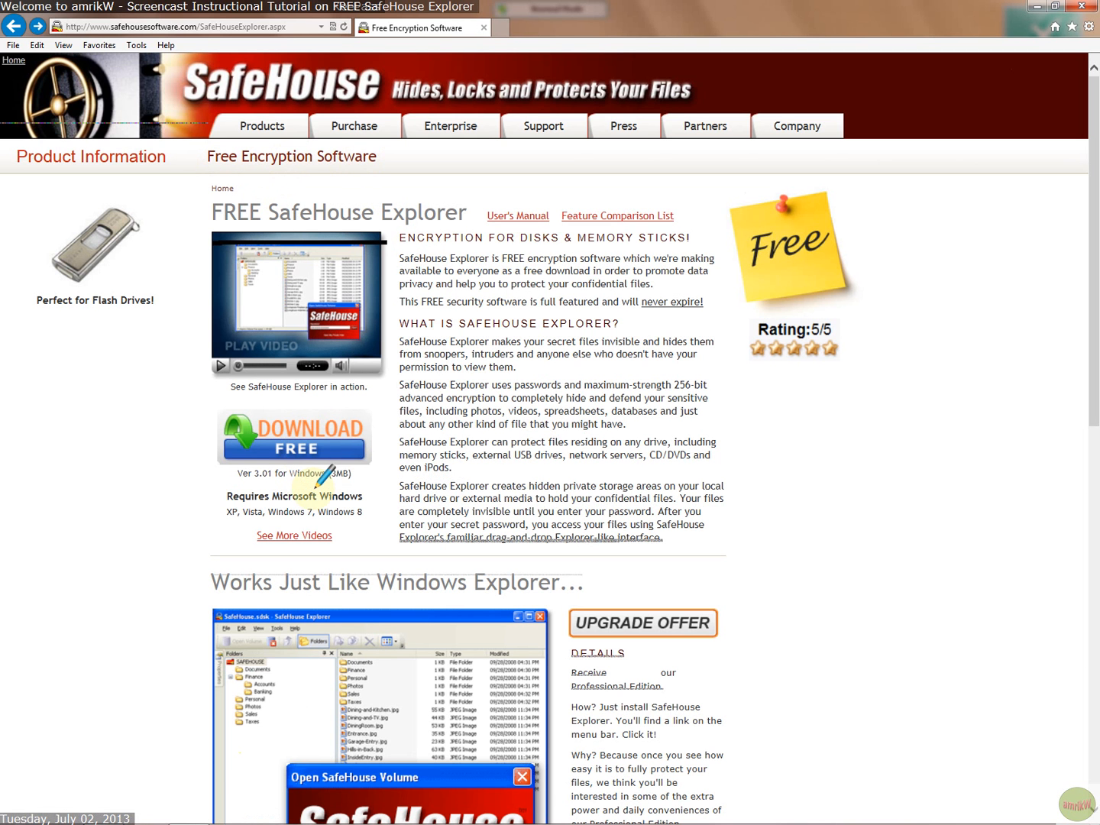
mouse_move(175, 107)
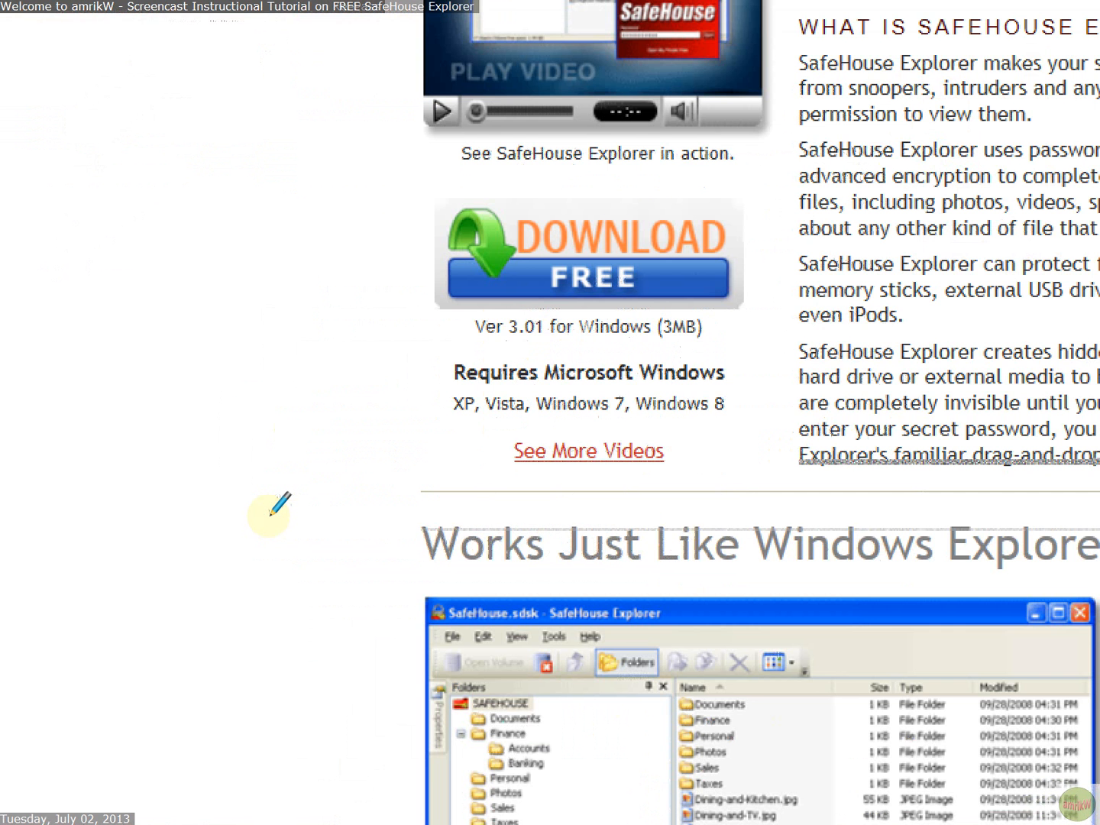
Step: Scroll the SafeHouse product page, then move to C:\SafeHouse in Windows Explorer
scroll(down, 3)
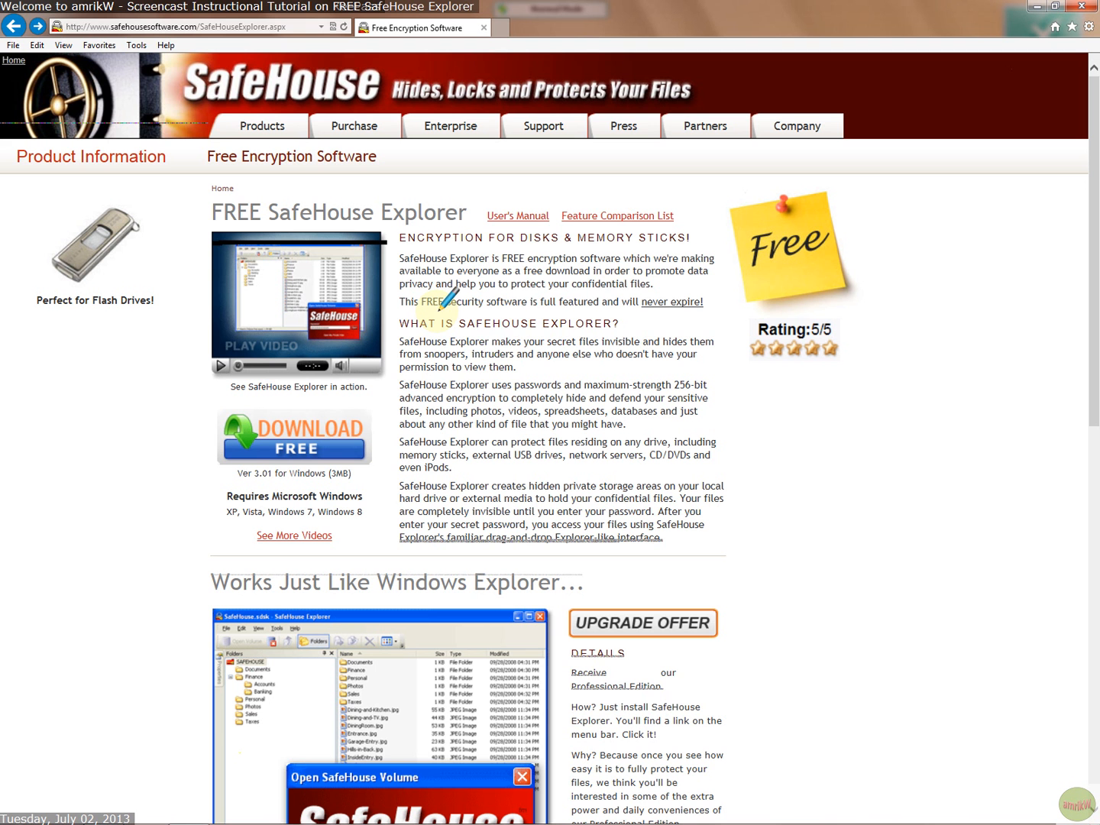
mouse_move(539, 285)
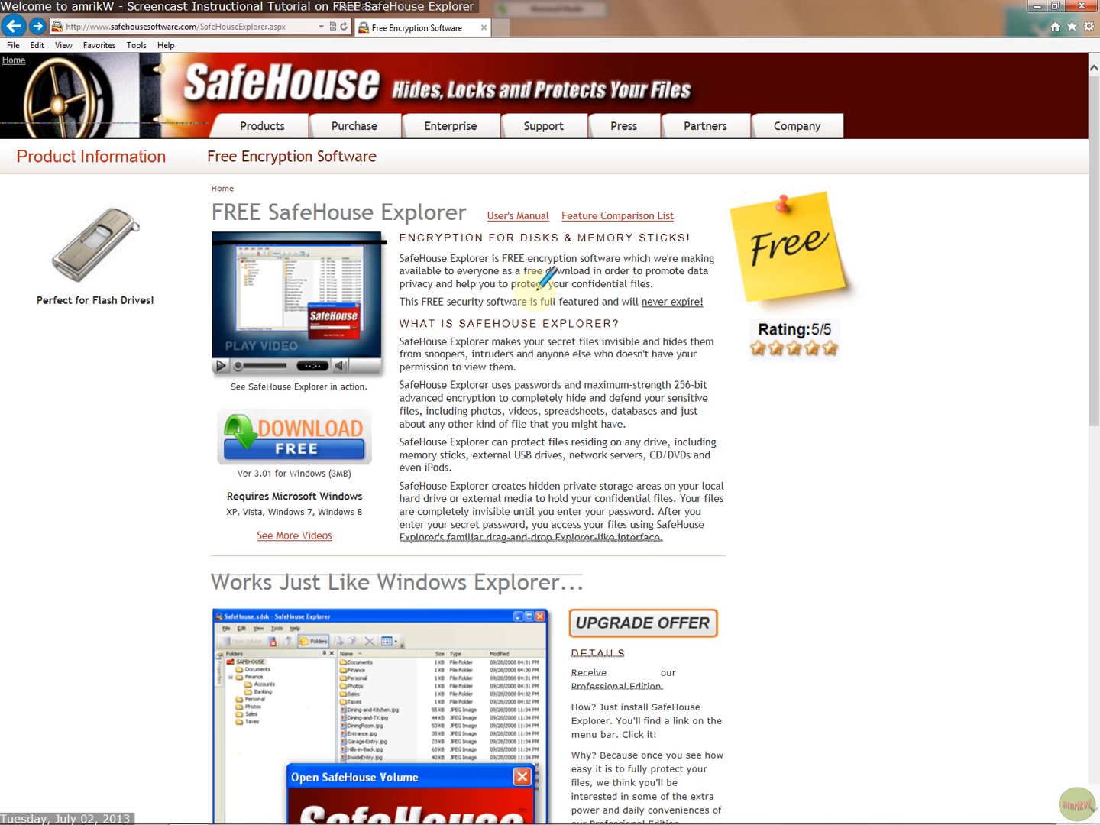
mouse_move(517, 215)
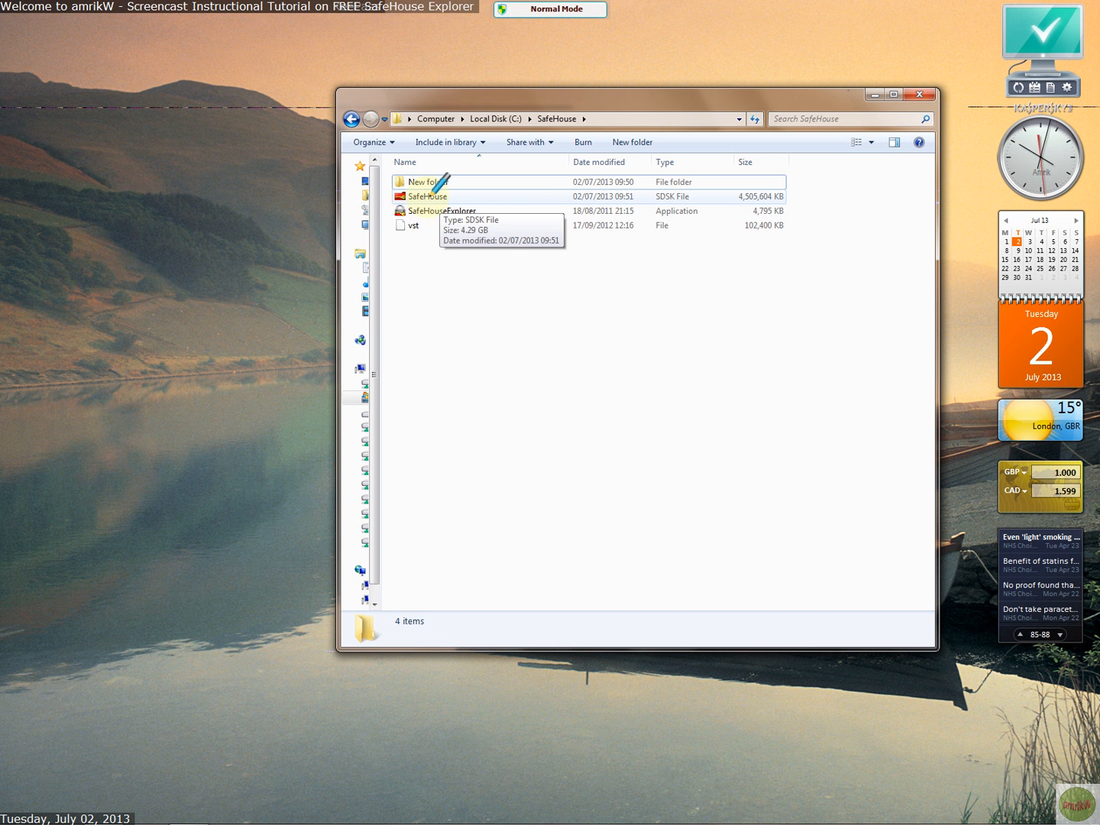
click(427, 196)
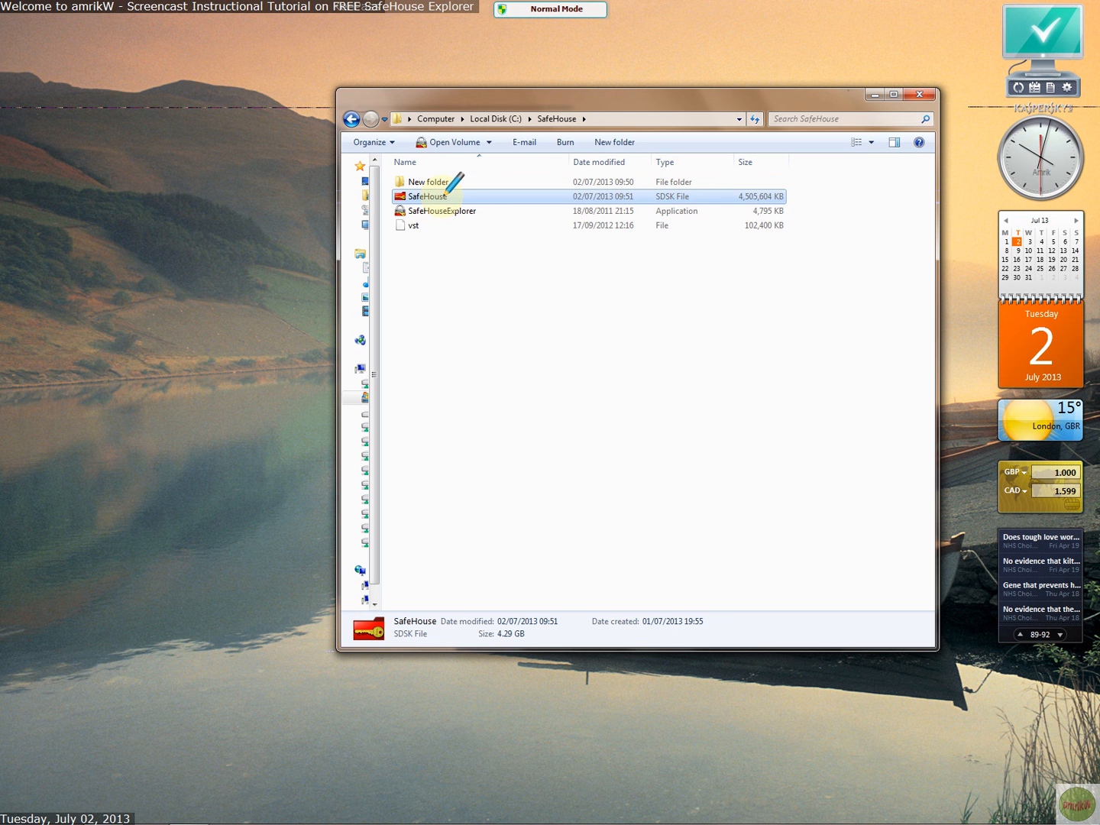
click(439, 211)
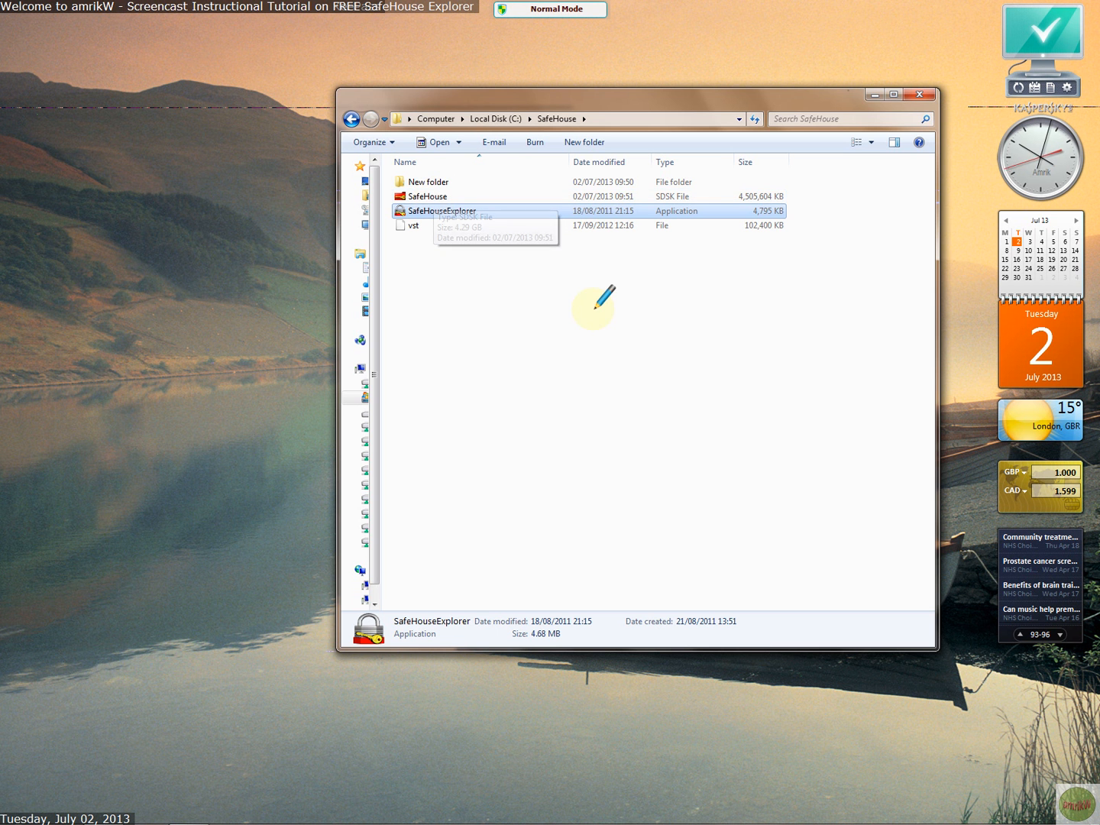
mouse_move(874, 84)
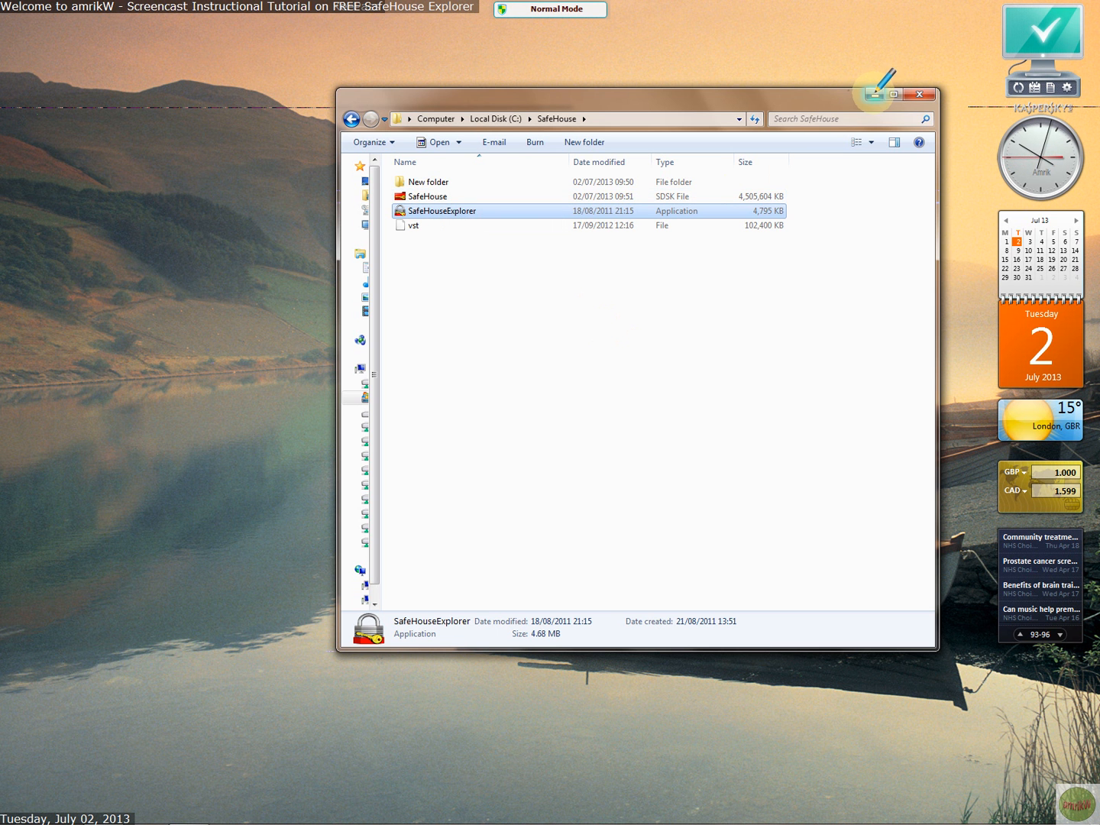
click(892, 94)
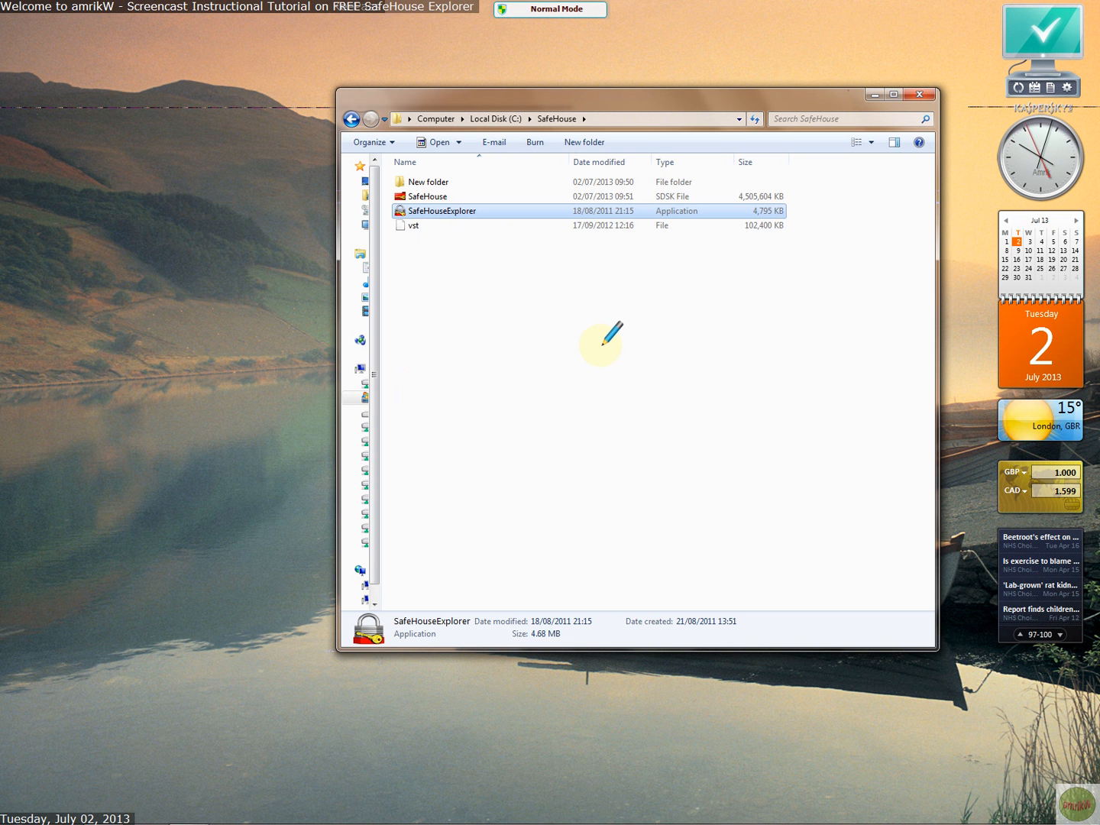
Step: Launch SafeHouseExplorer, check its About version info, and start the New Volume wizard
double_click(442, 210)
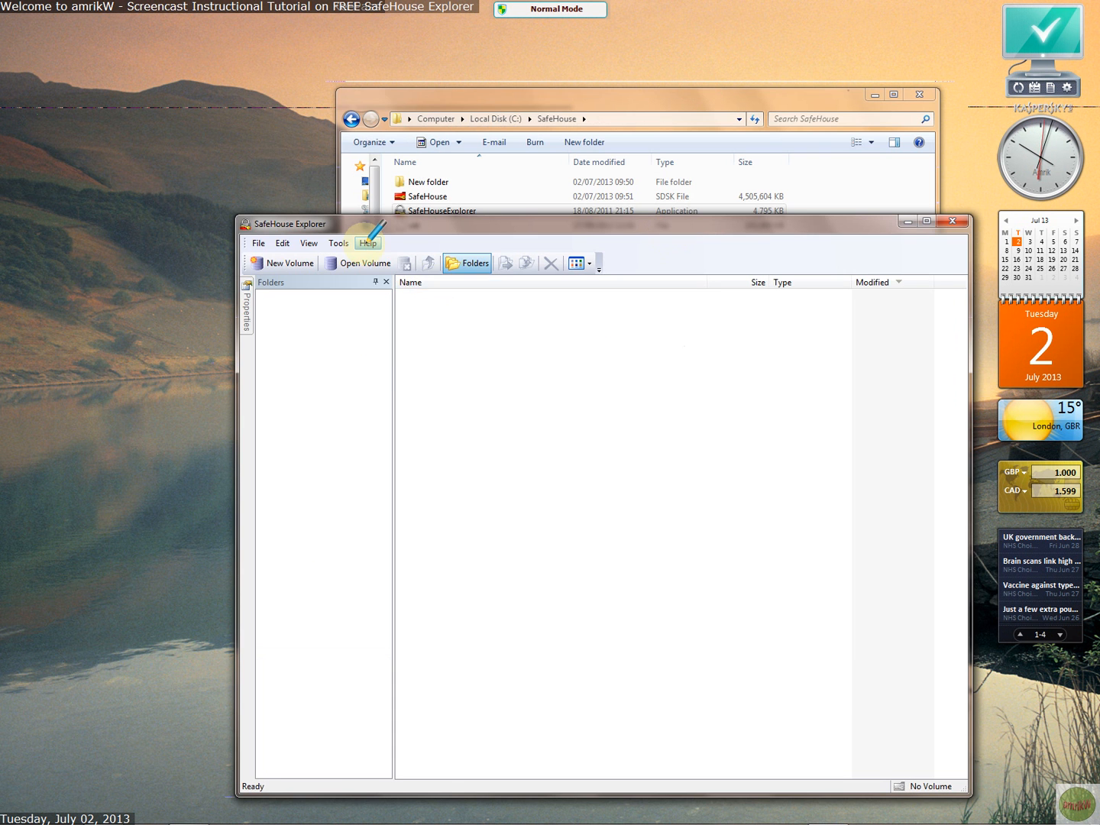
click(367, 243)
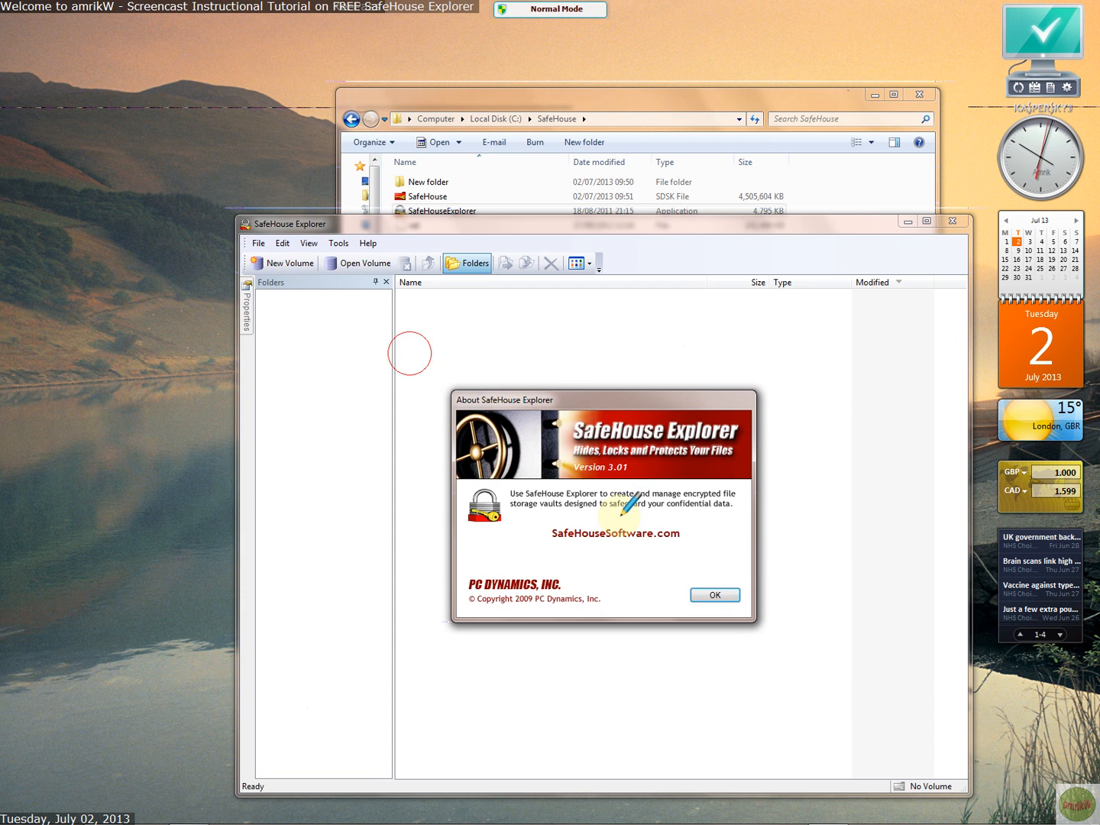
click(713, 595)
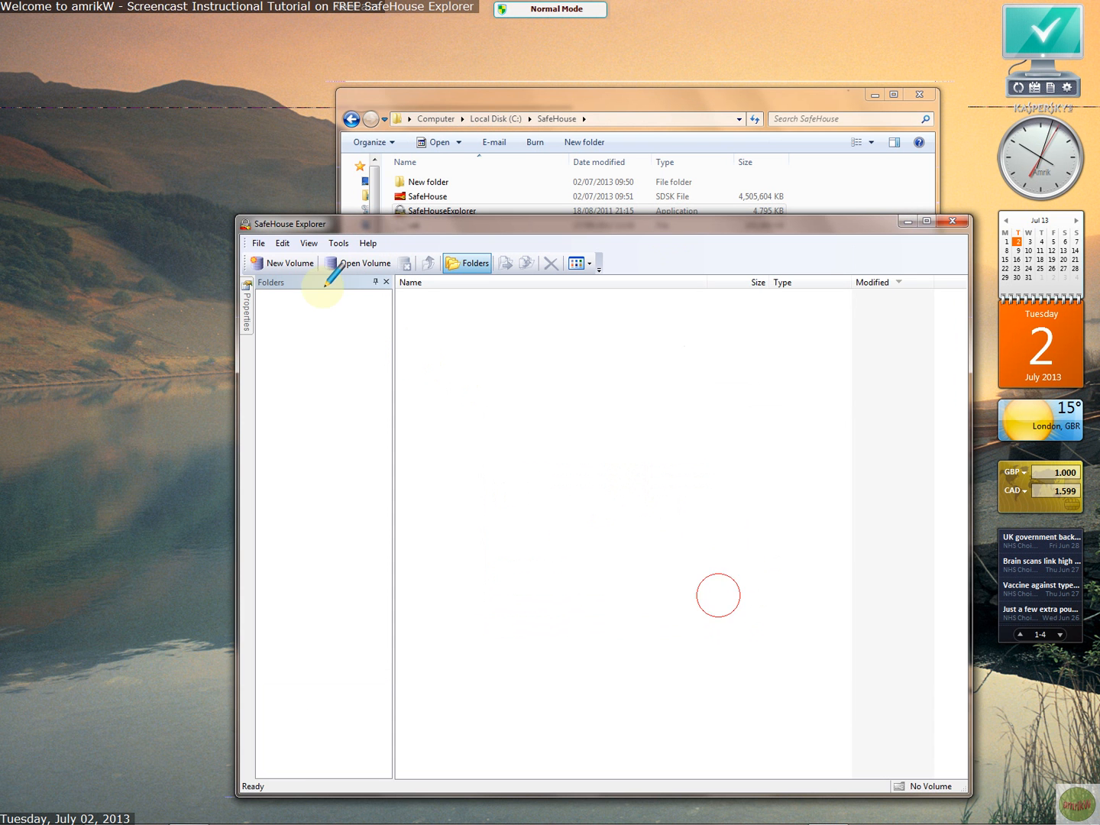
mouse_move(282, 263)
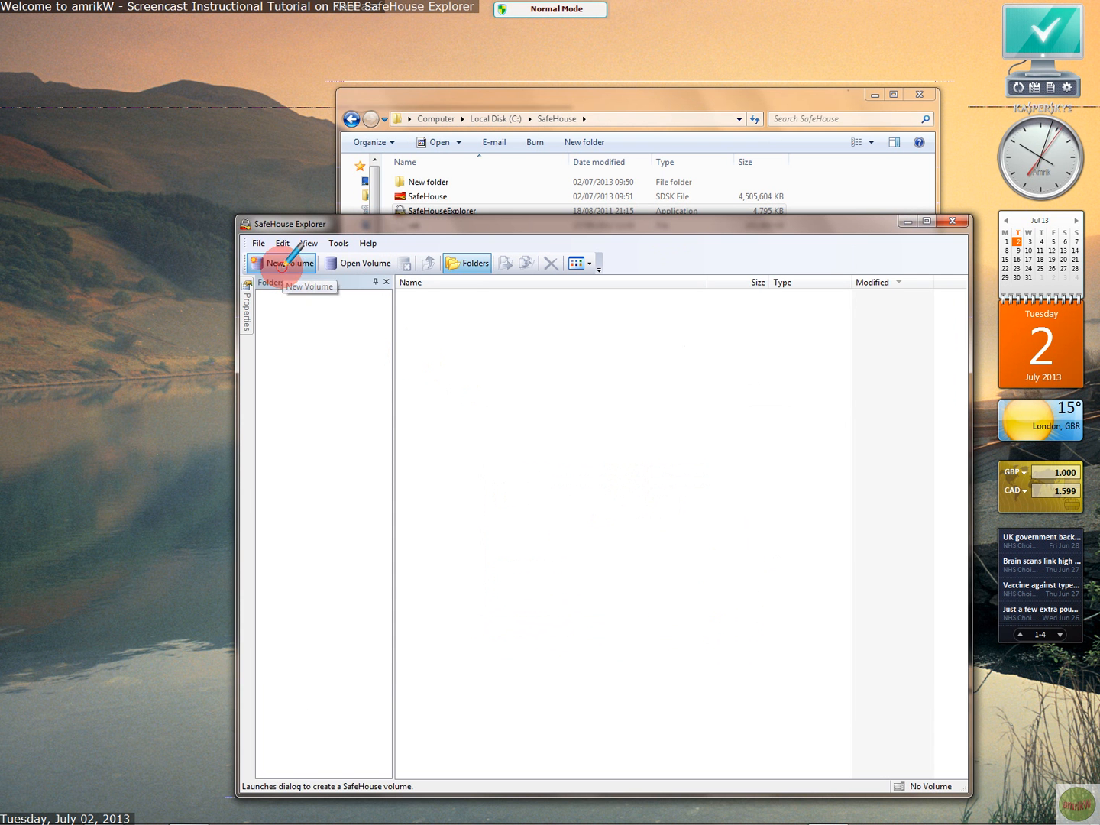
click(281, 263)
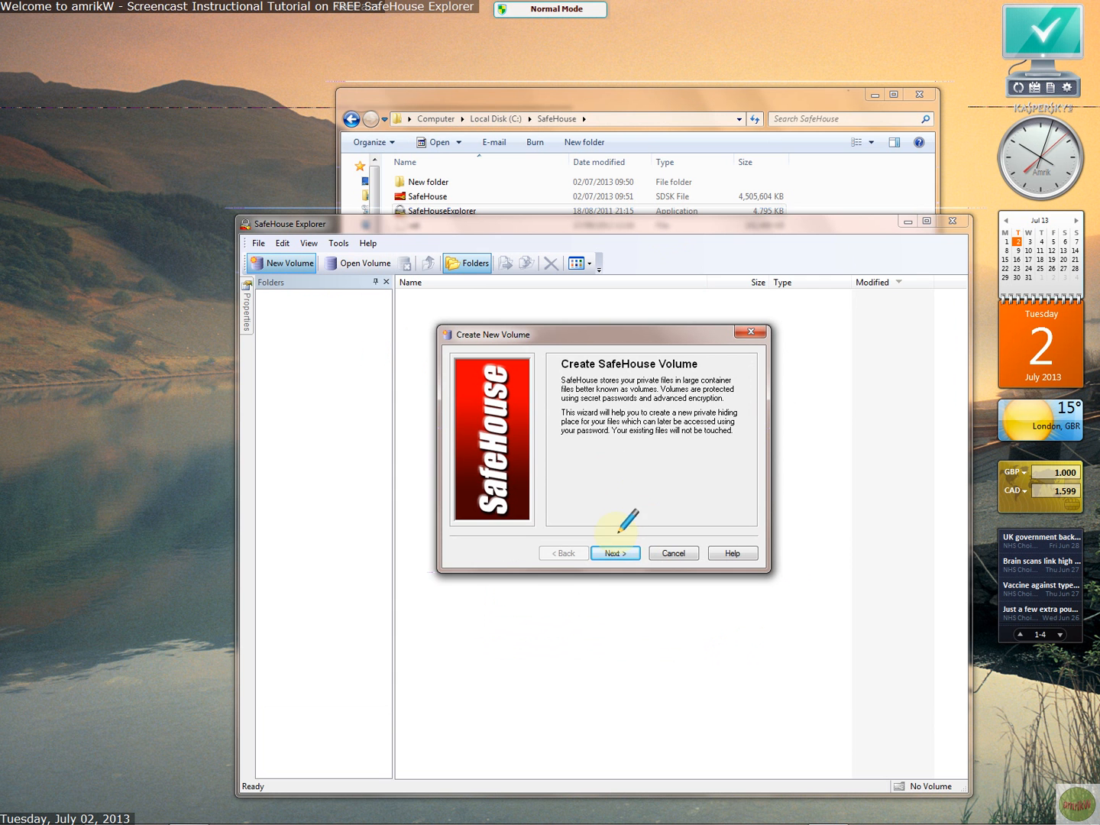
click(614, 552)
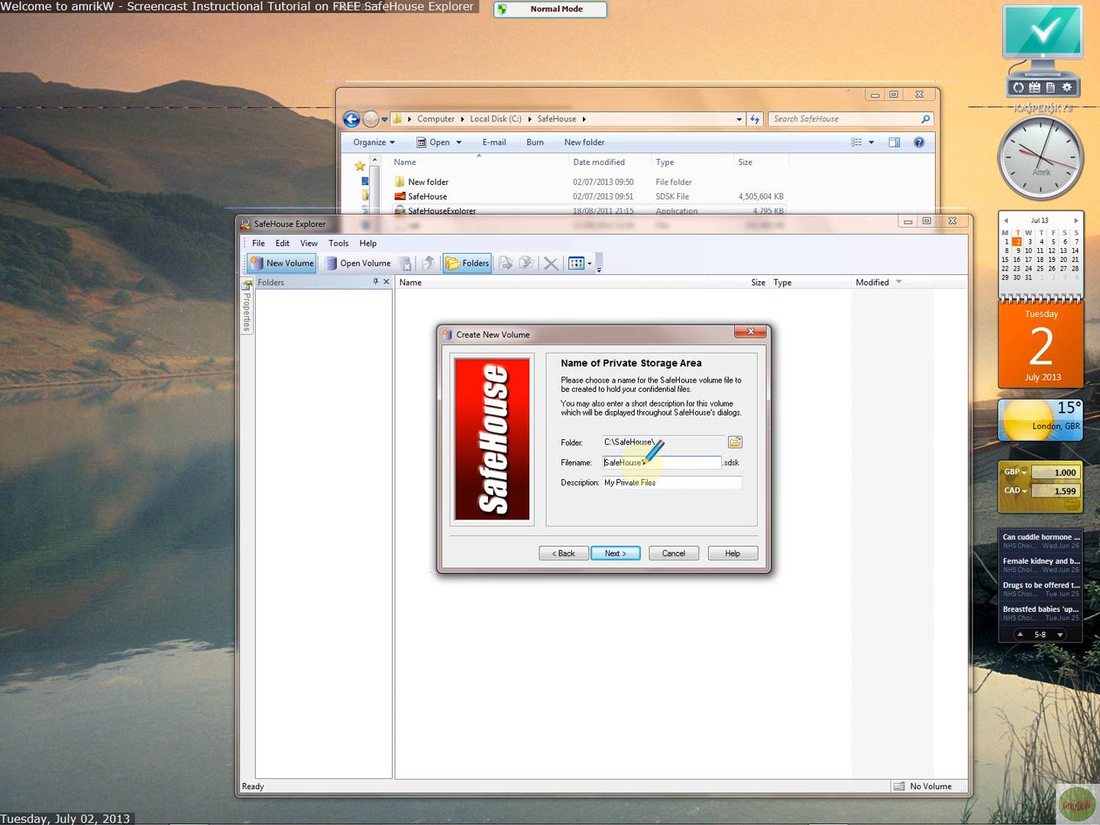
Step: Change the filename to SafeHouse1, keeping folder C:\SafeHouse\, and advance to sizing
text(1)
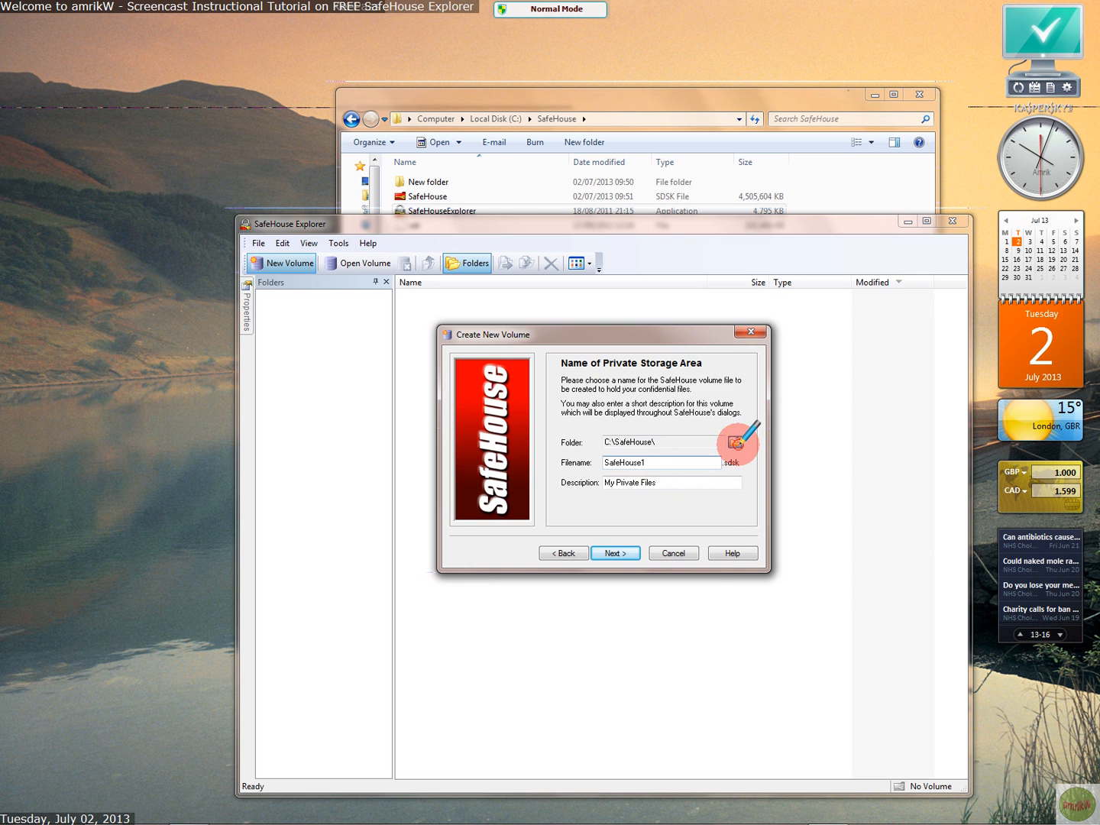
click(734, 441)
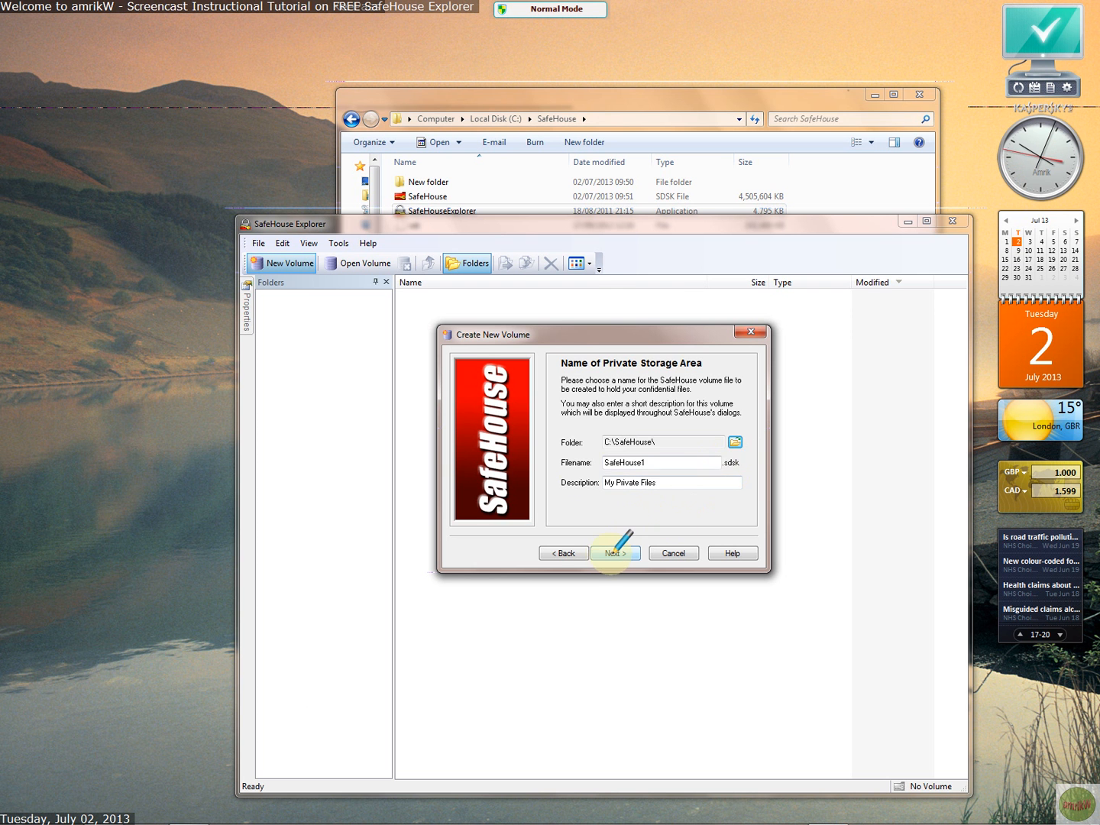
click(614, 552)
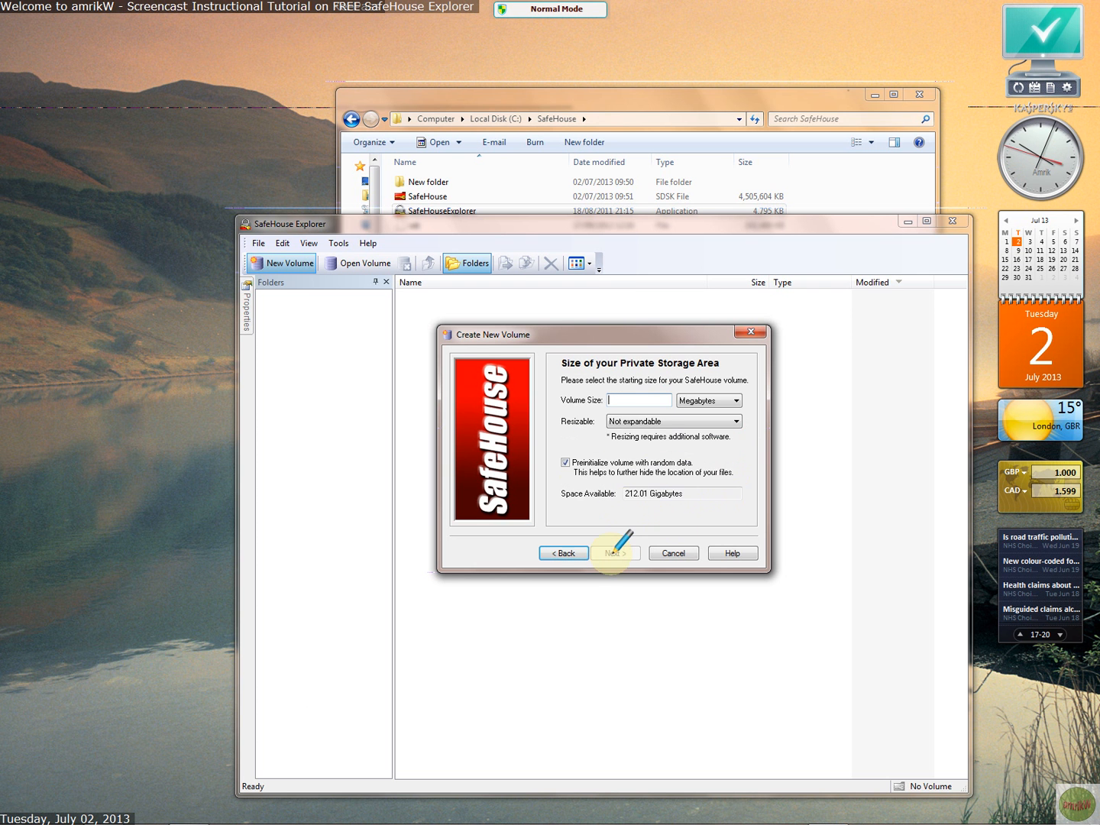
Step: Set the volume size to 2 megabytes and protect it with a password
click(706, 401)
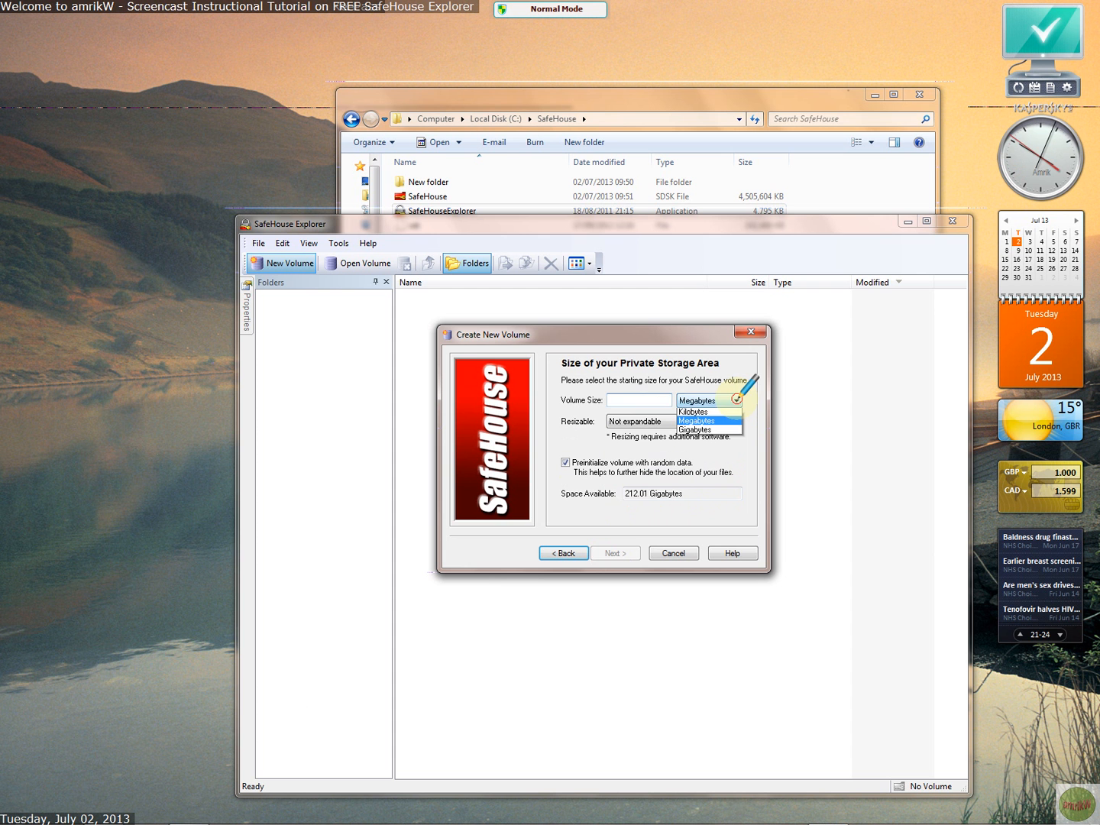
click(706, 421)
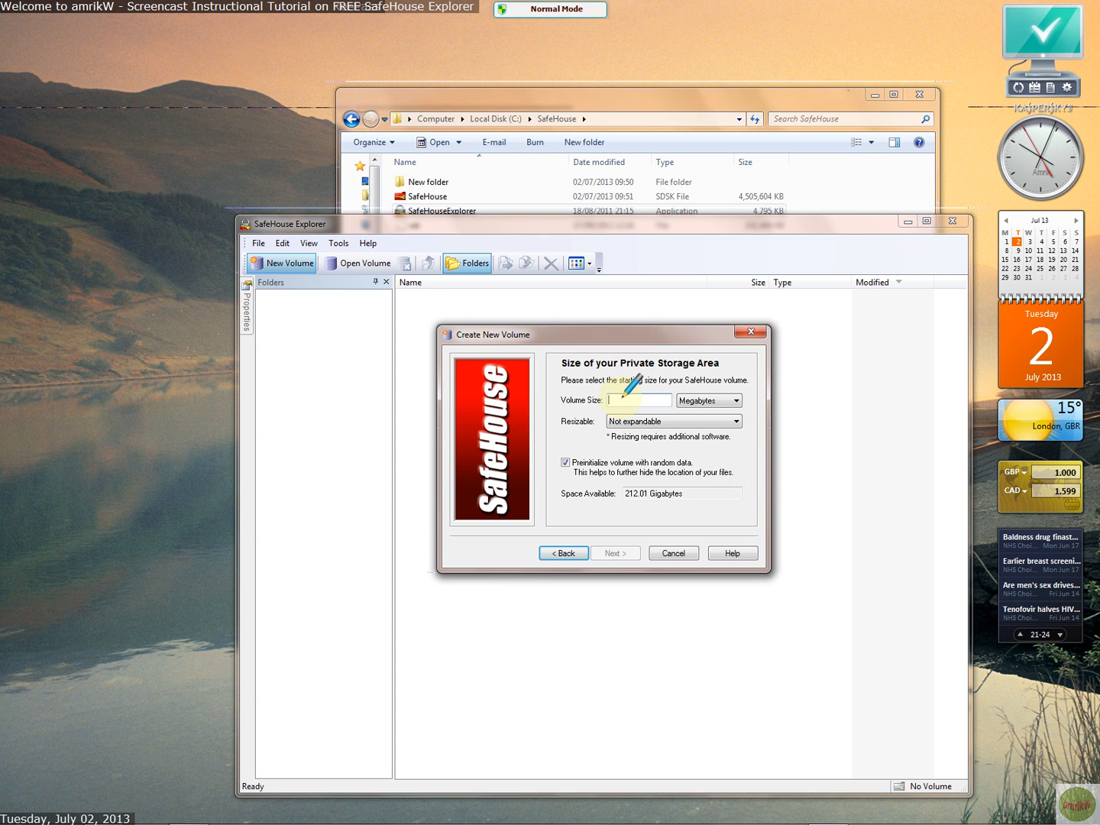
text(2)
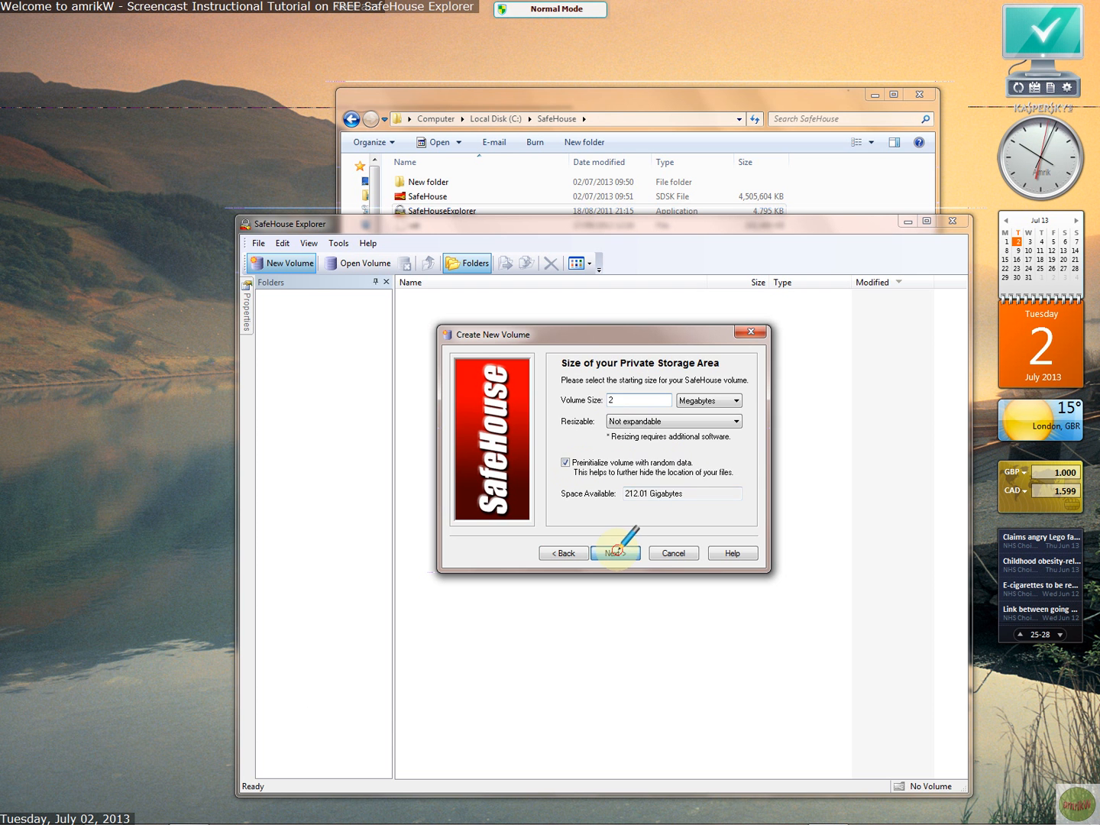
click(614, 552)
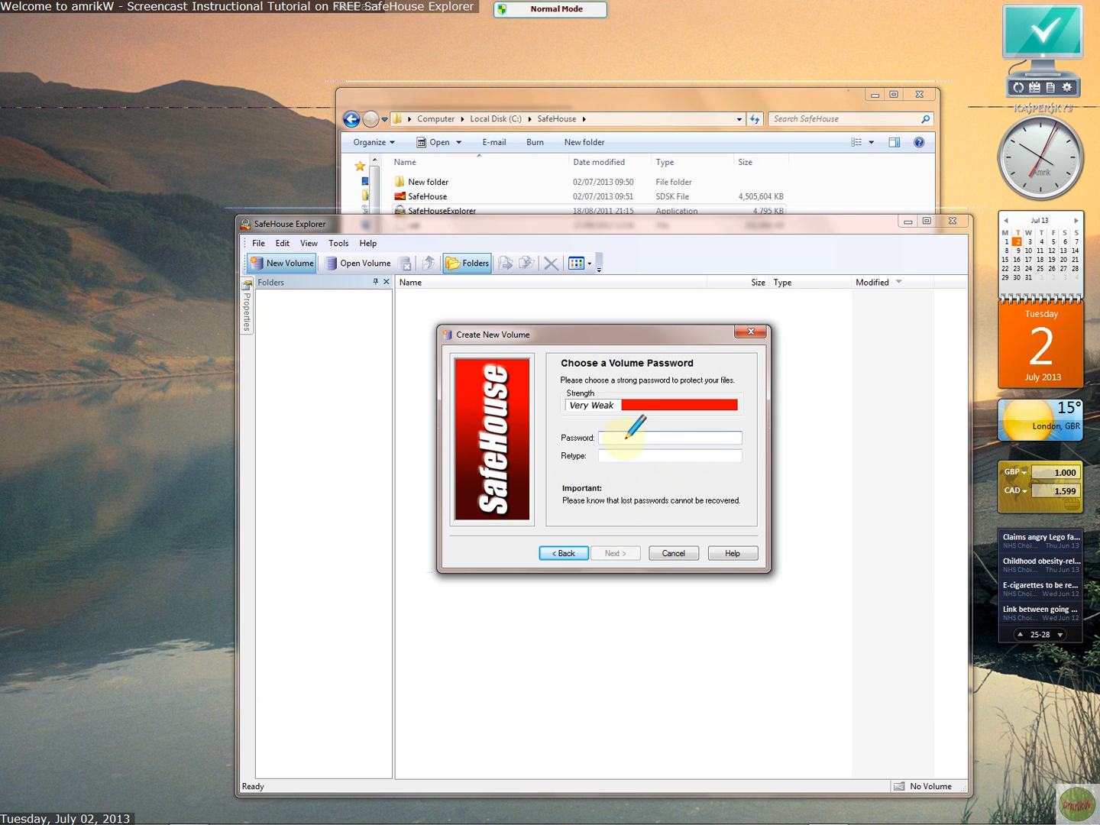
text(••••)
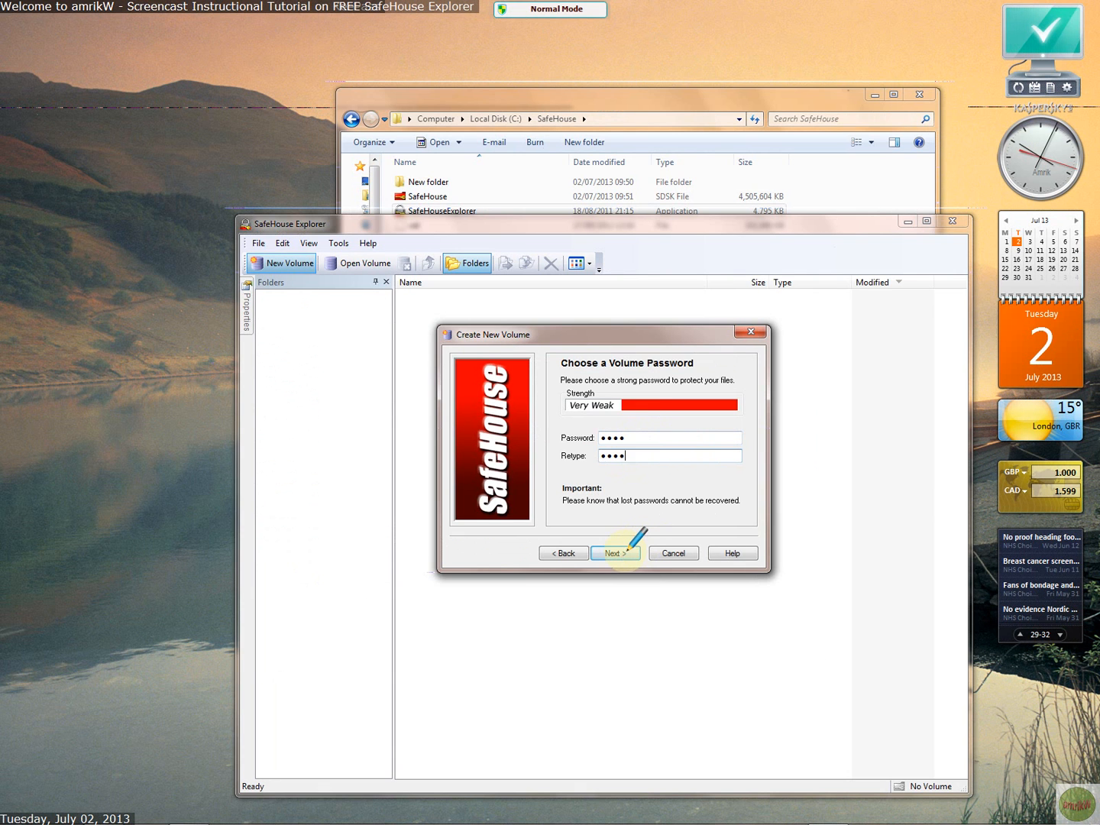
click(614, 552)
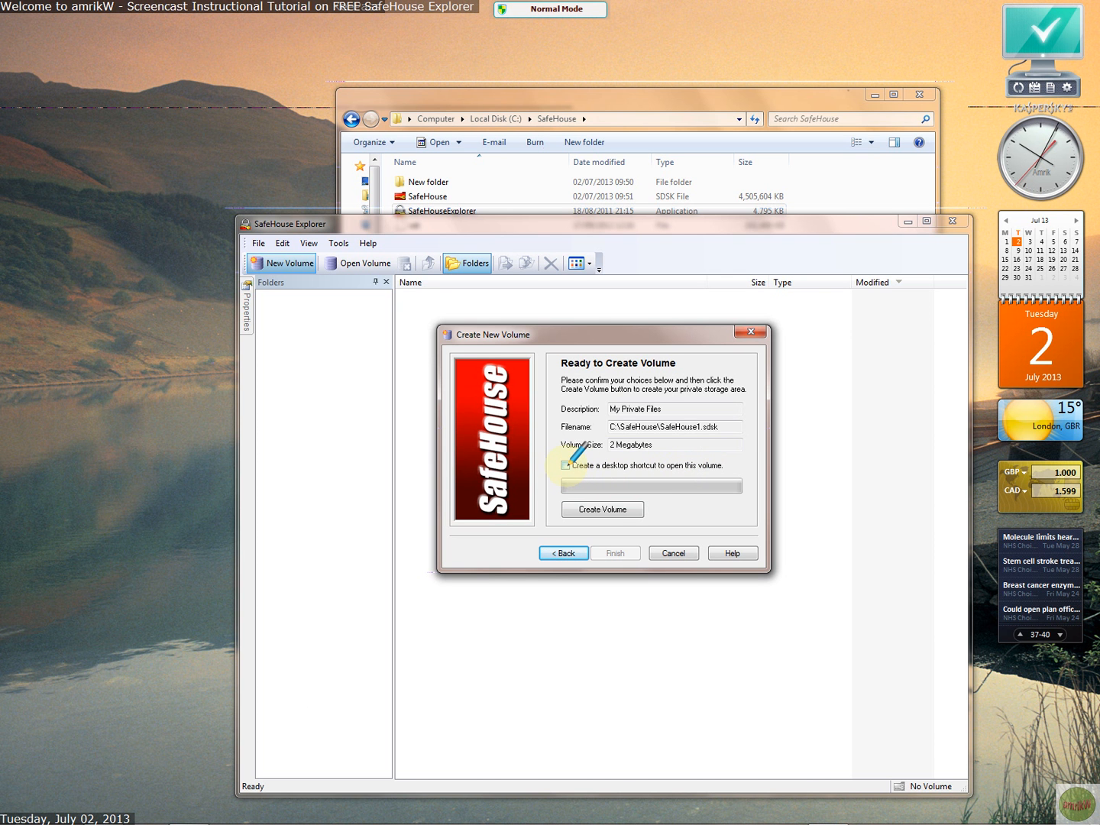
Step: Skip the desktop shortcut, create the 2 MB SafeHouse1 volume, and open it as N:
click(564, 464)
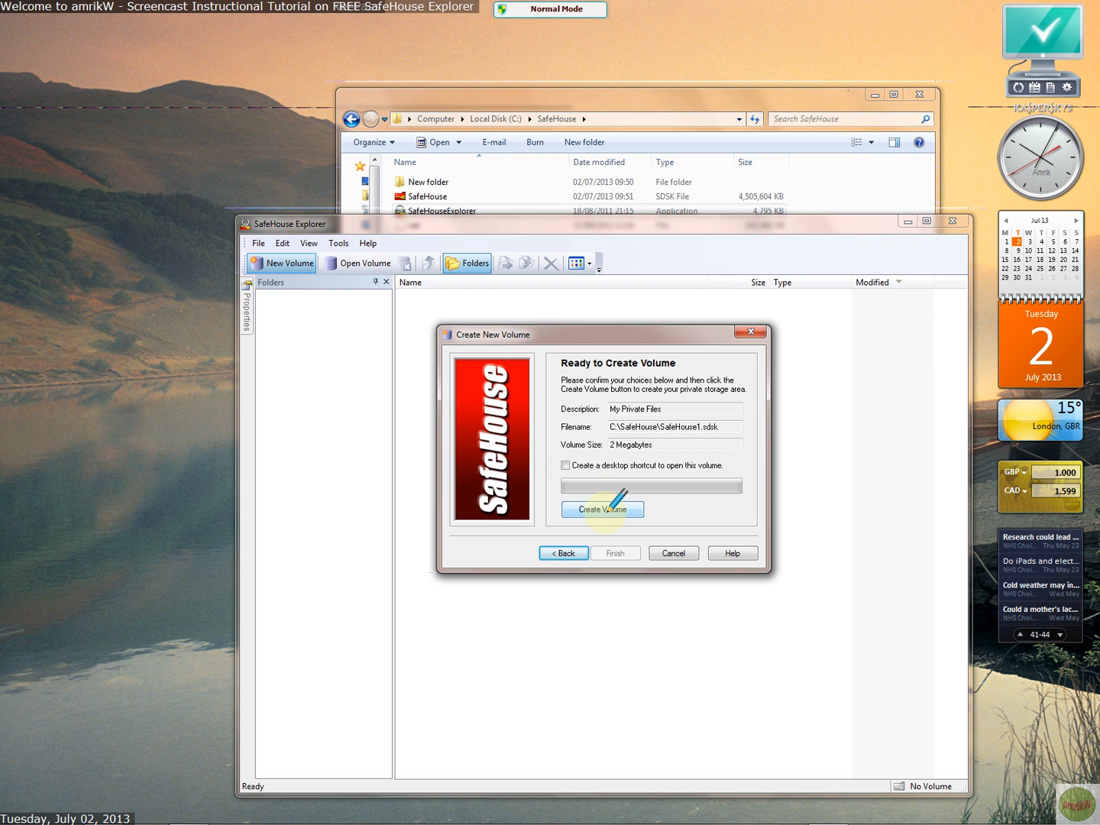
click(602, 510)
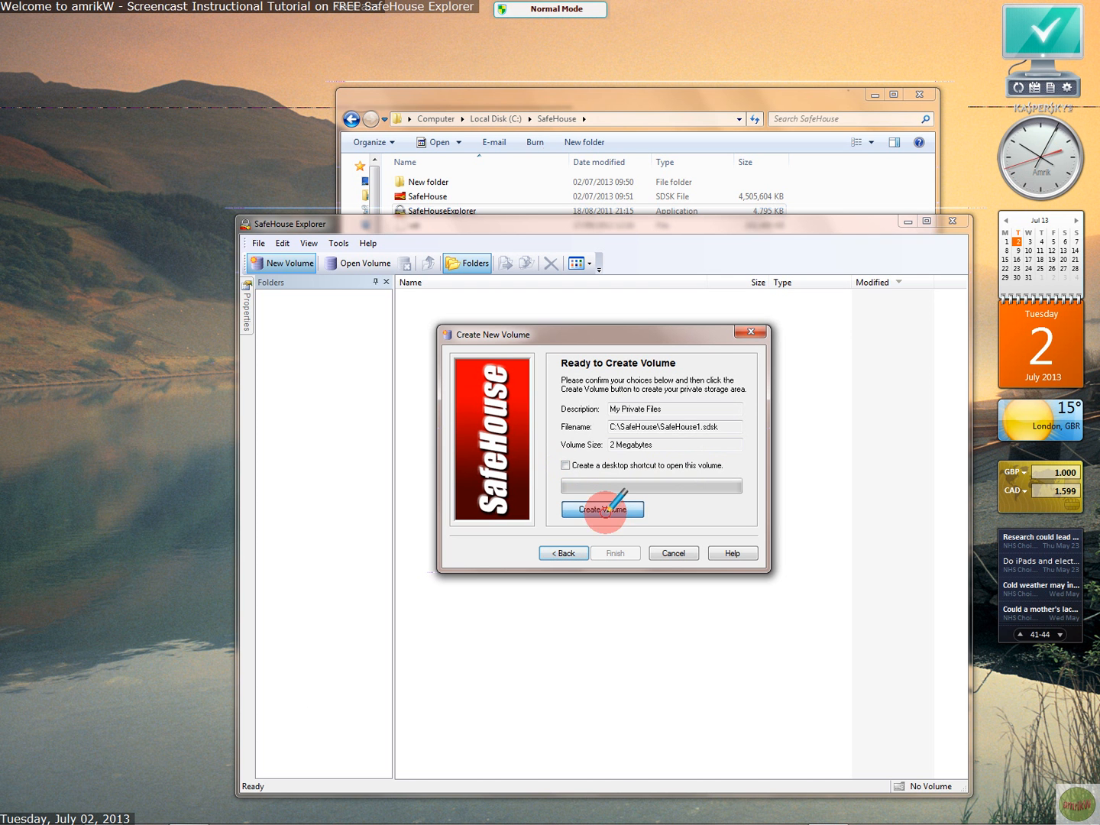
click(602, 508)
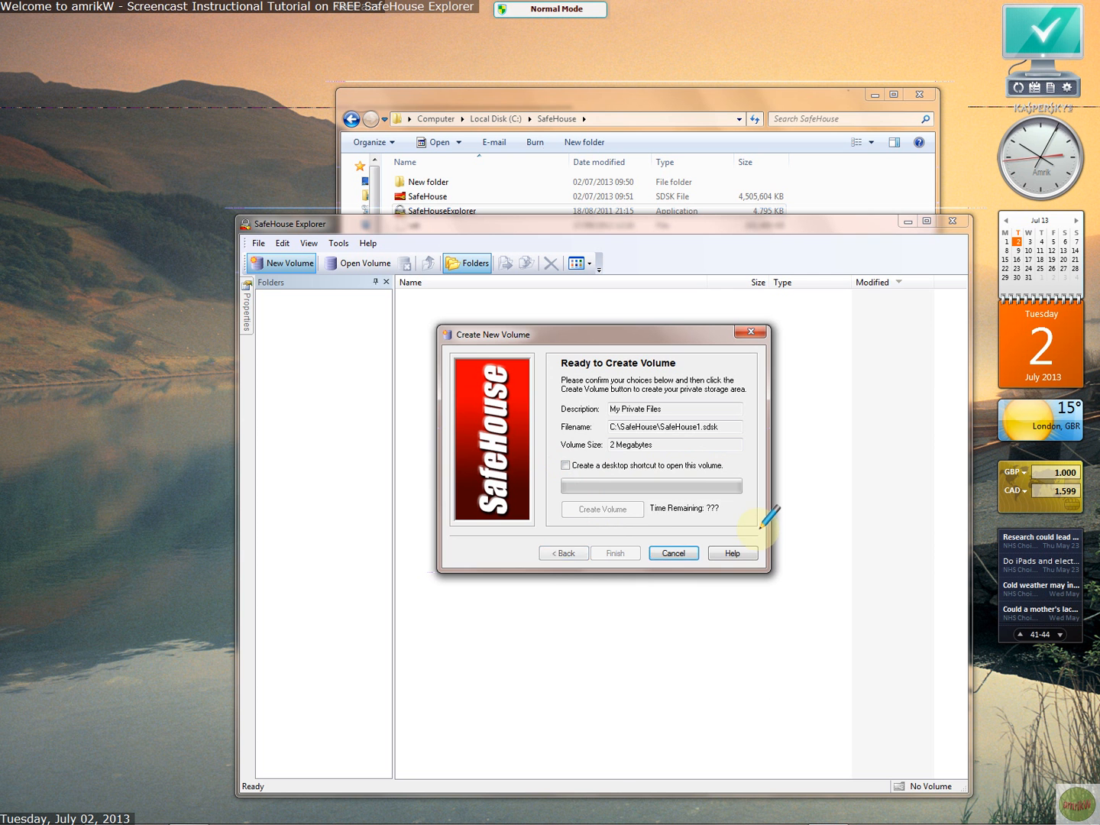
click(602, 508)
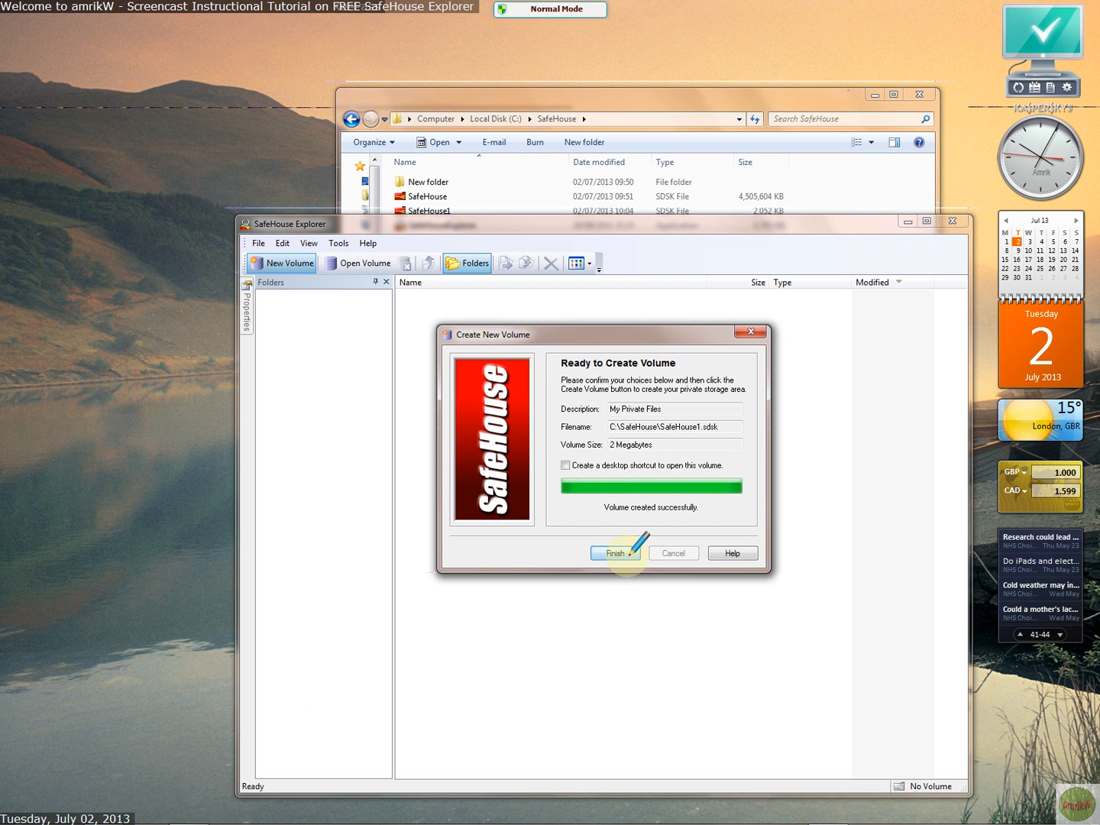
click(615, 552)
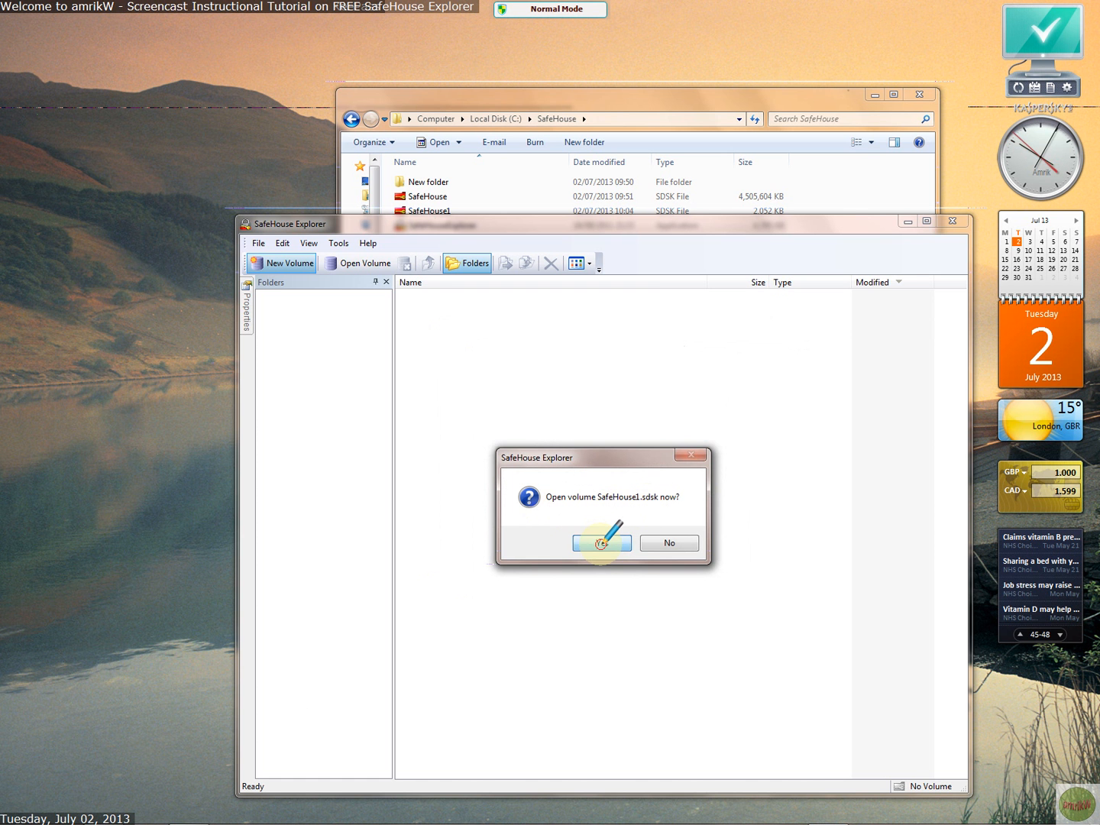
click(601, 542)
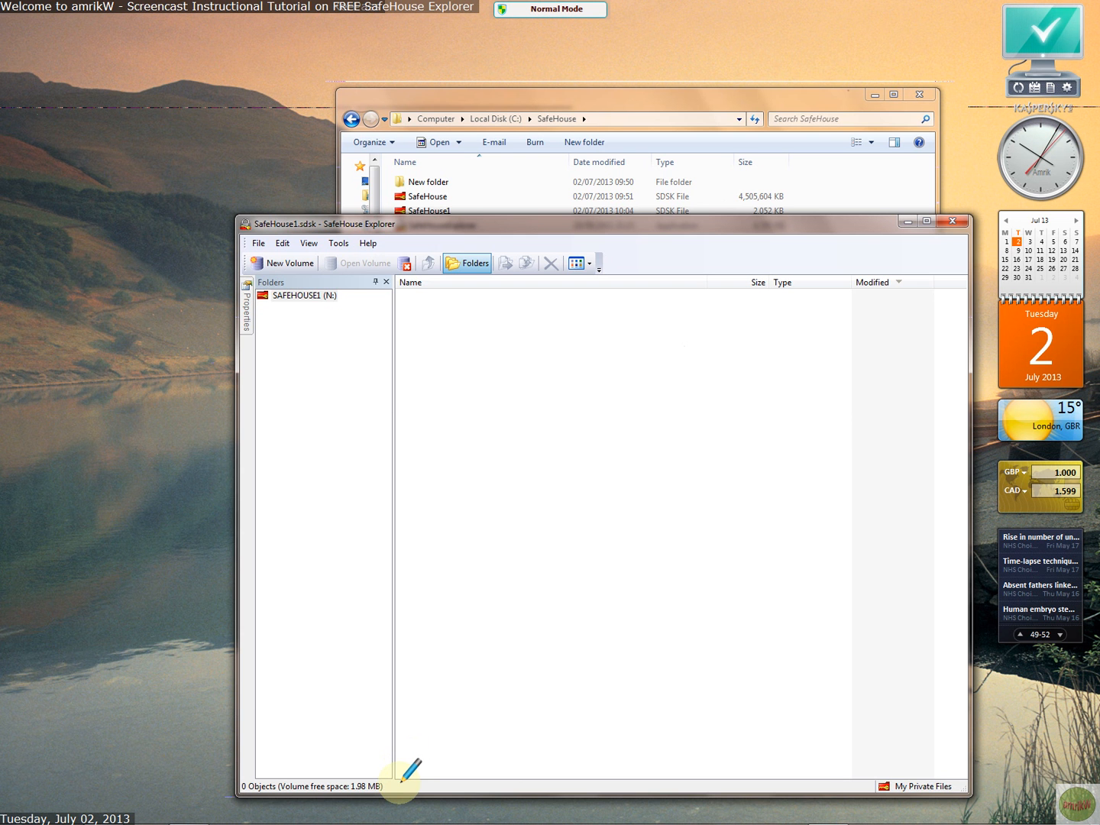
mouse_move(920, 786)
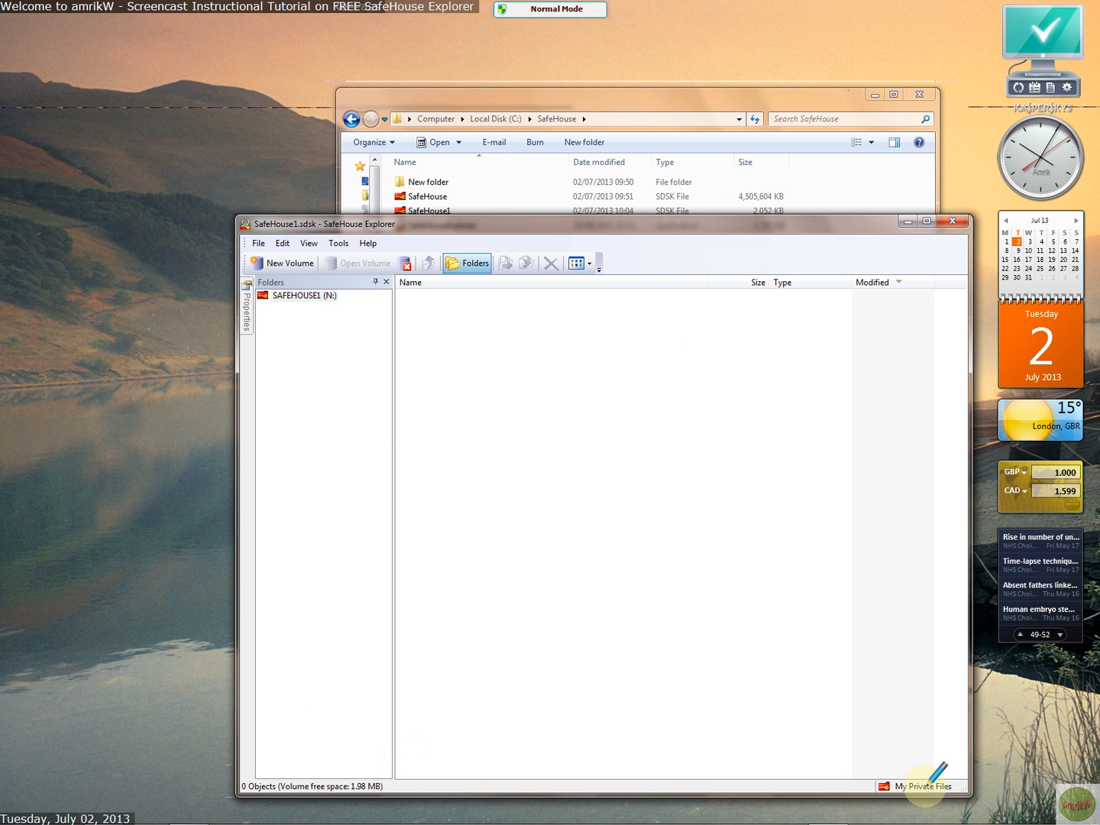
mouse_move(467, 263)
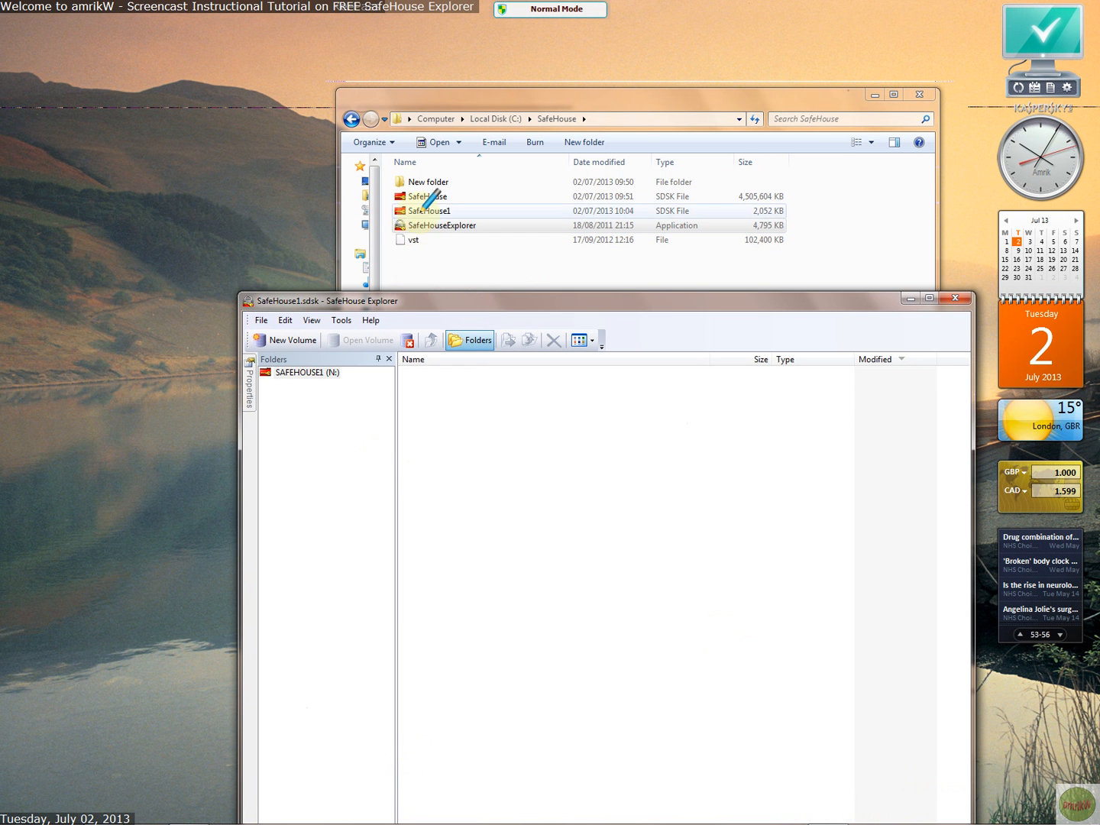
Step: Copy New folder into volume N: and dismiss the volume-full Disk Error
click(429, 182)
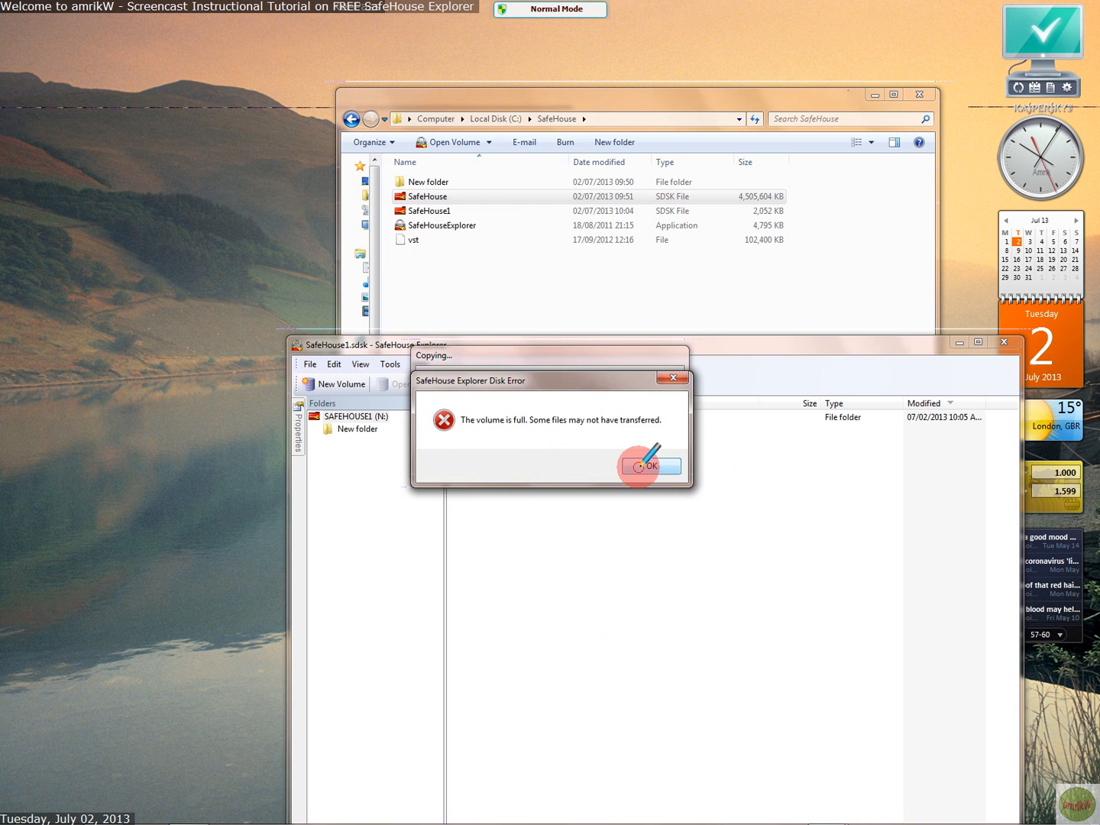
click(649, 466)
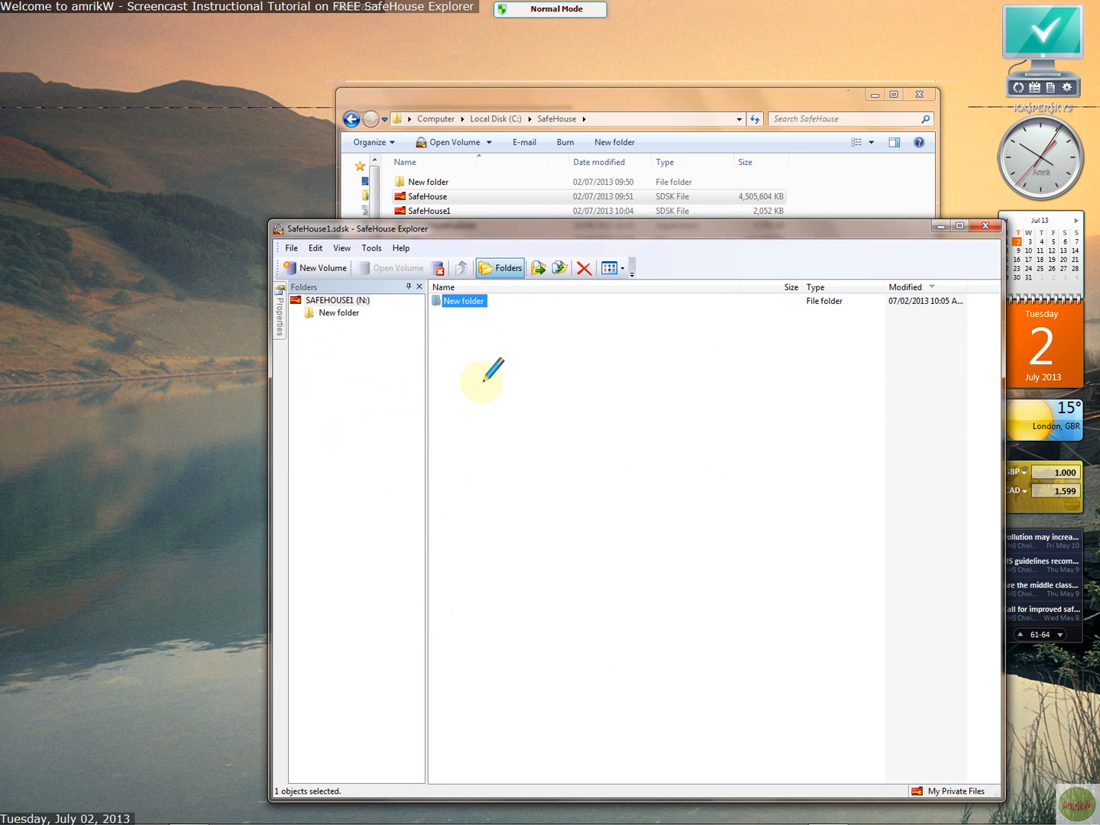
mouse_move(439, 263)
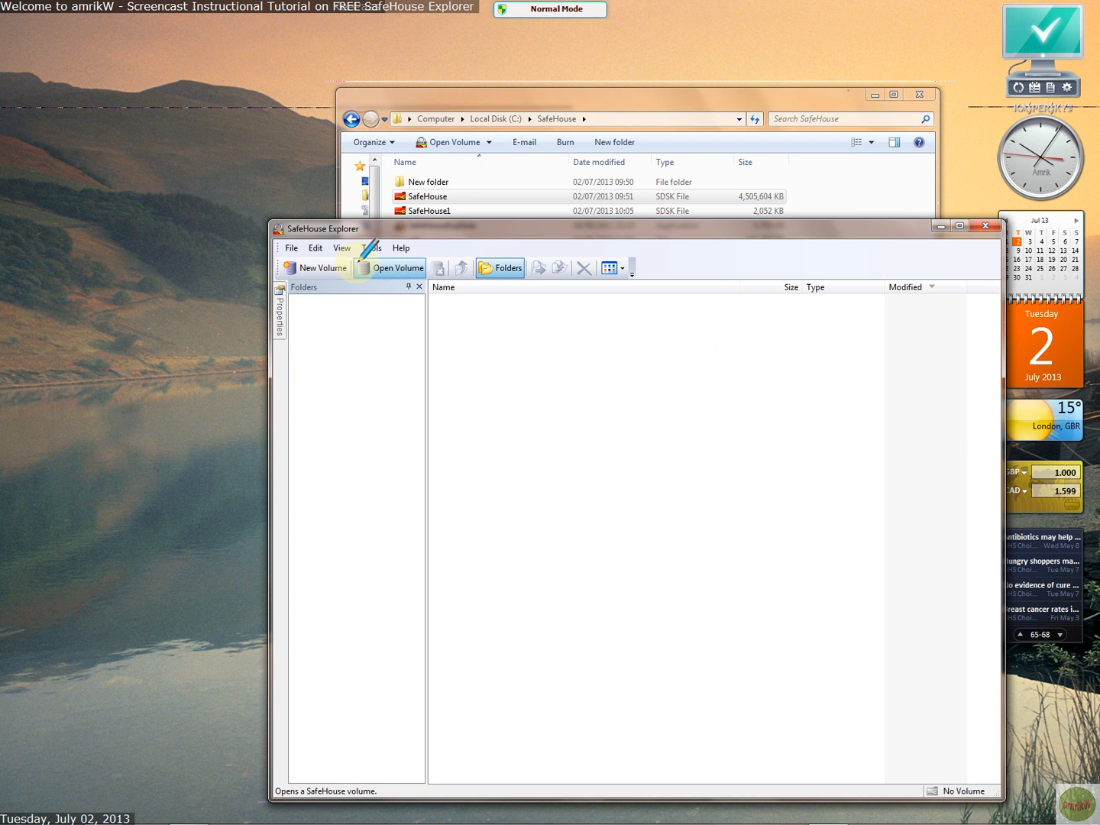
Step: Reopen C:\SafeHouse\SafeHouse1 from the recent volumes list with its password
click(290, 247)
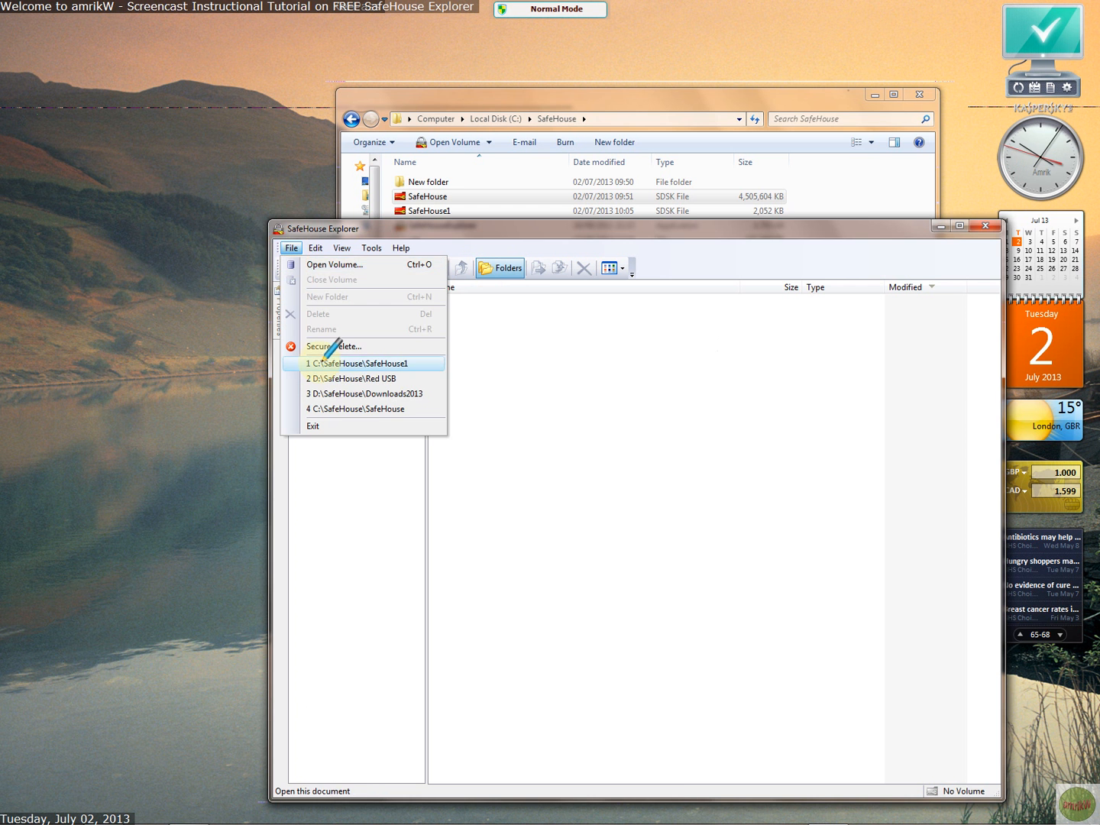
click(358, 362)
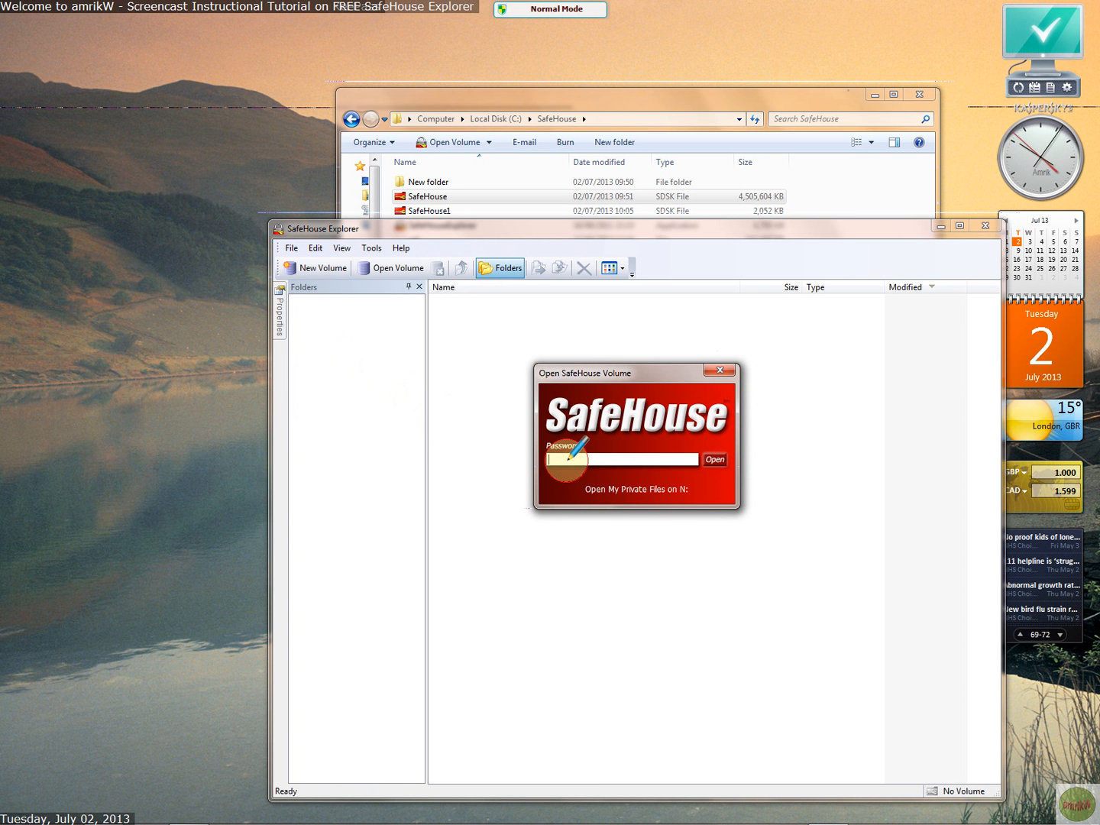
text(••••)
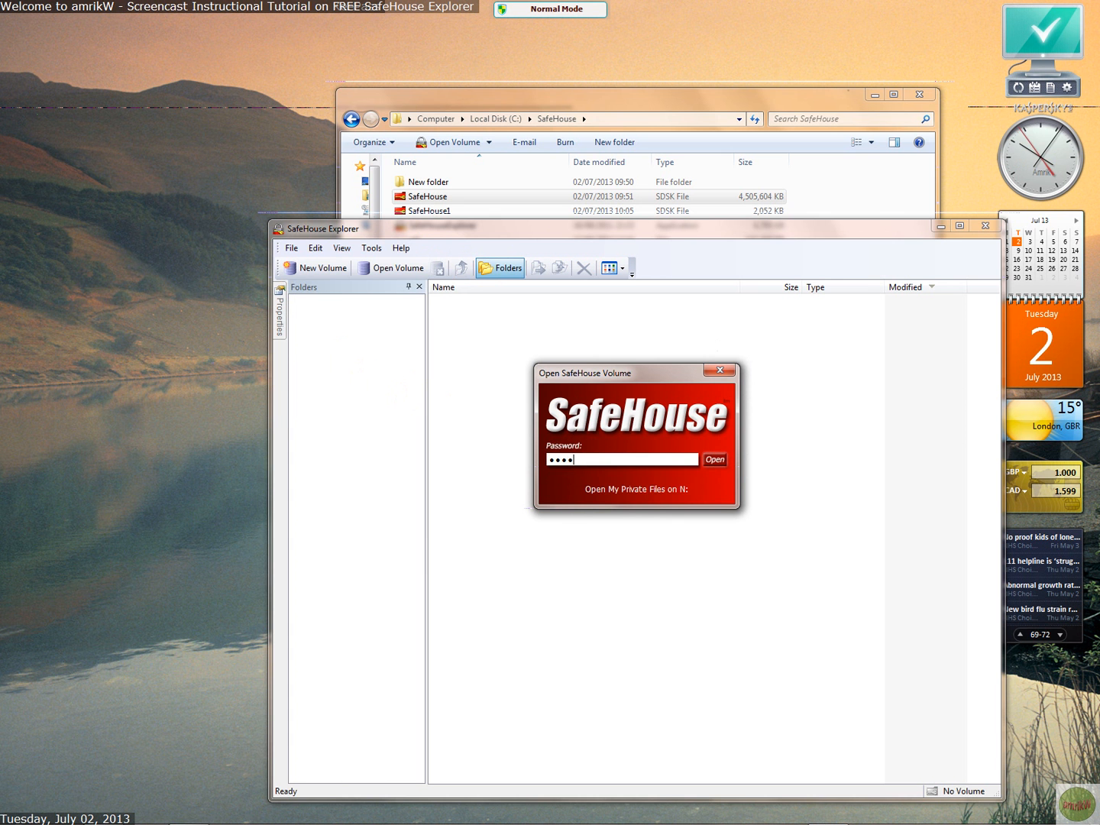
click(715, 459)
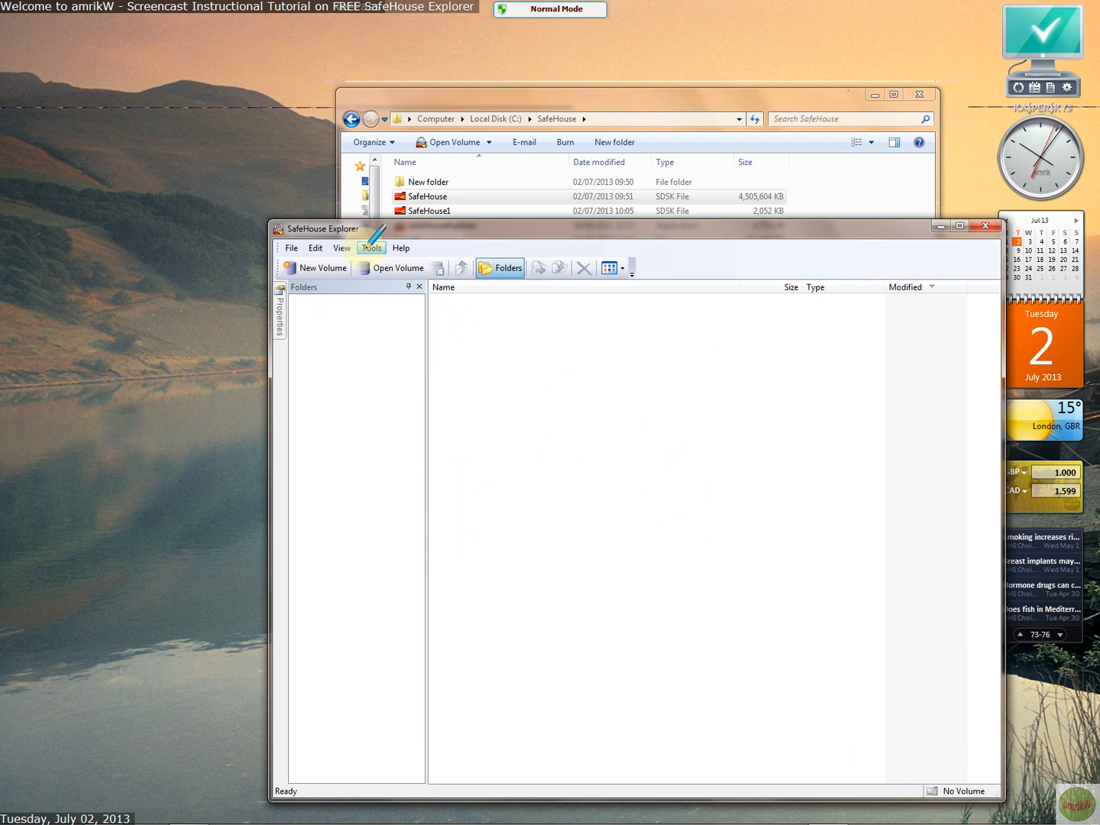
Step: Copy the program file and SafeHouse1 volume to removable drive I: via Copy Files to Memory Stick
click(371, 247)
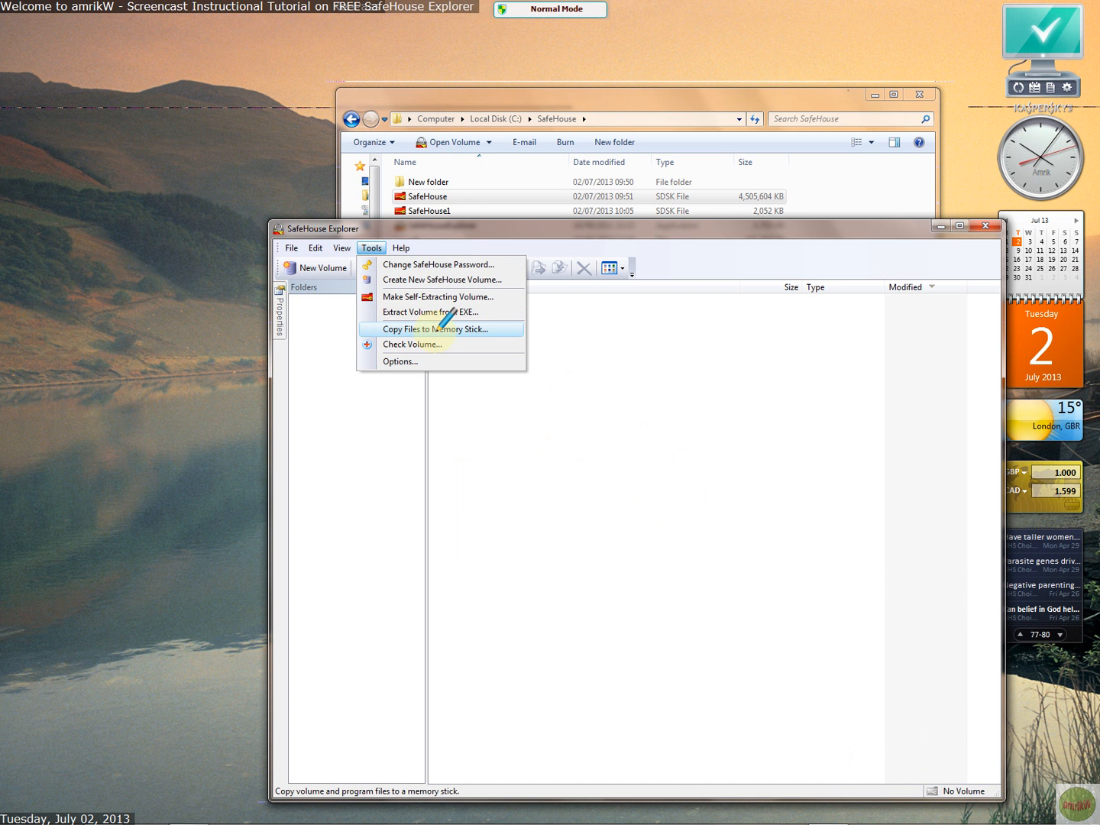
click(436, 328)
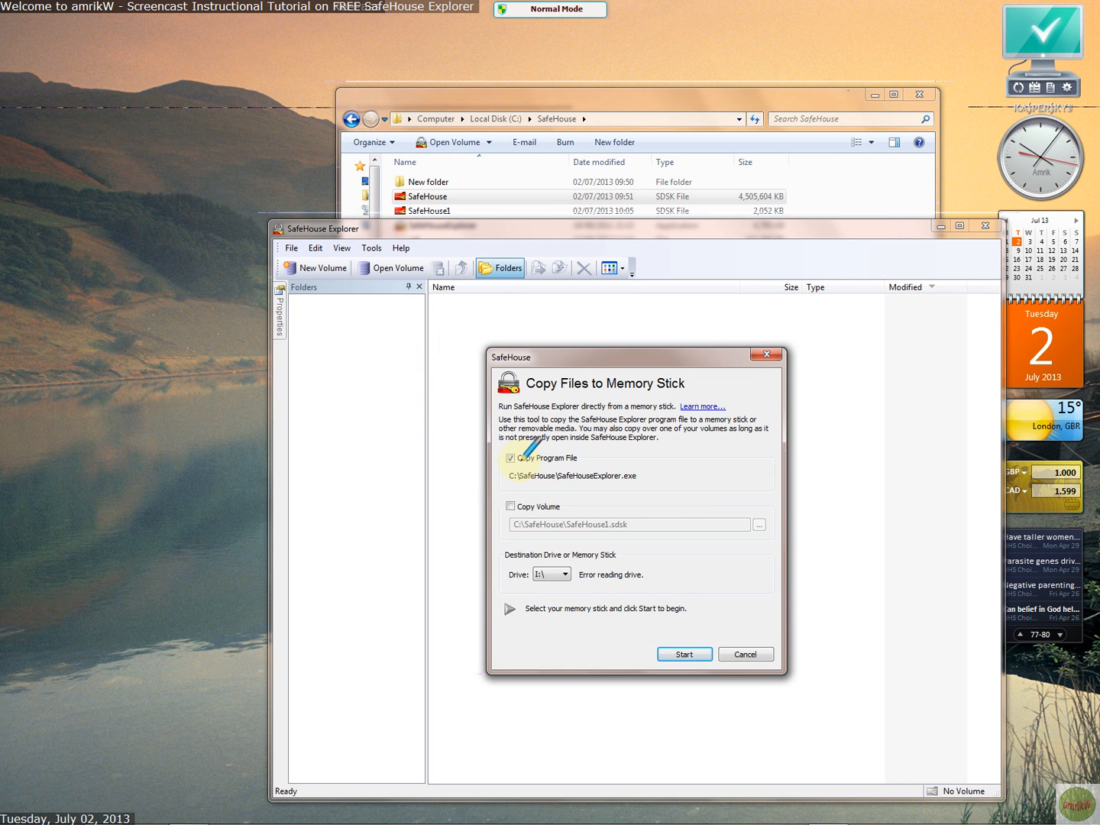
mouse_move(773, 533)
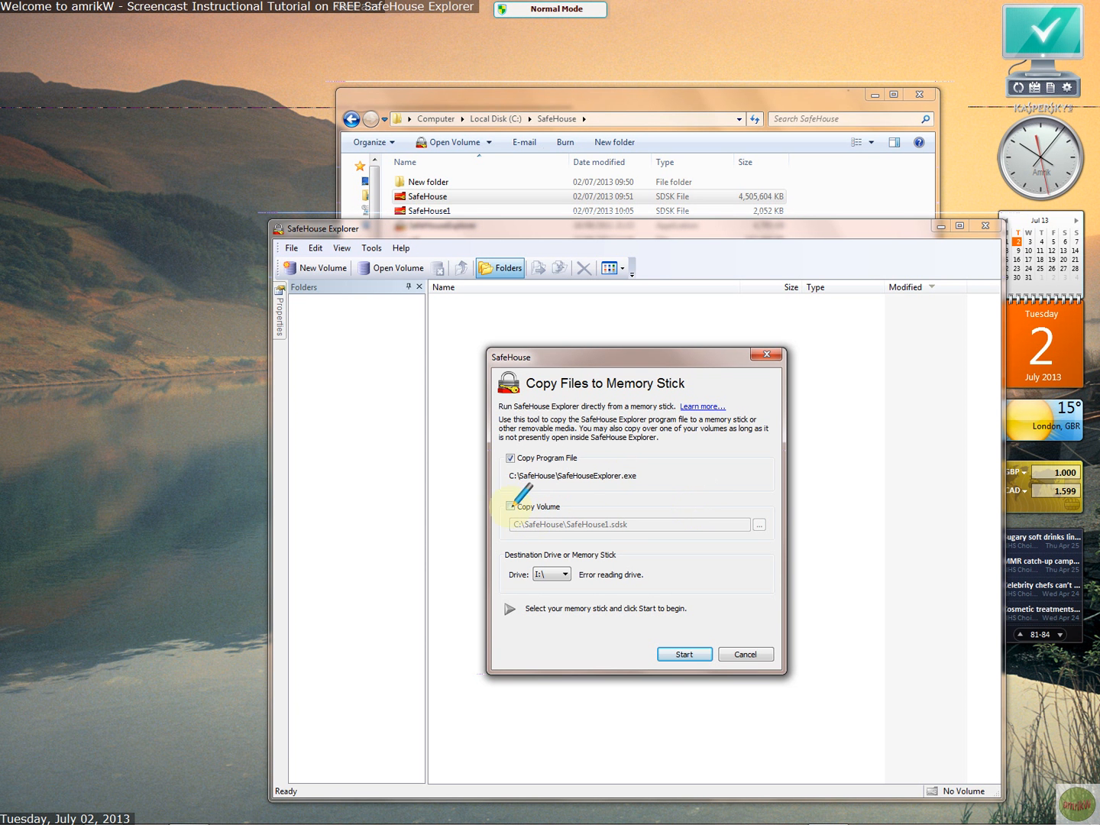
click(511, 506)
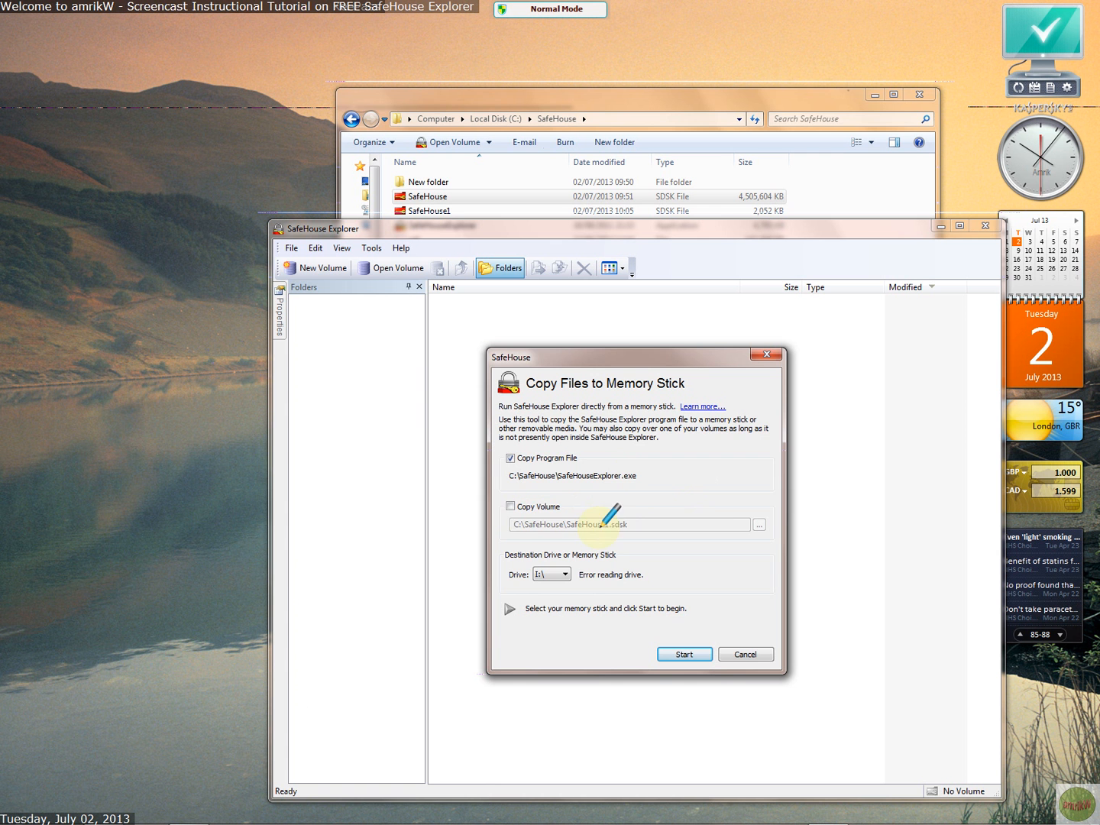
click(510, 505)
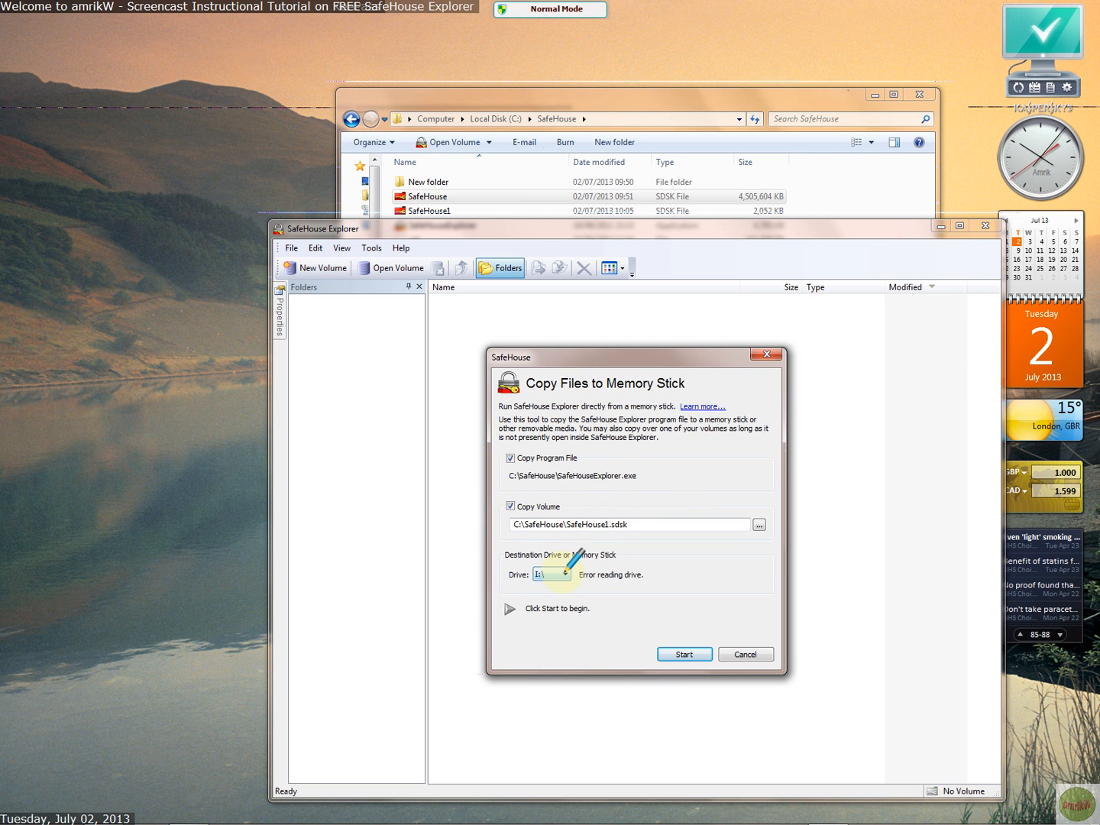
click(565, 573)
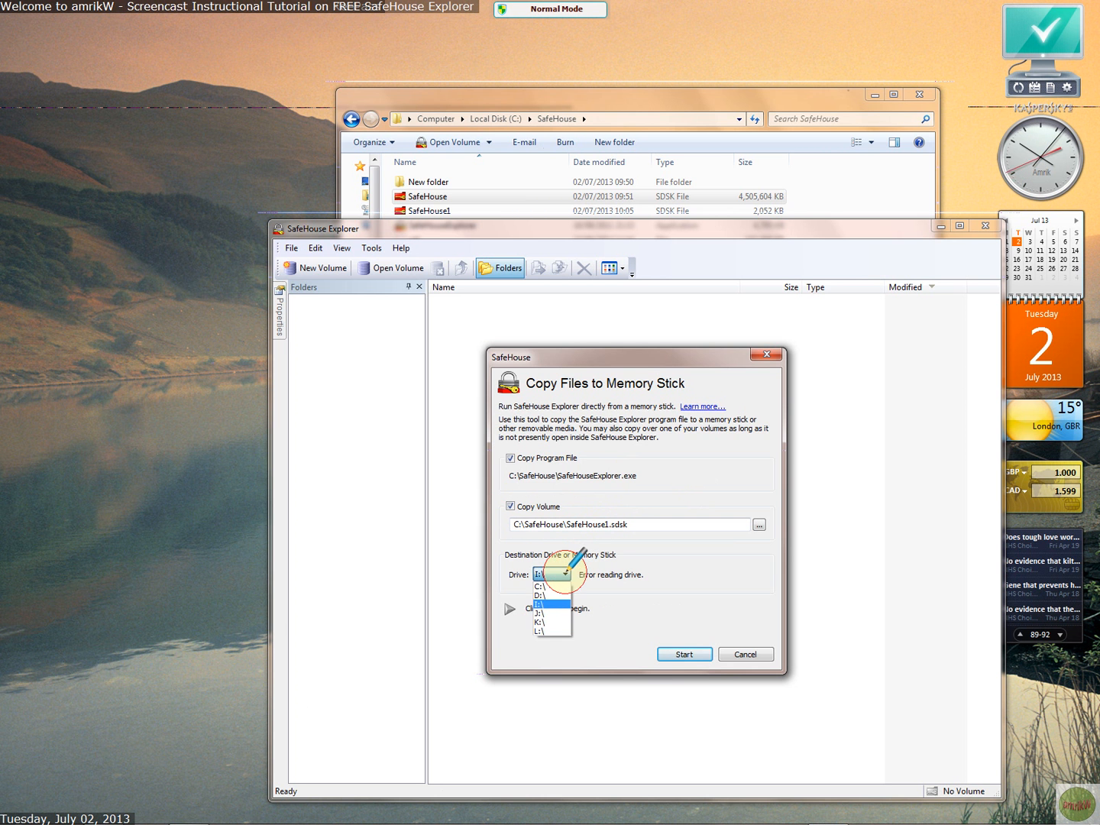
click(541, 603)
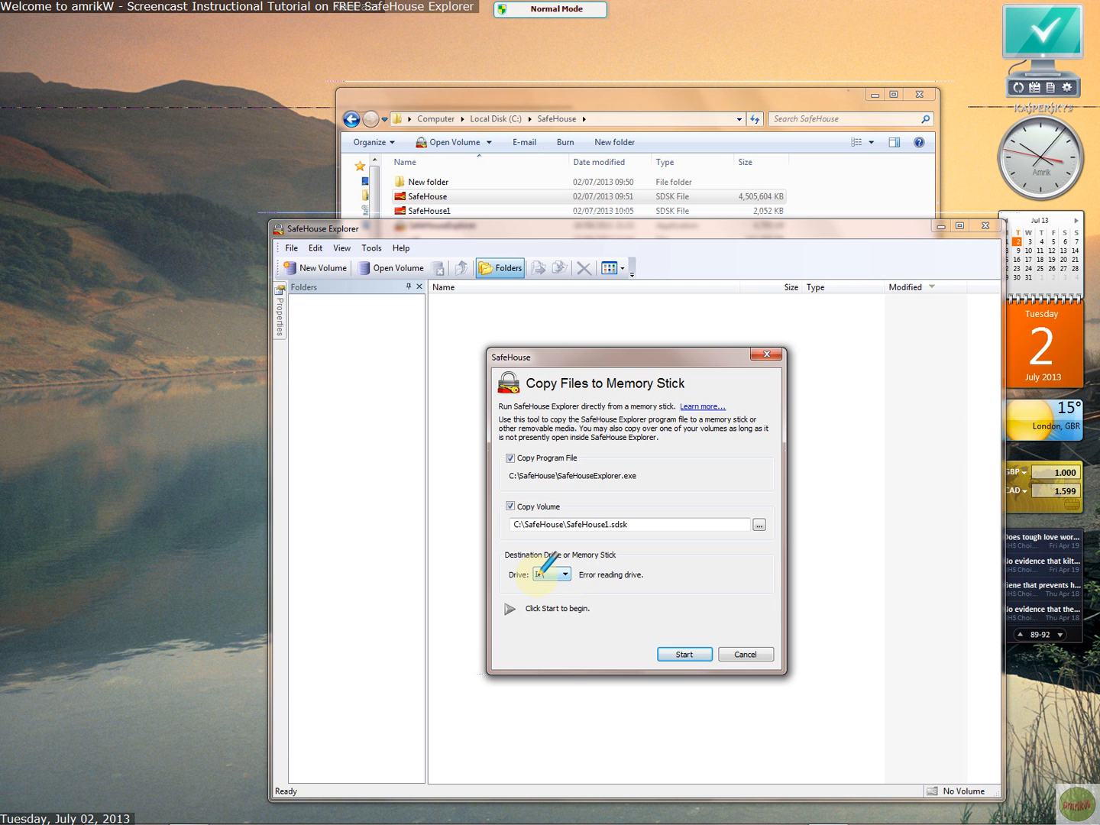
click(564, 574)
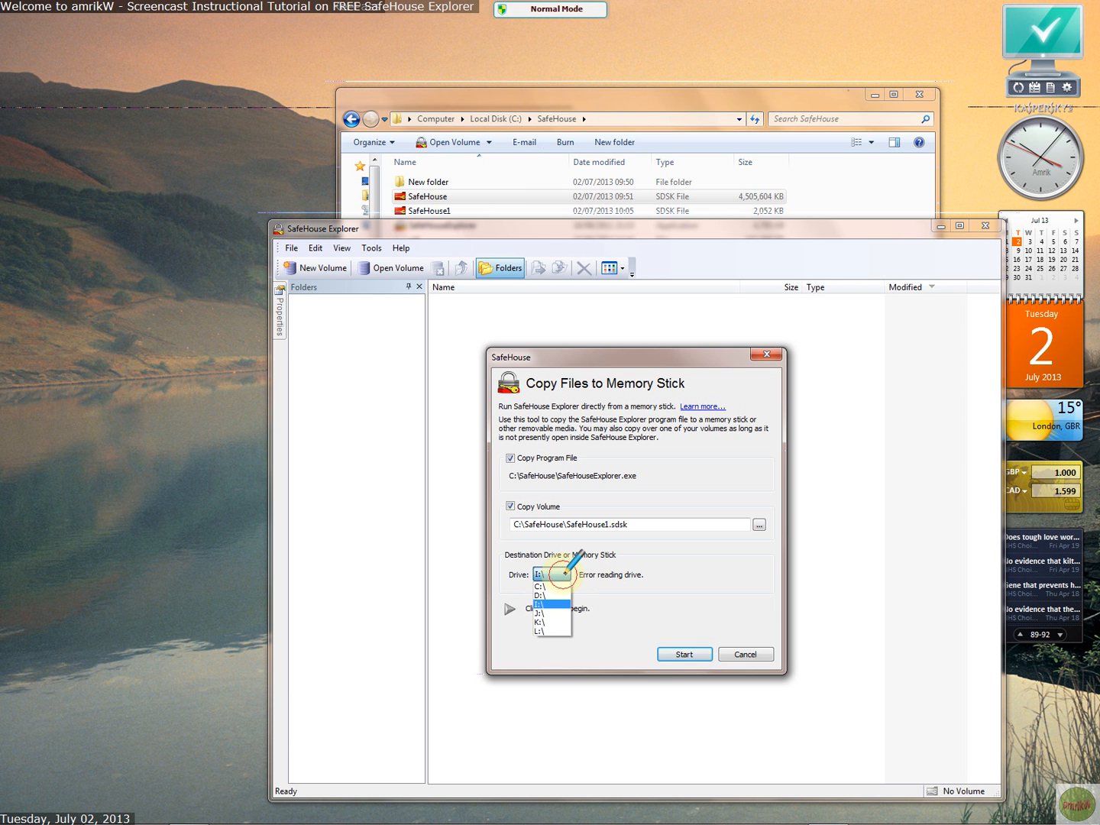
click(550, 579)
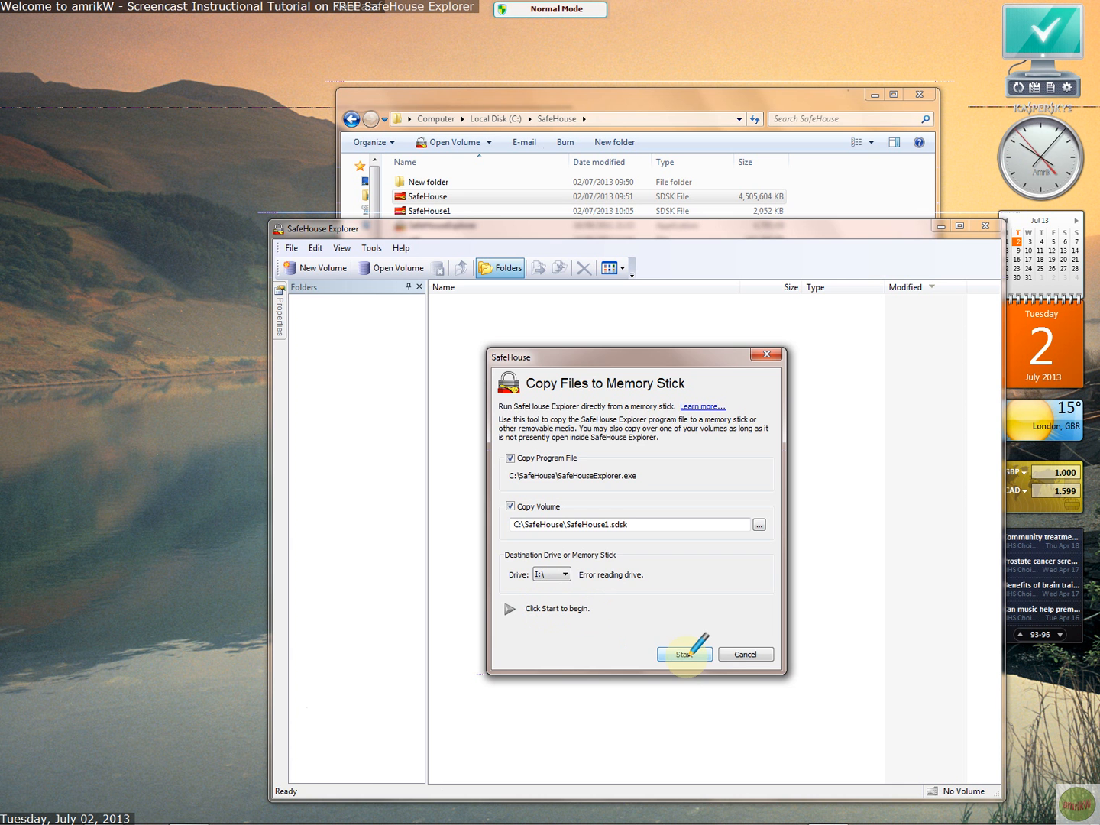
click(745, 654)
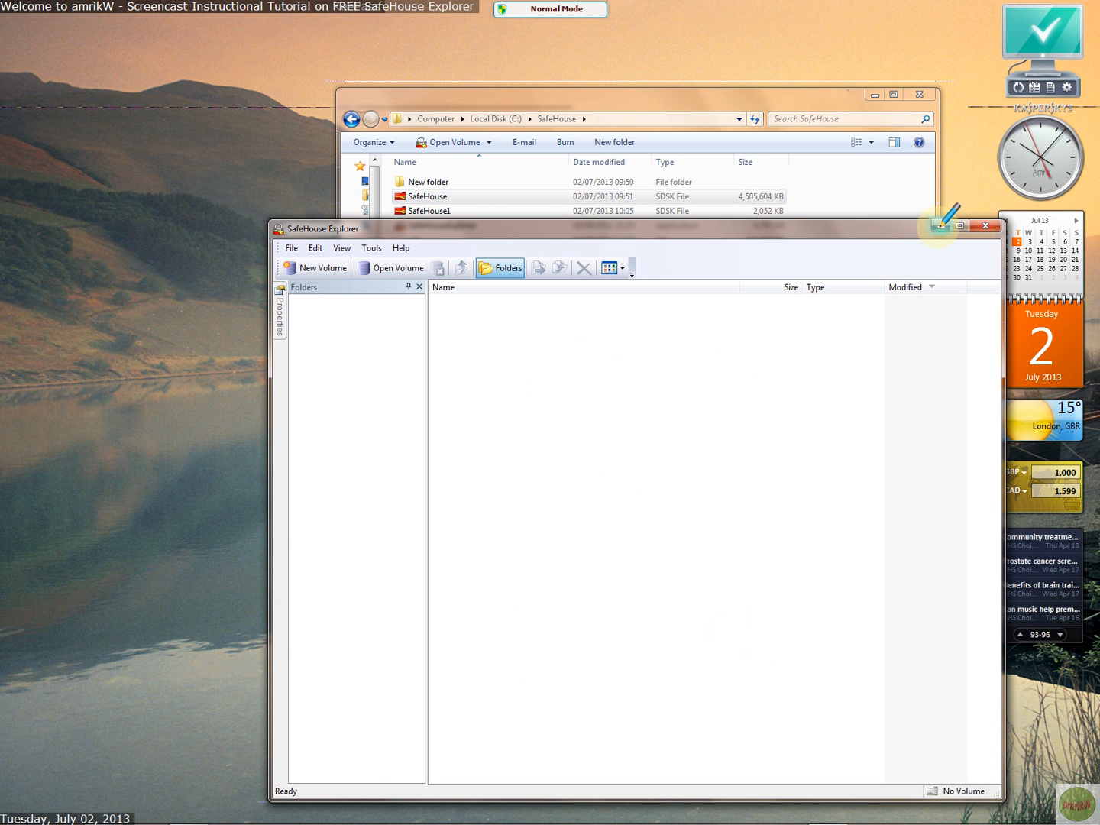
Step: Check SafeHouse1's 2.00 MB file details in Explorer, then restore SafeHouse Explorer
click(985, 225)
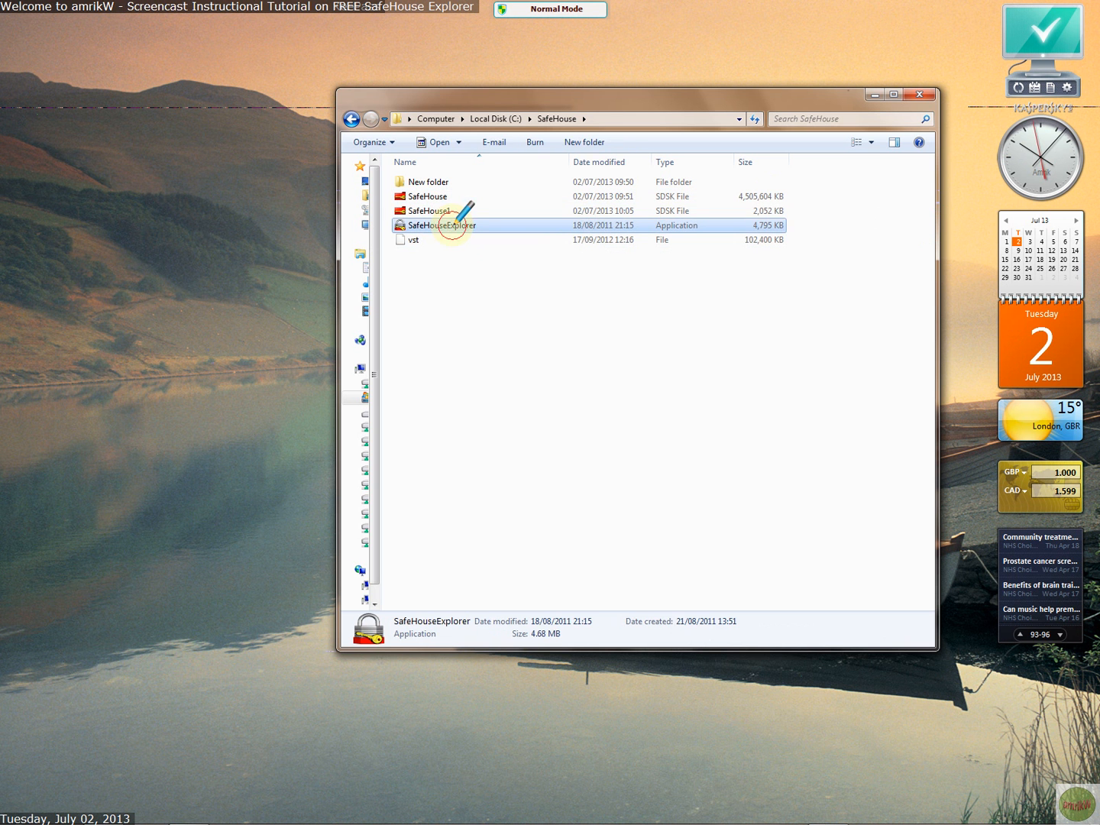
click(429, 211)
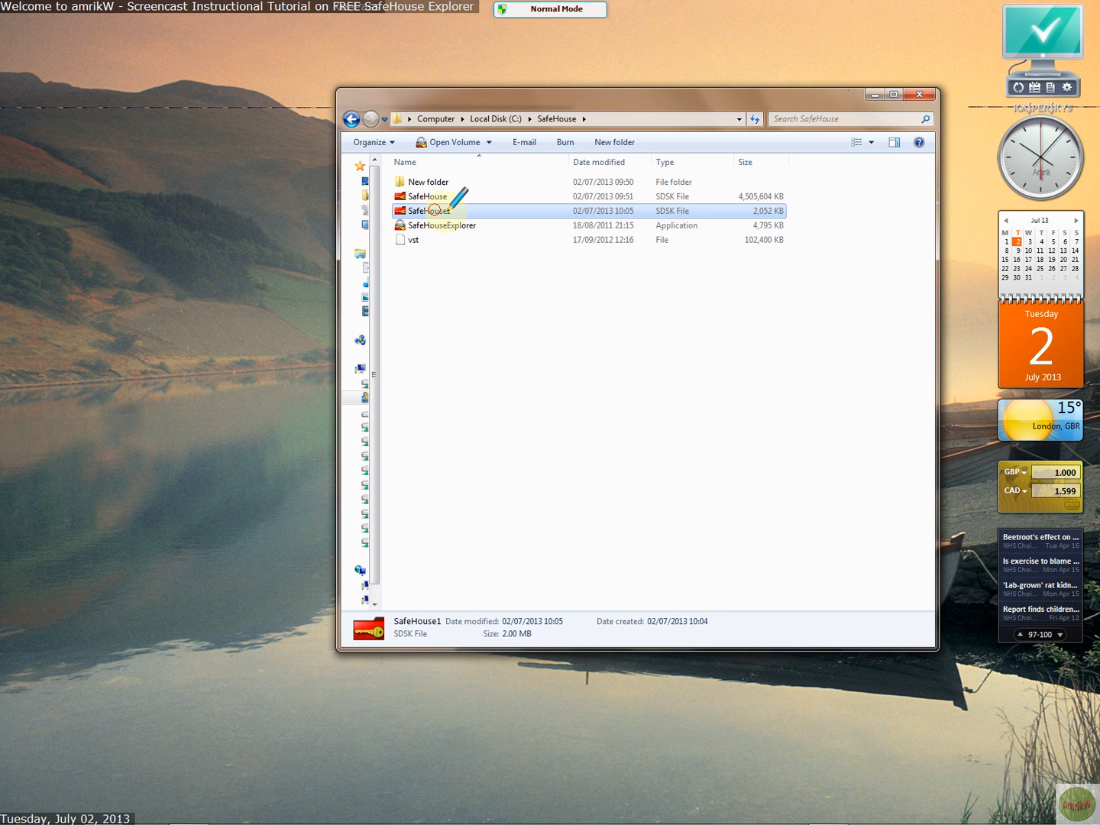
mouse_move(460, 224)
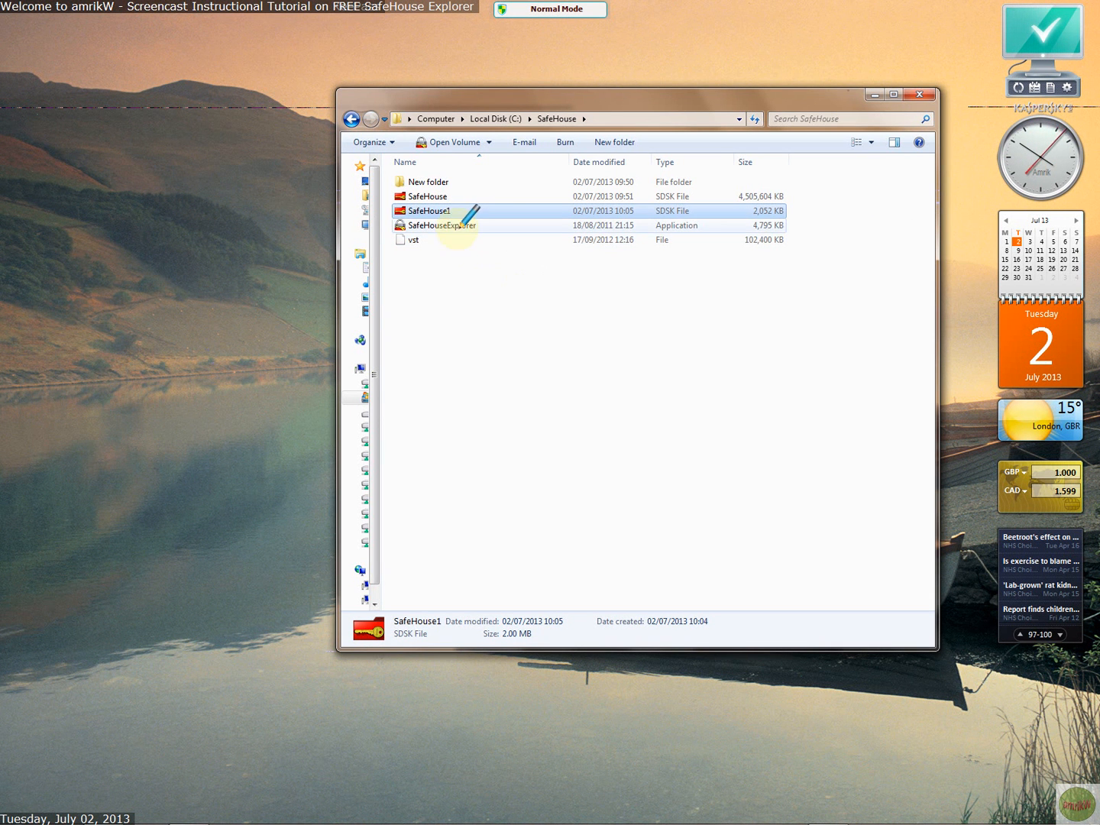
mouse_move(446, 225)
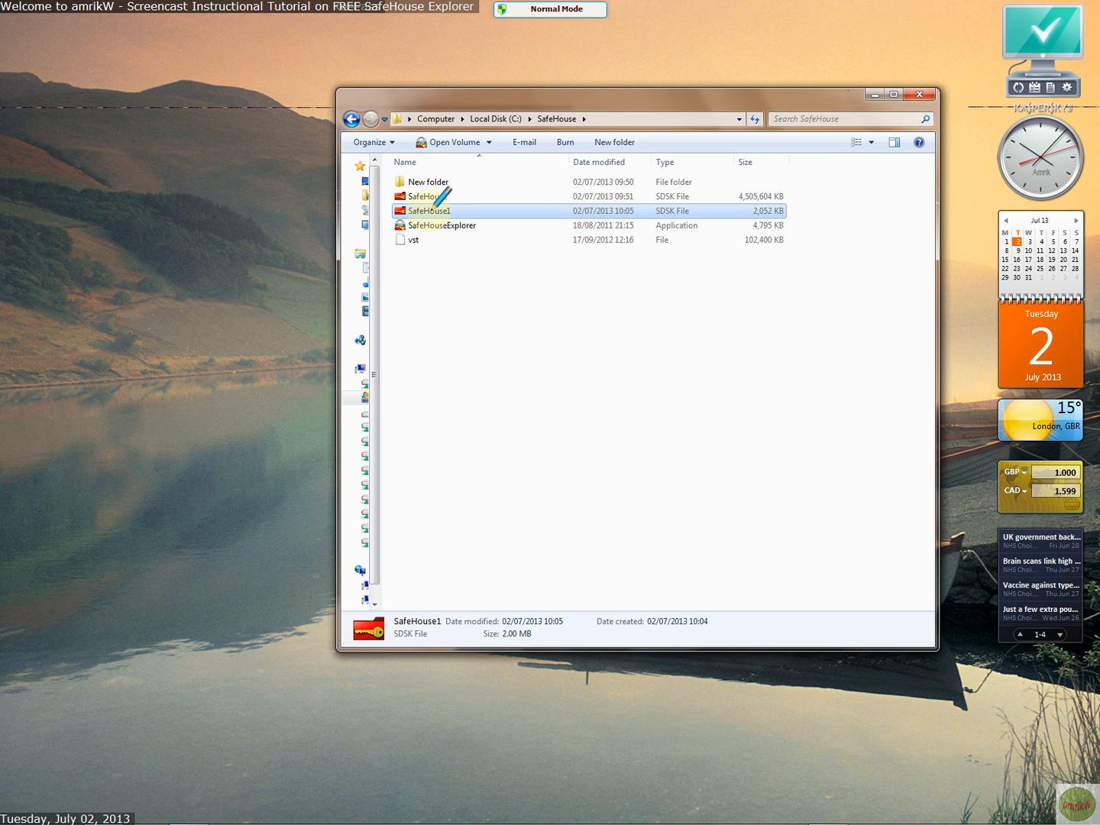
mouse_move(432, 211)
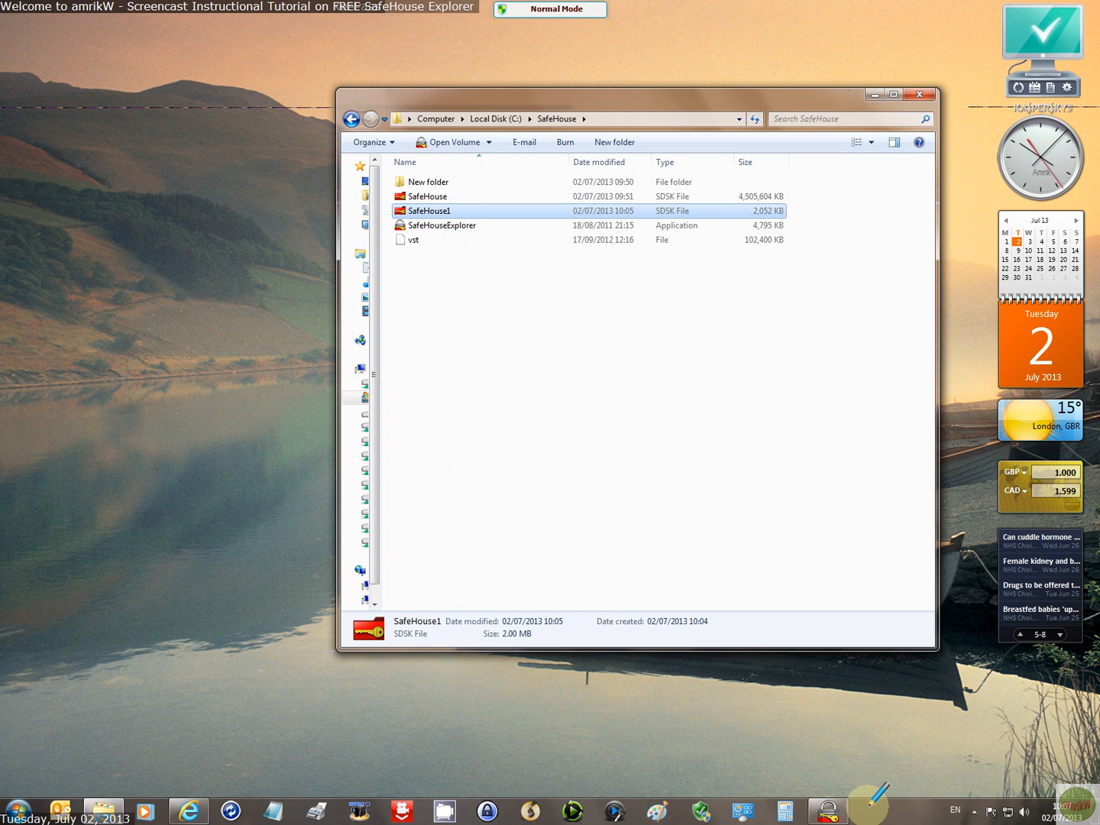
double_click(430, 210)
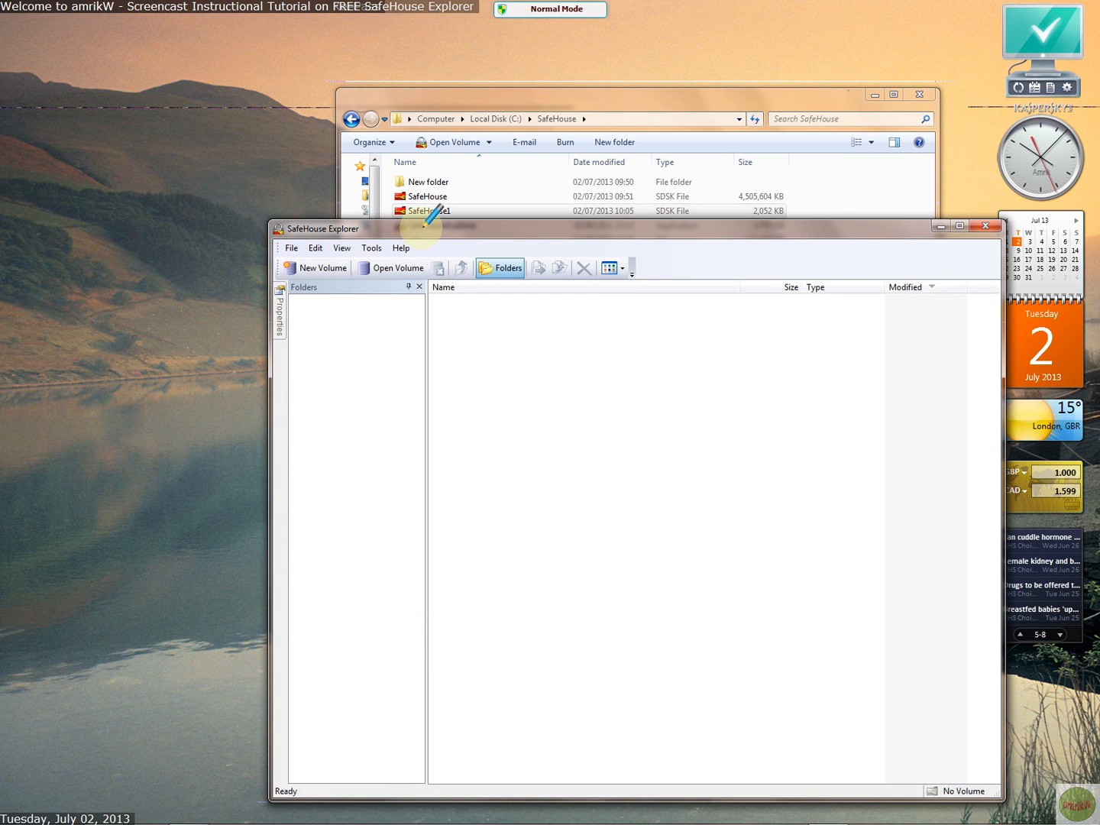
Step: Start a new volume sized 4400 MB, cancel it, and bring up Open Volume
click(320, 267)
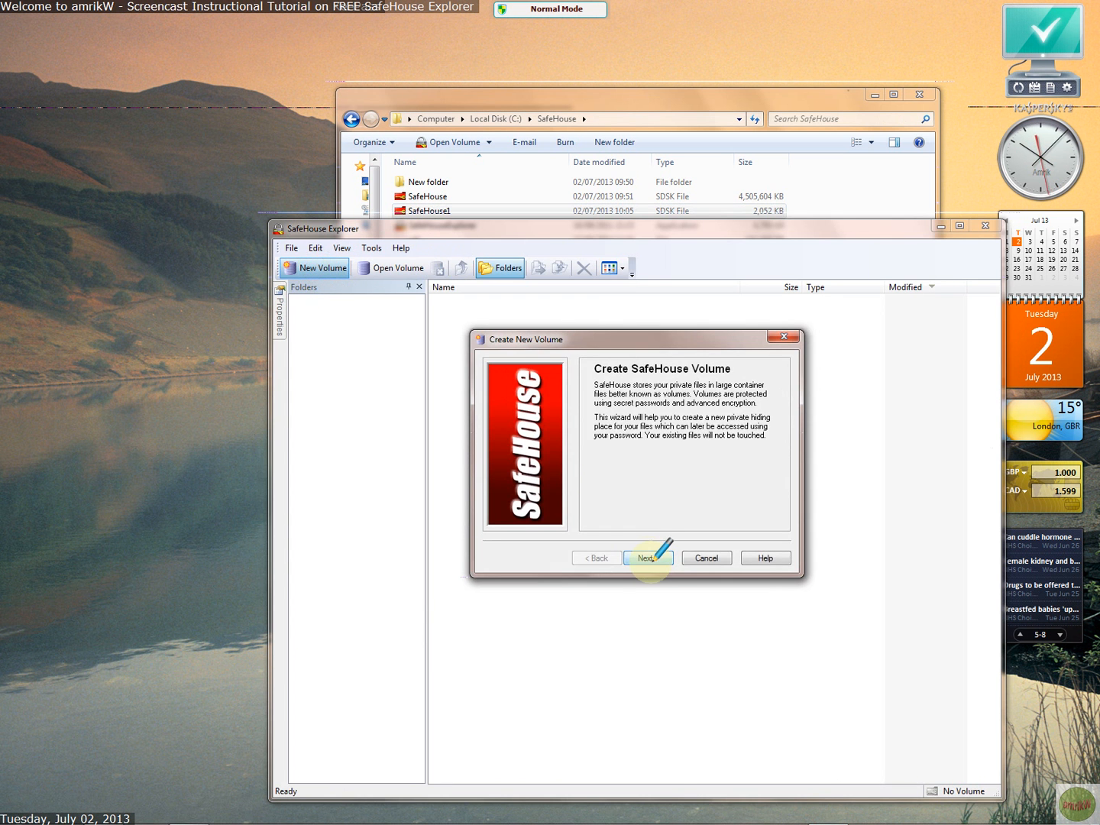
click(644, 558)
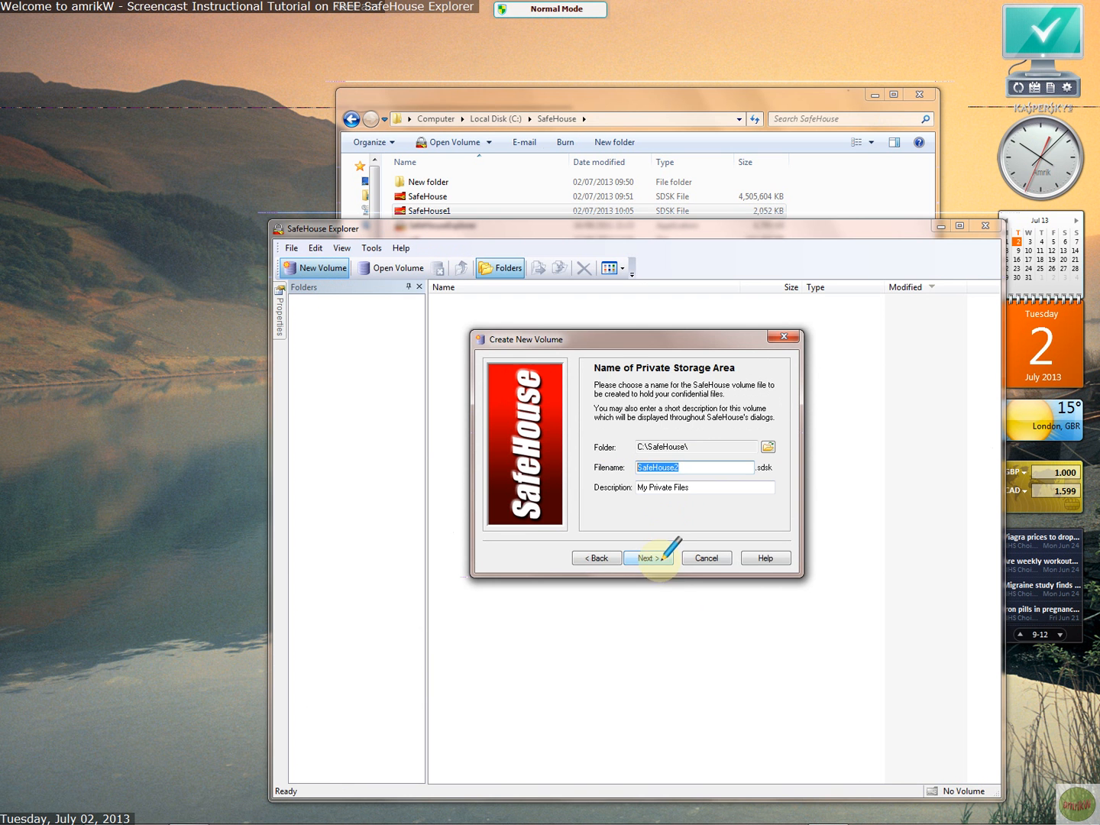
click(649, 557)
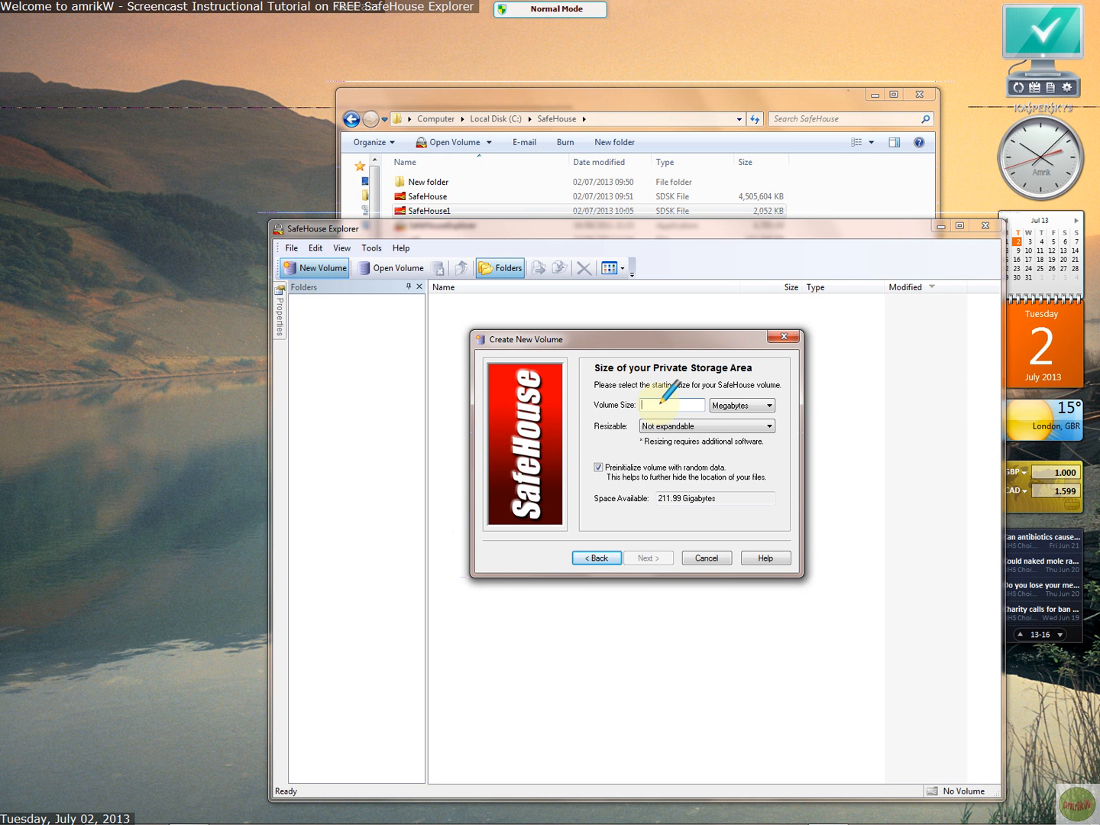
text(44000)
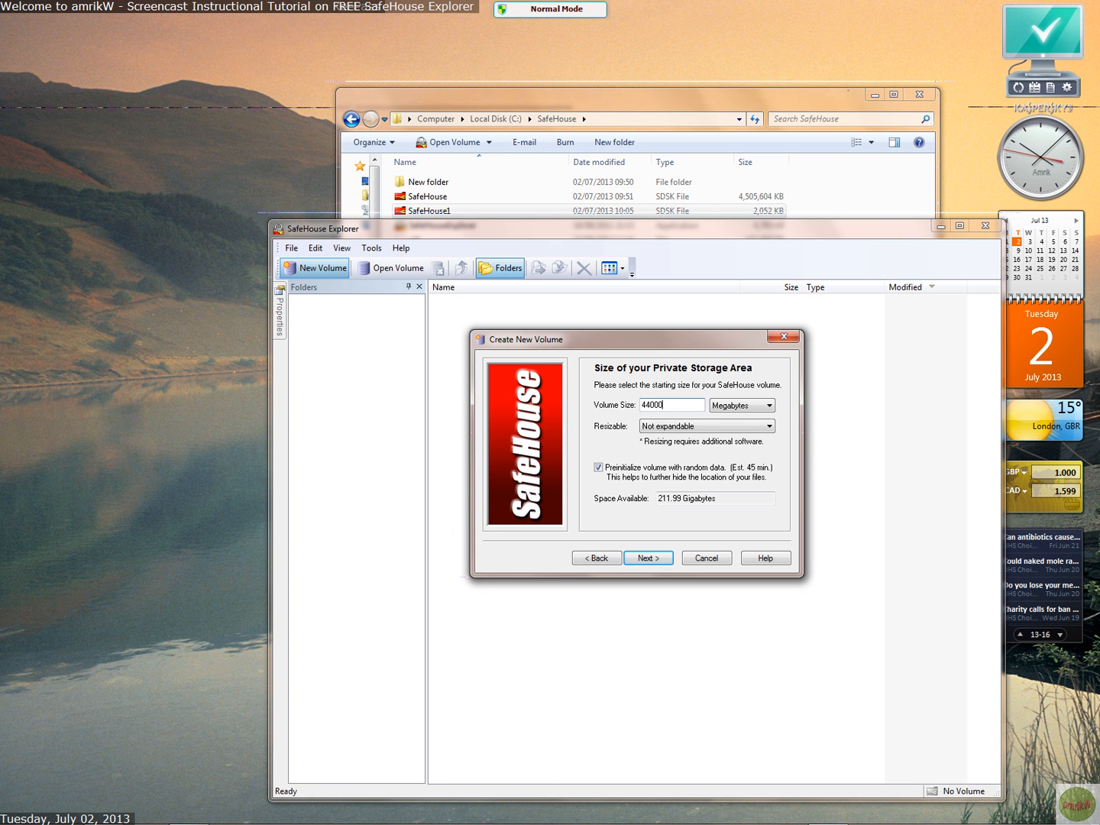
key(BackSpace)
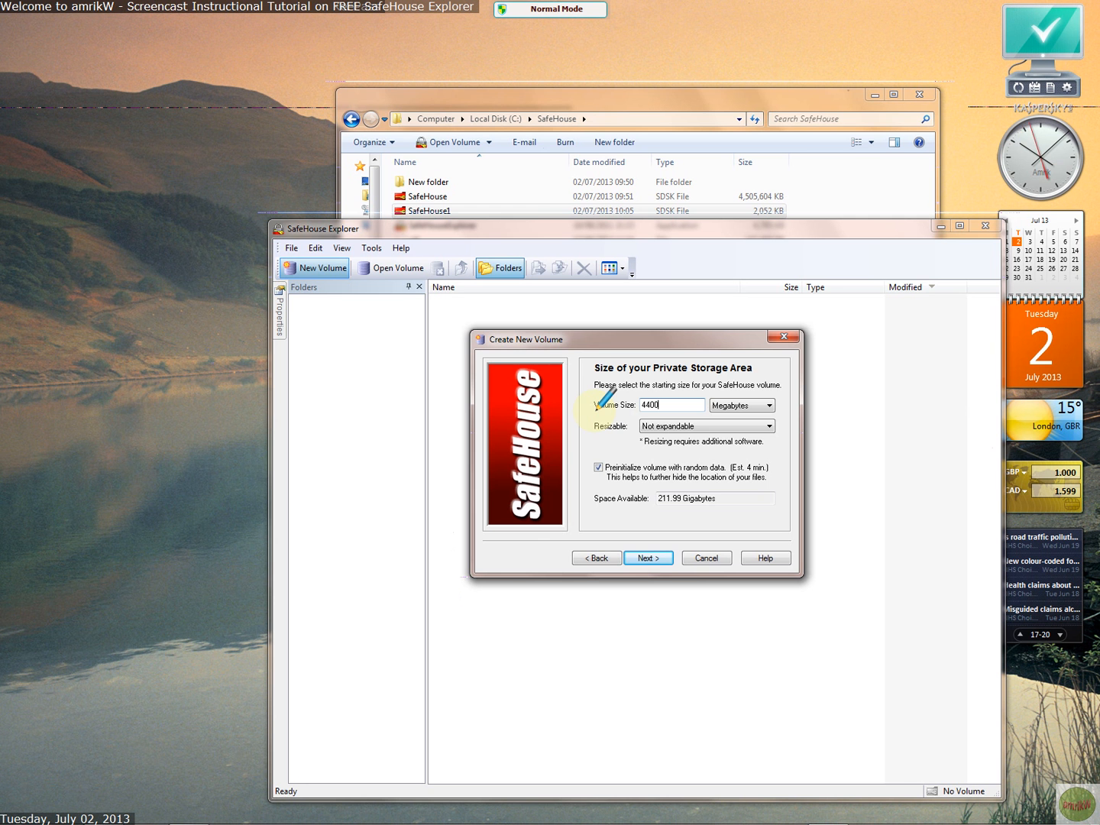
mouse_move(660, 455)
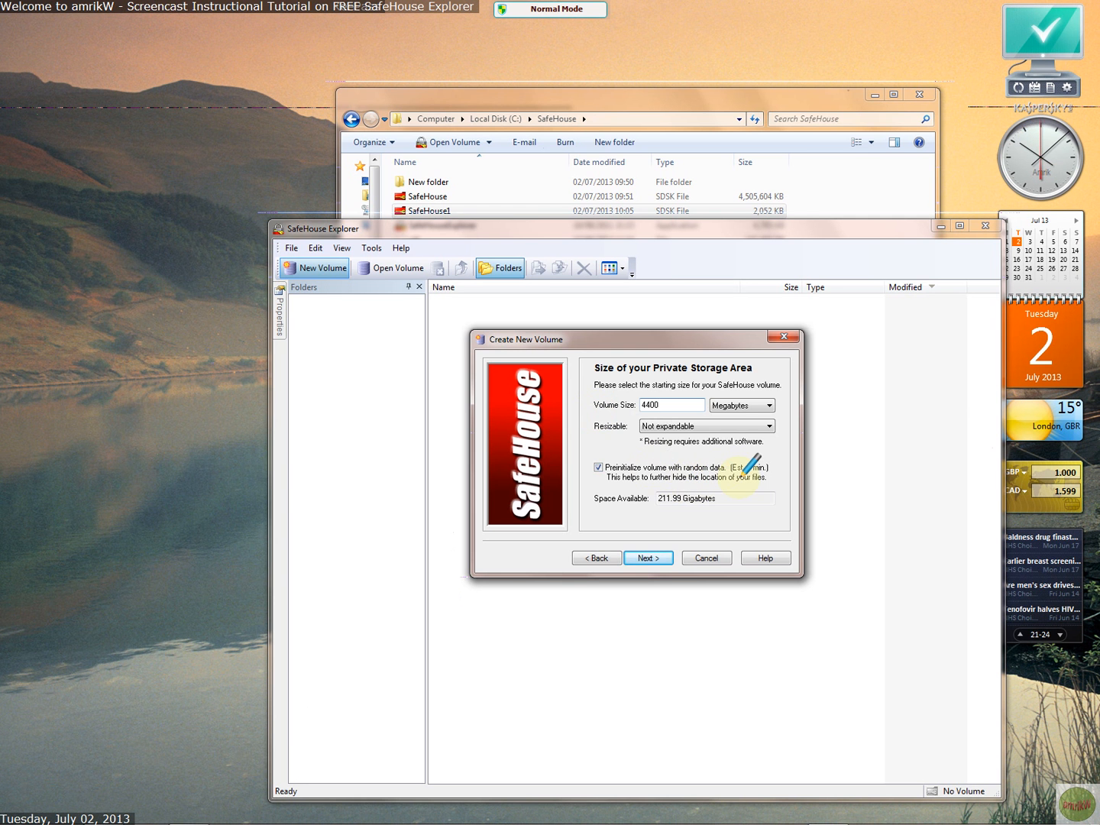
mouse_move(705, 558)
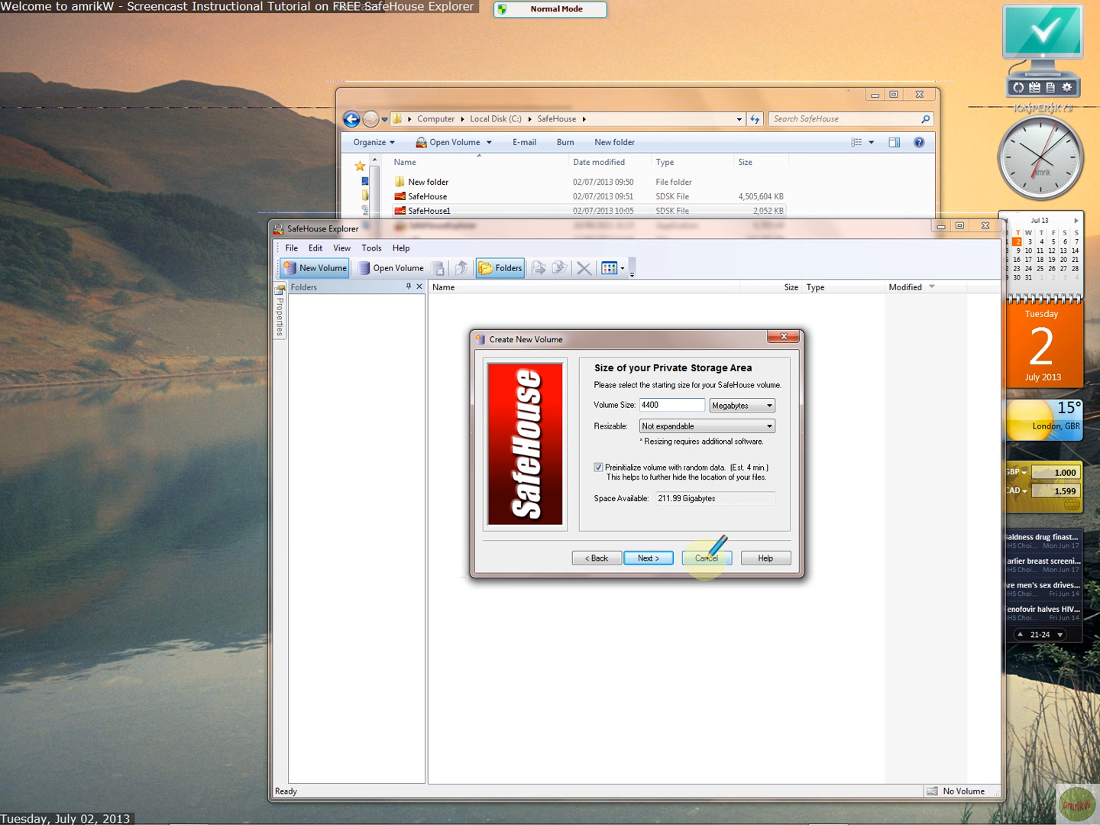
click(704, 558)
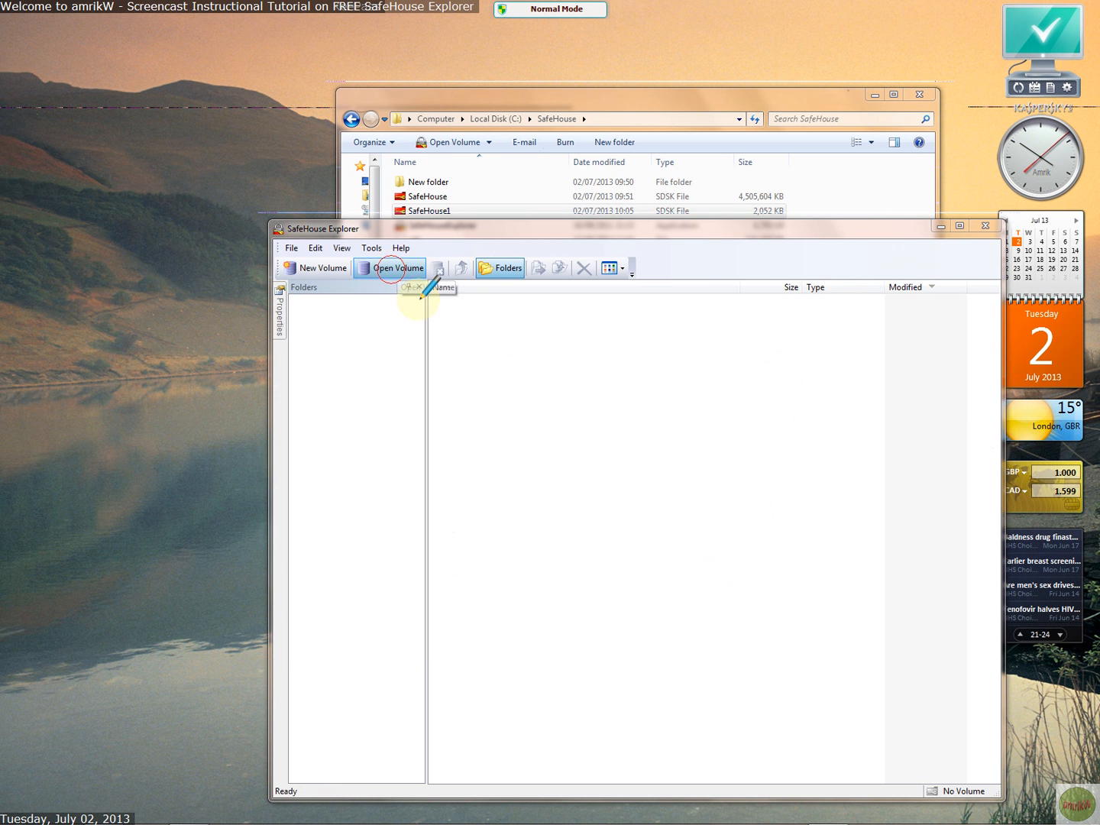
click(390, 267)
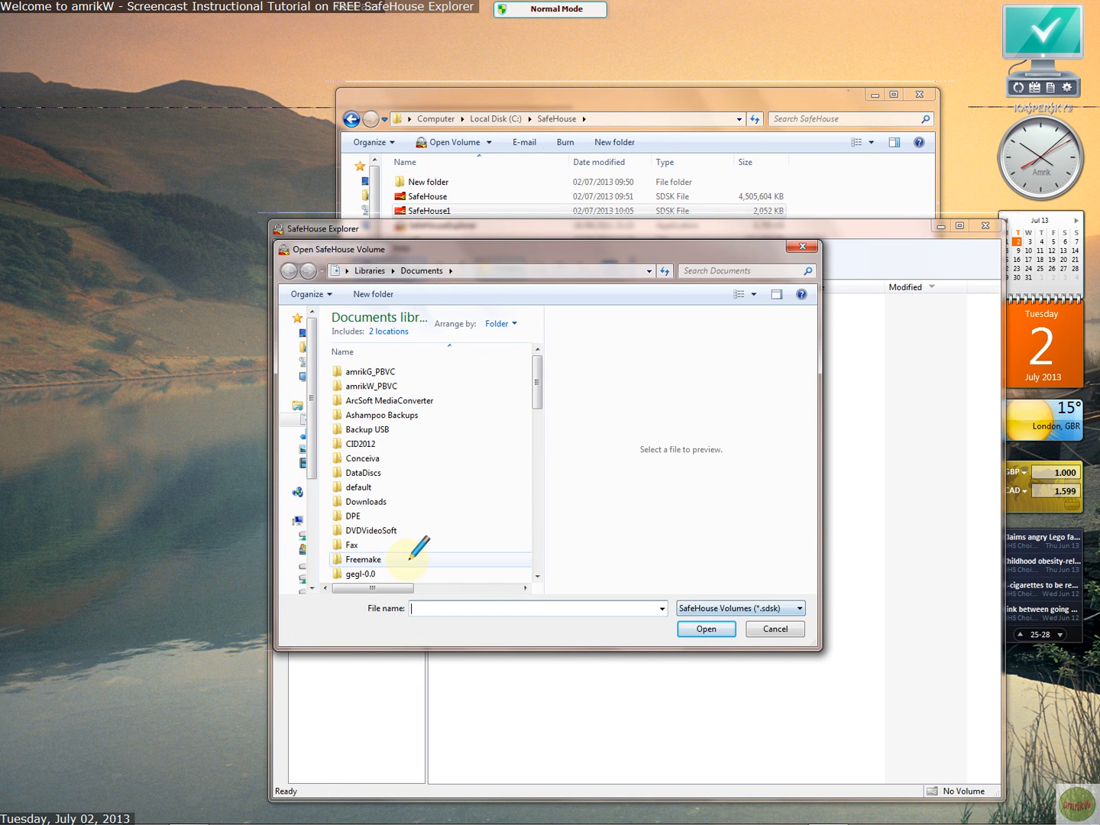
Step: In C:\SafeHouse, select the SafeHouse volume file with SafeHouseExplorer.exe, then the volume file alone
click(773, 629)
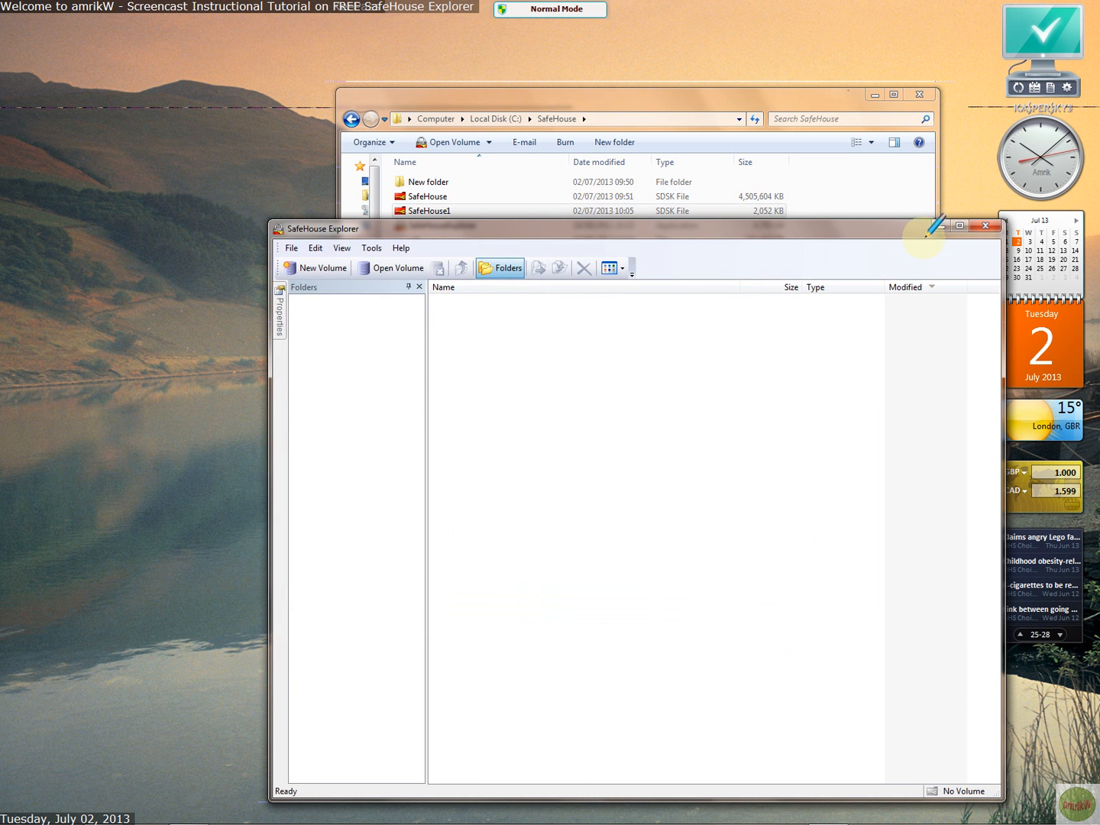
click(984, 225)
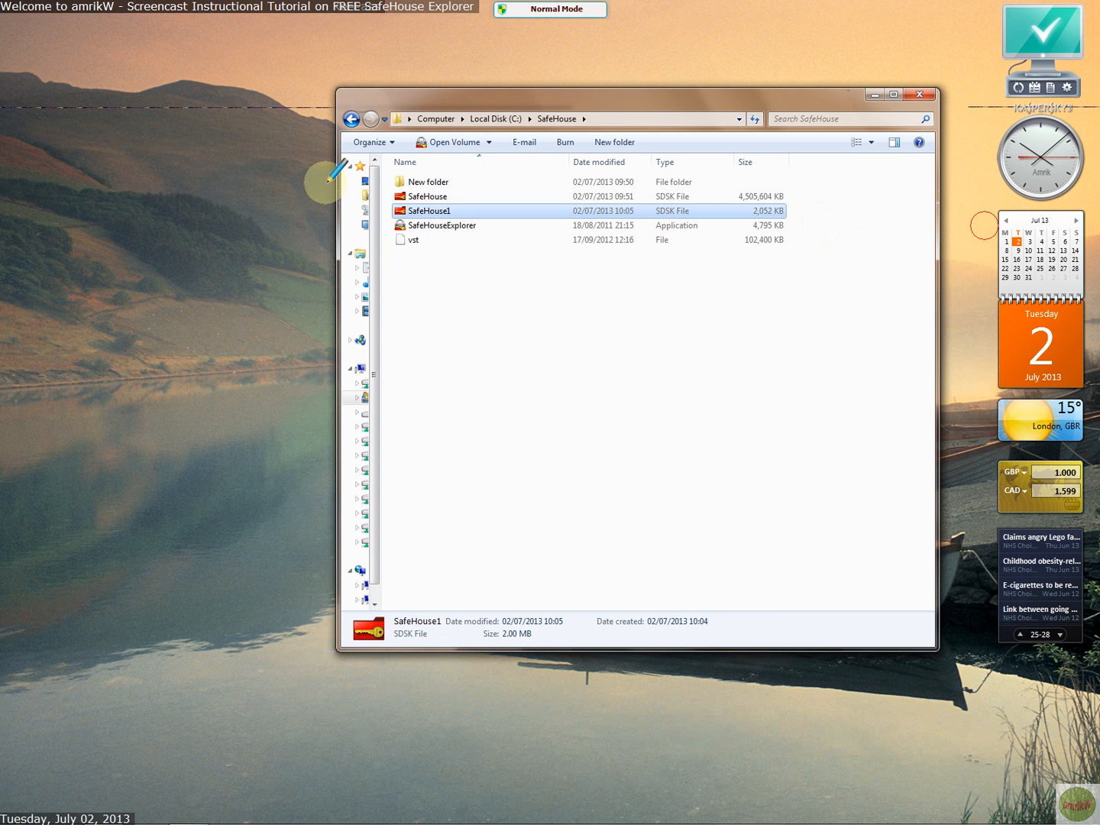
click(429, 197)
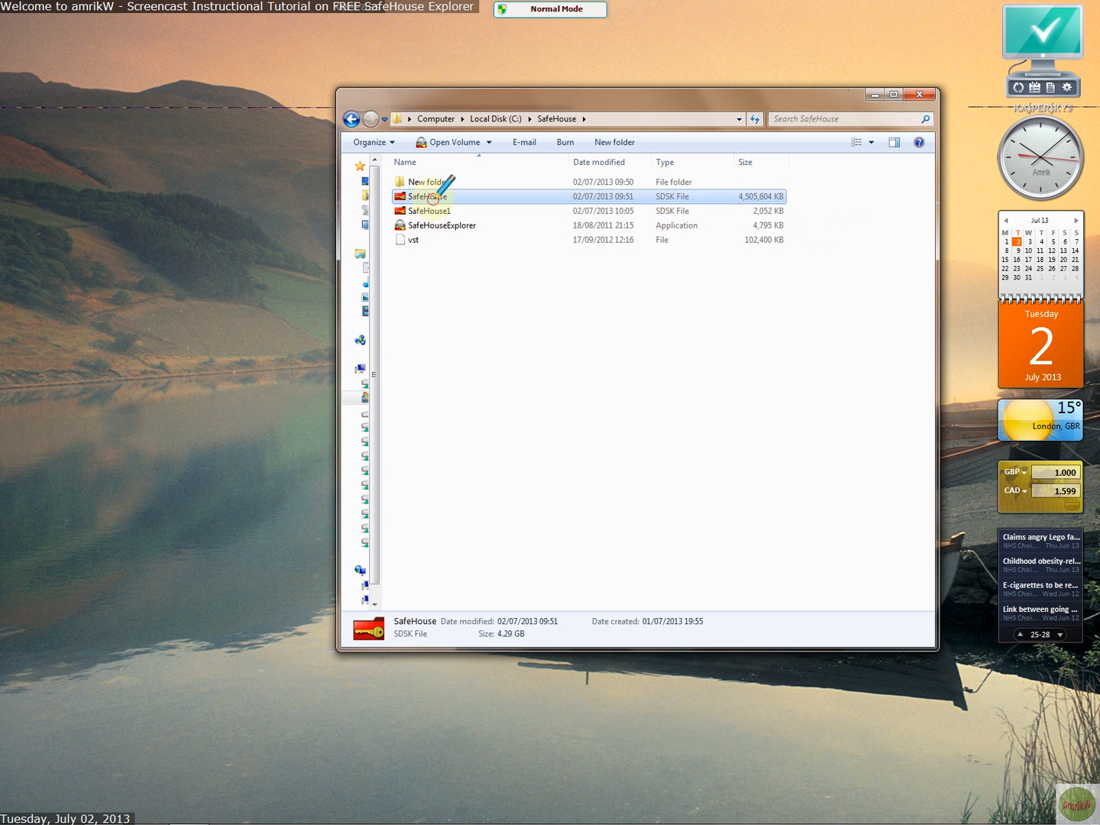
mouse_move(764, 197)
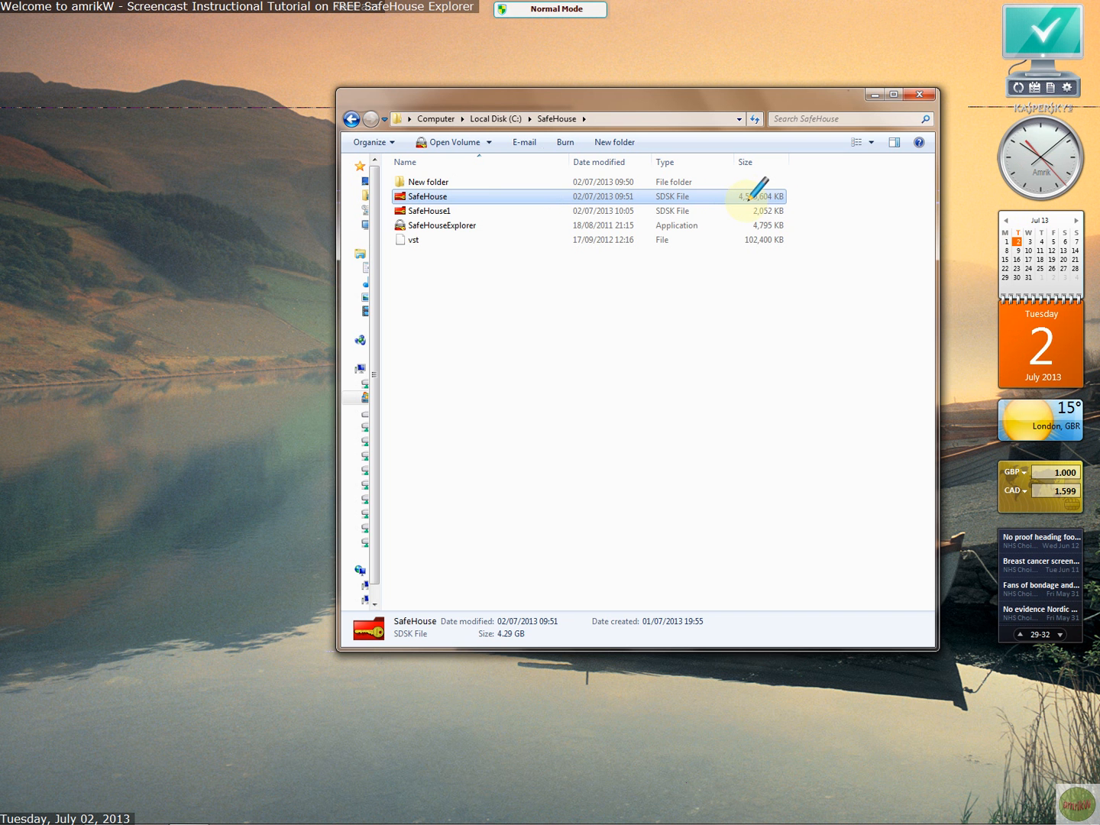
mouse_move(534, 196)
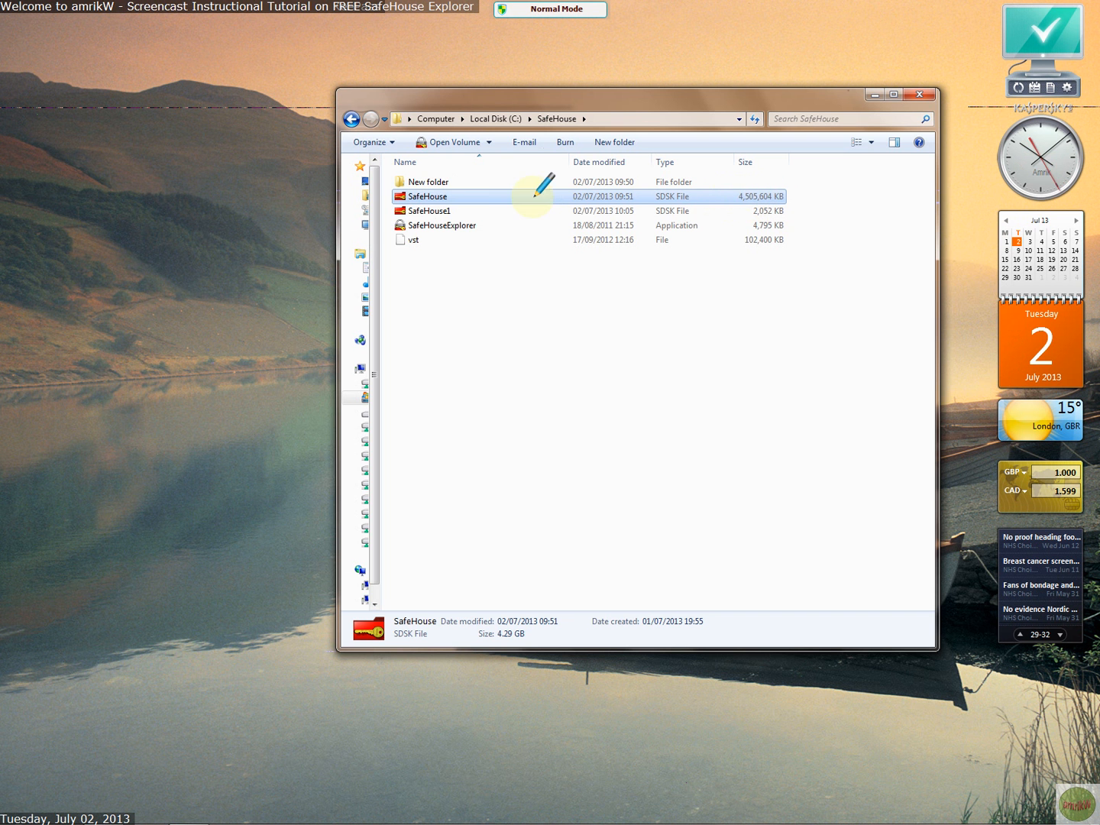
mouse_move(603, 256)
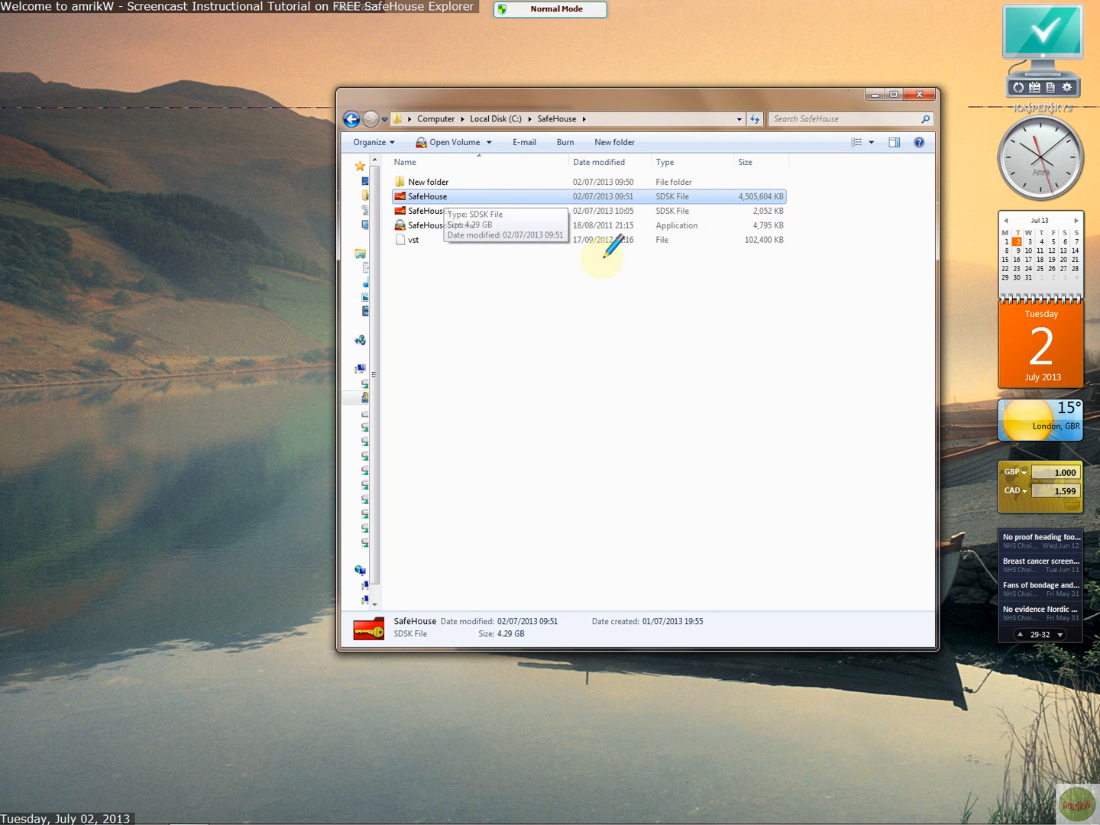
click(441, 224)
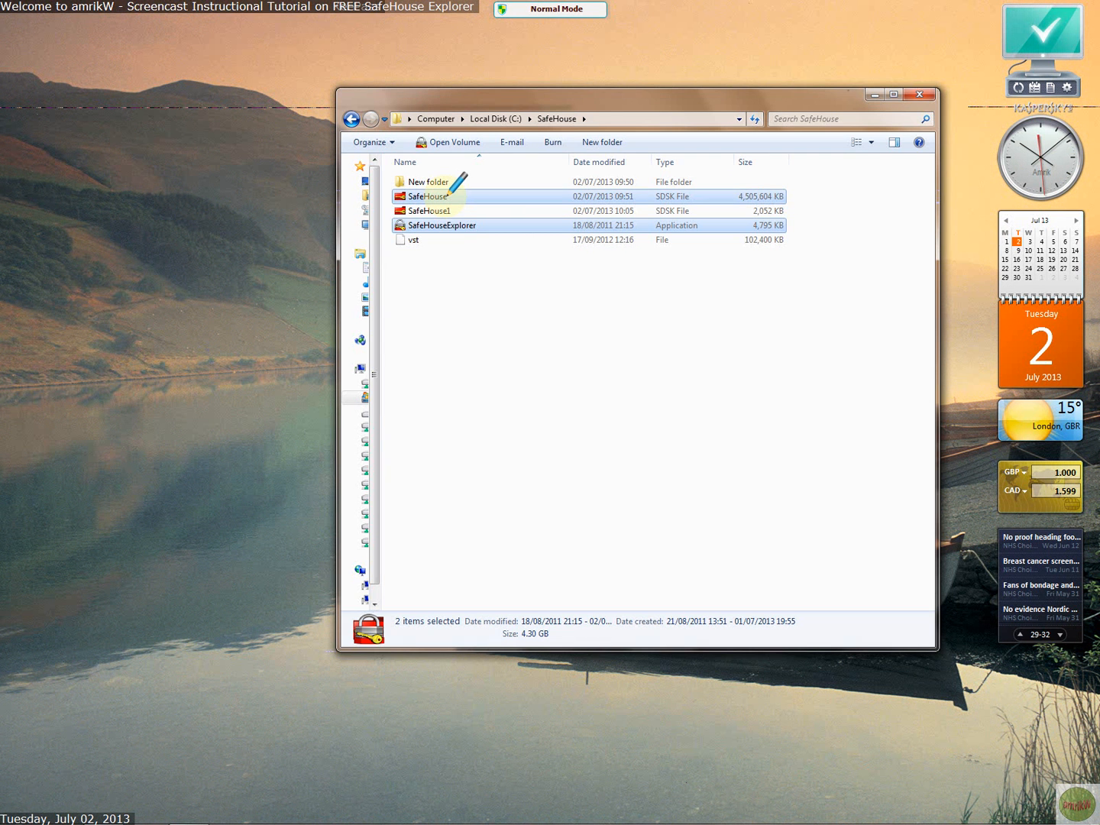
mouse_move(450, 224)
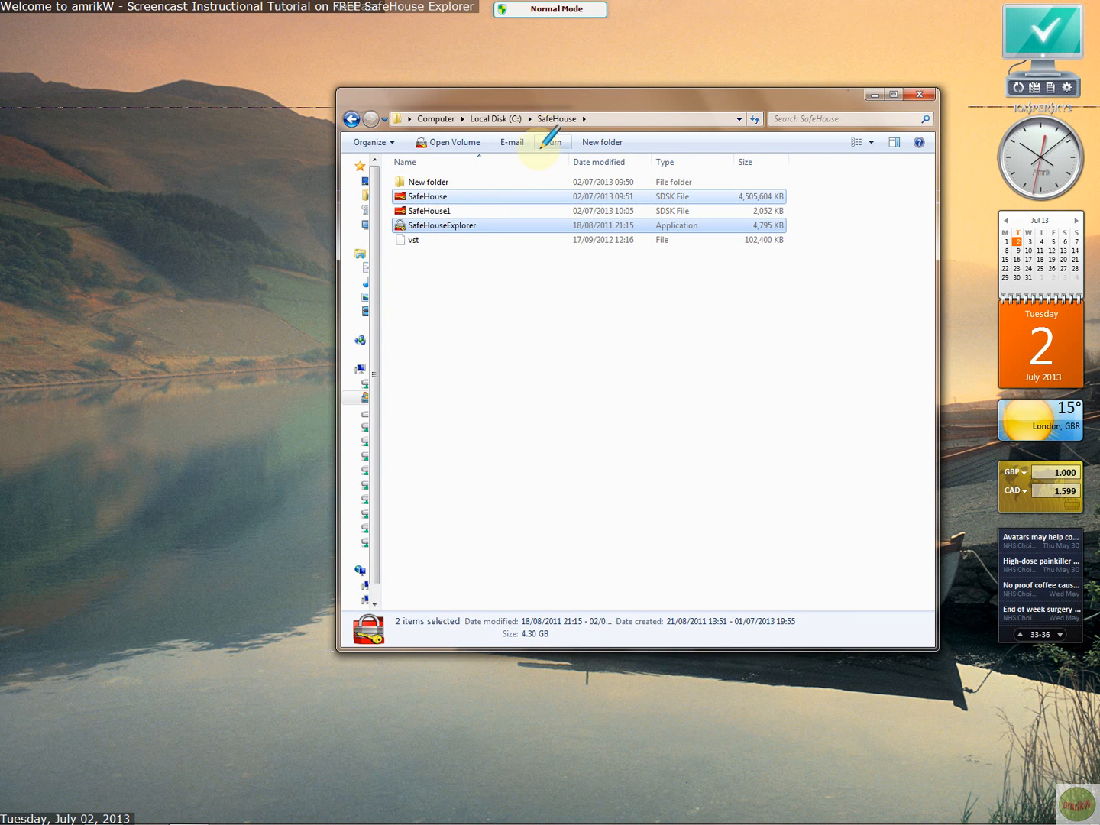
mouse_move(458, 225)
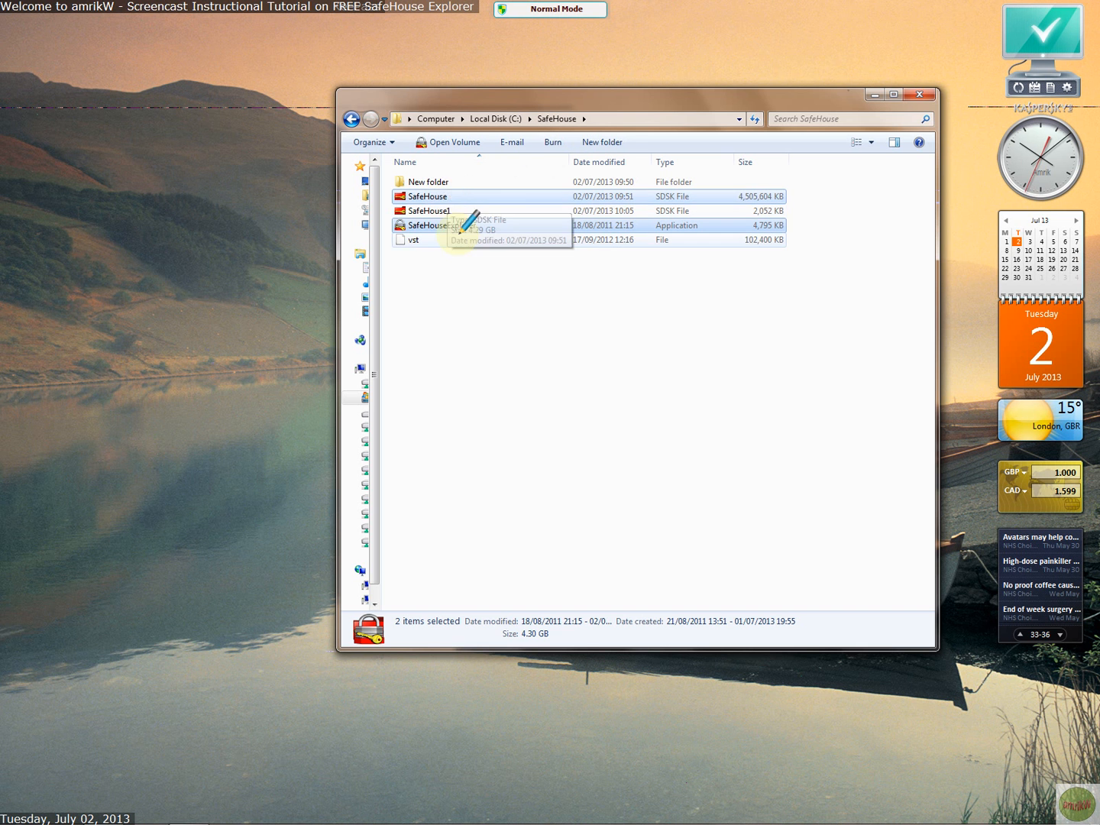
click(428, 196)
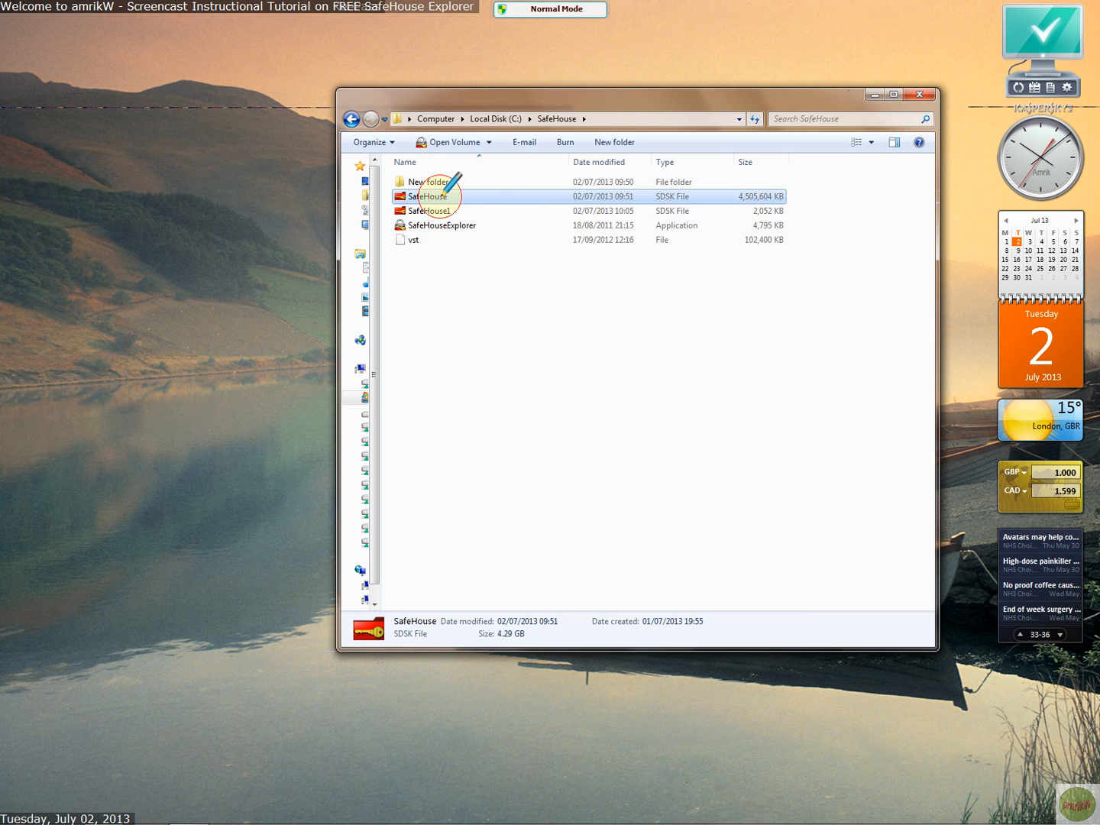
Step: Open SafeHouse.sdsk and unlock it with the password as drive N:
double_click(429, 196)
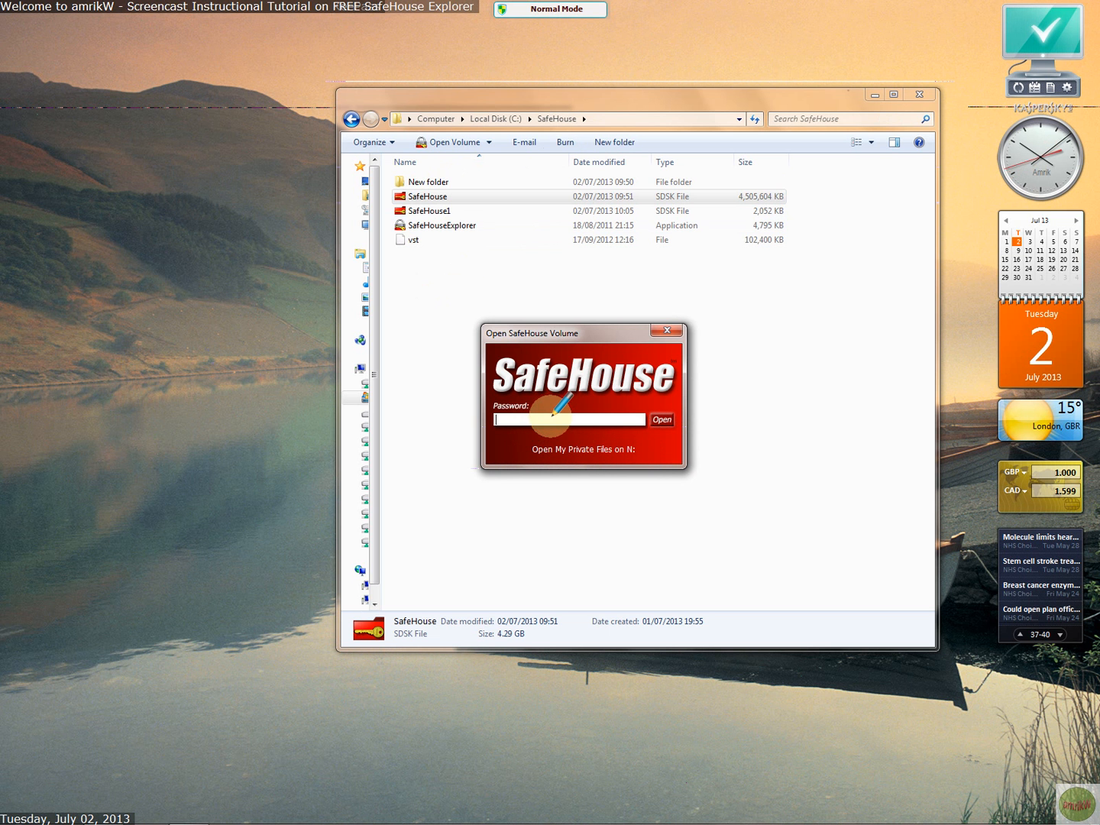
text(••••)
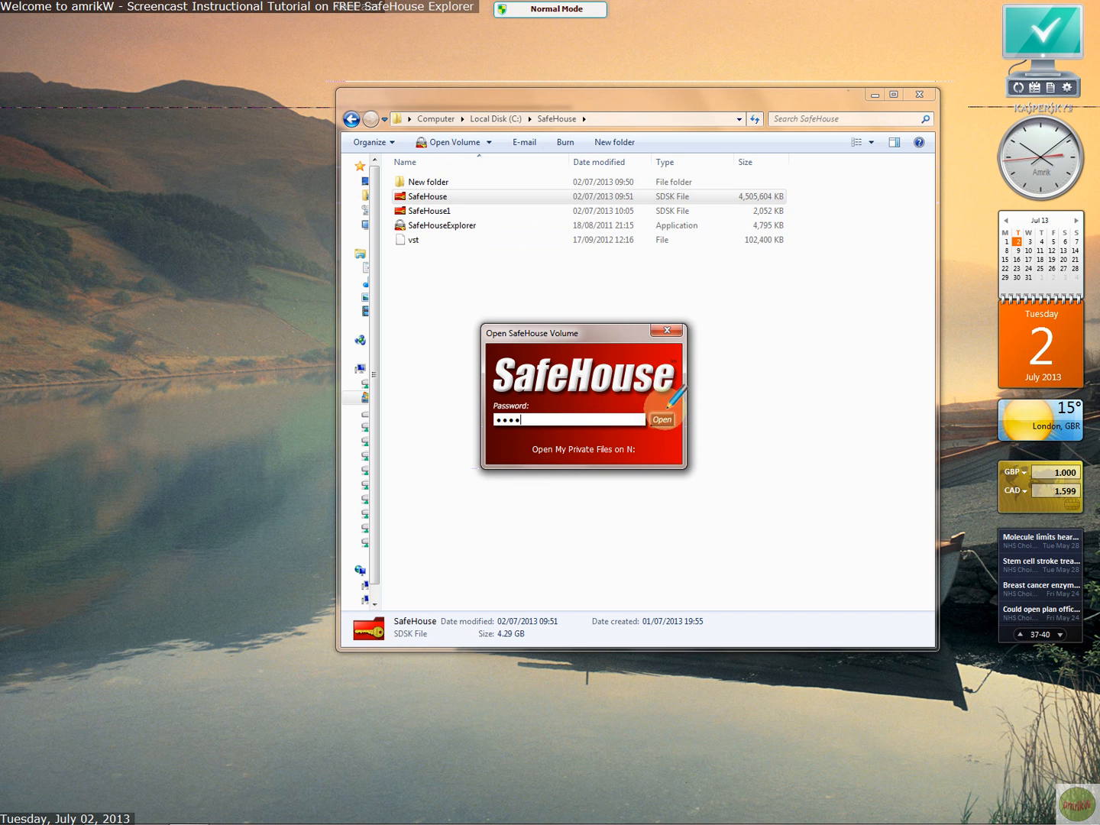
click(661, 418)
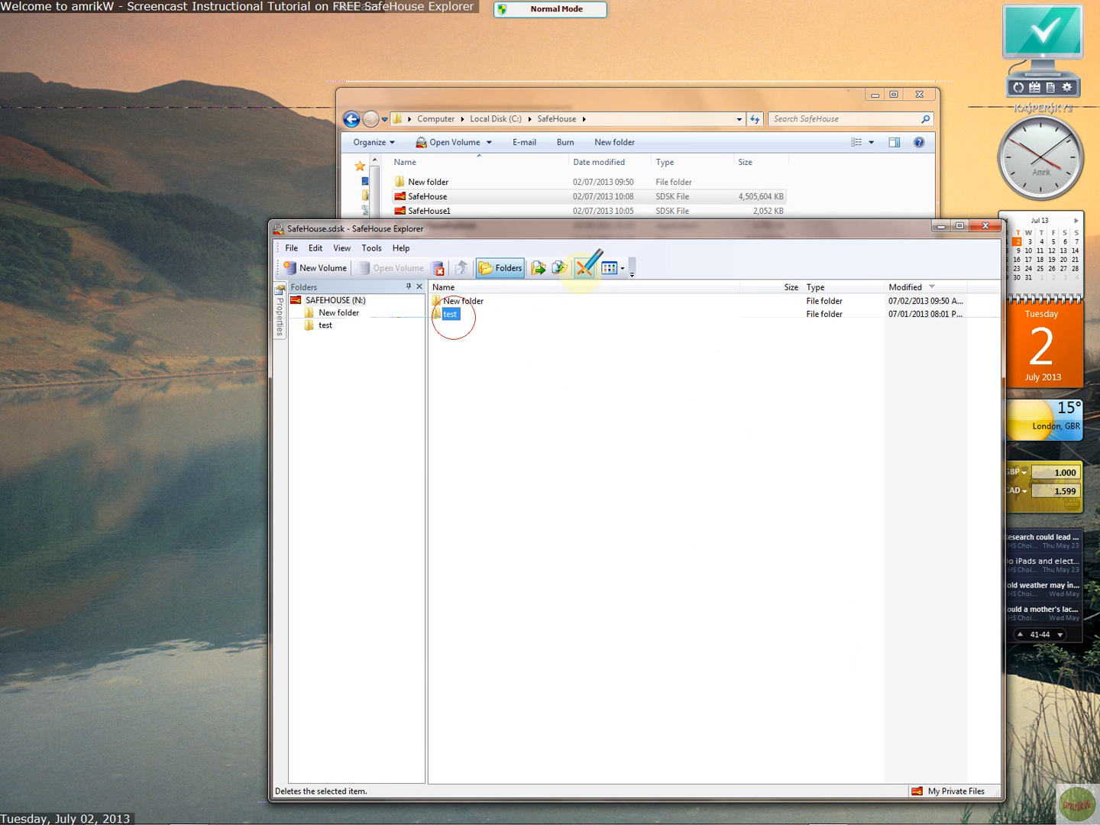
Step: View the test folder's properties, then dismiss the dialog
right_click(451, 314)
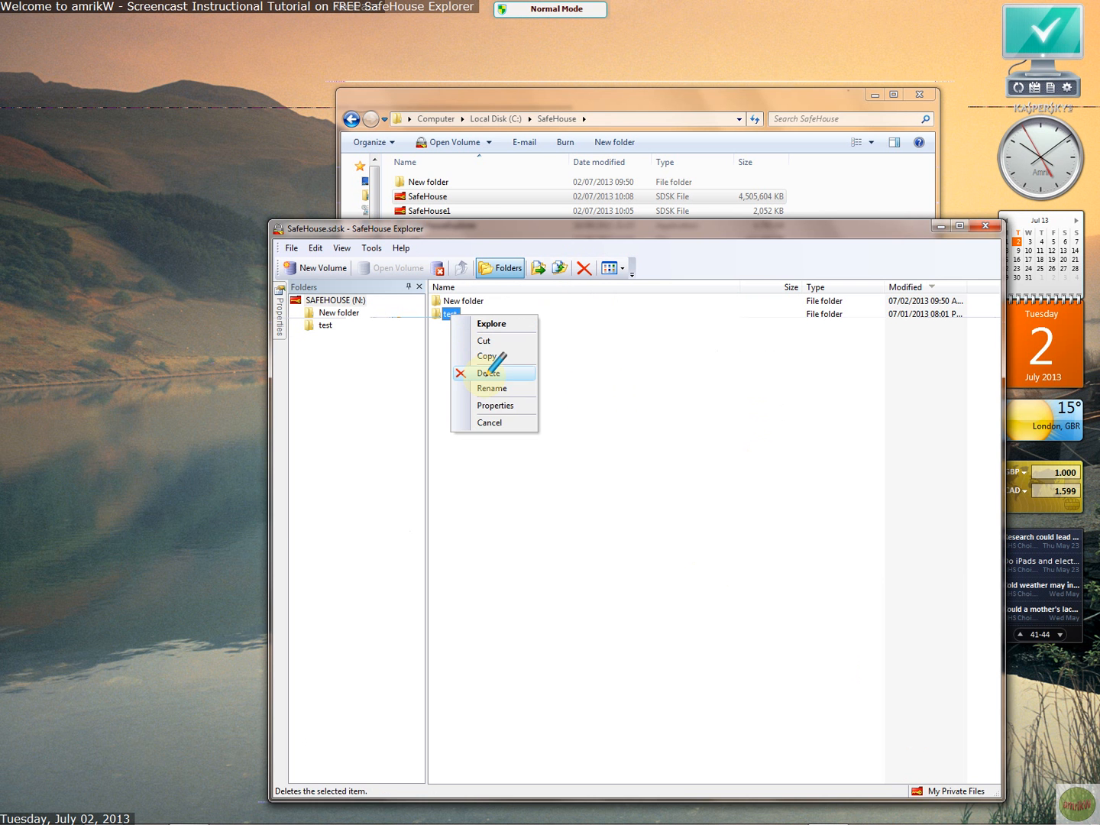
click(495, 405)
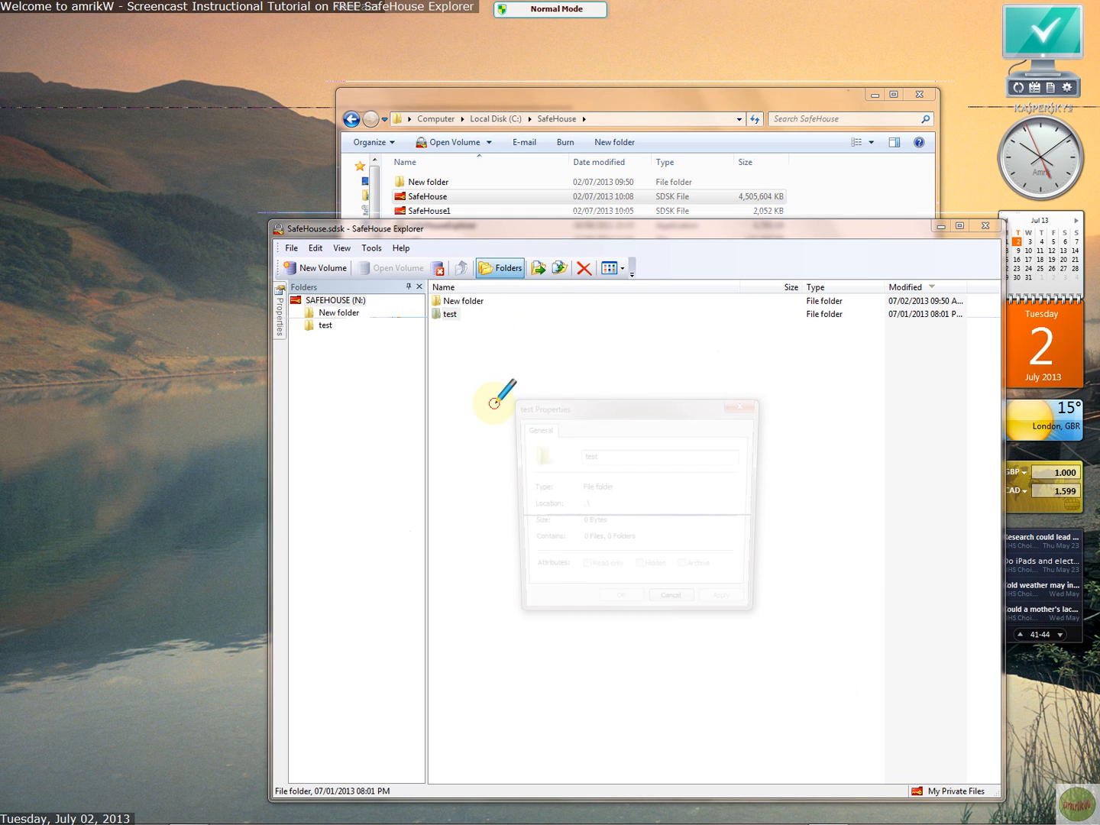
click(670, 595)
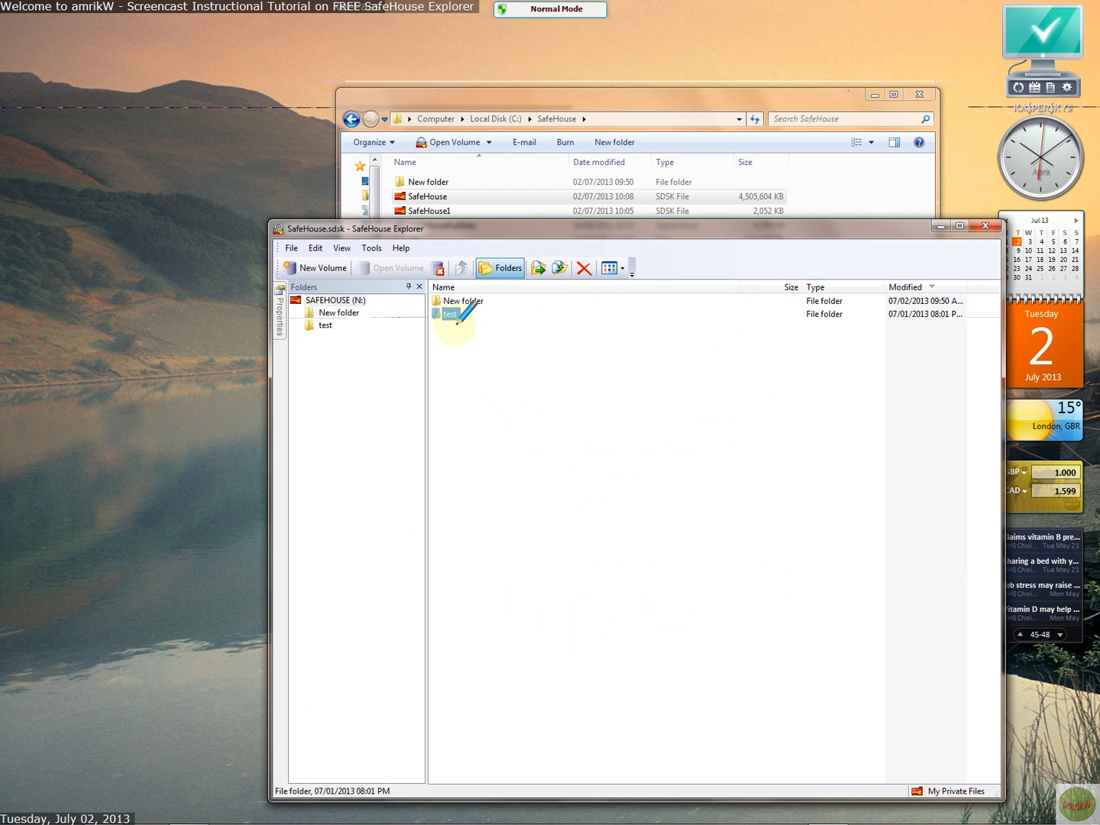
mouse_move(763, 221)
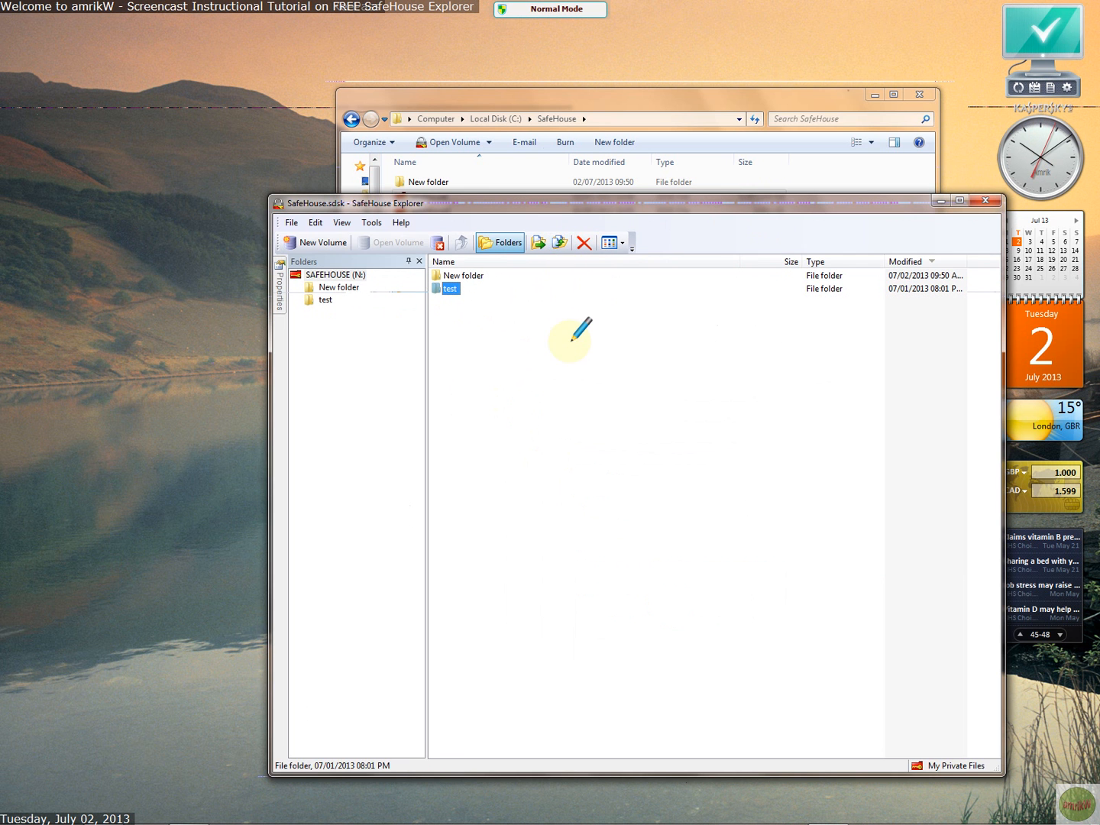
mouse_move(580, 317)
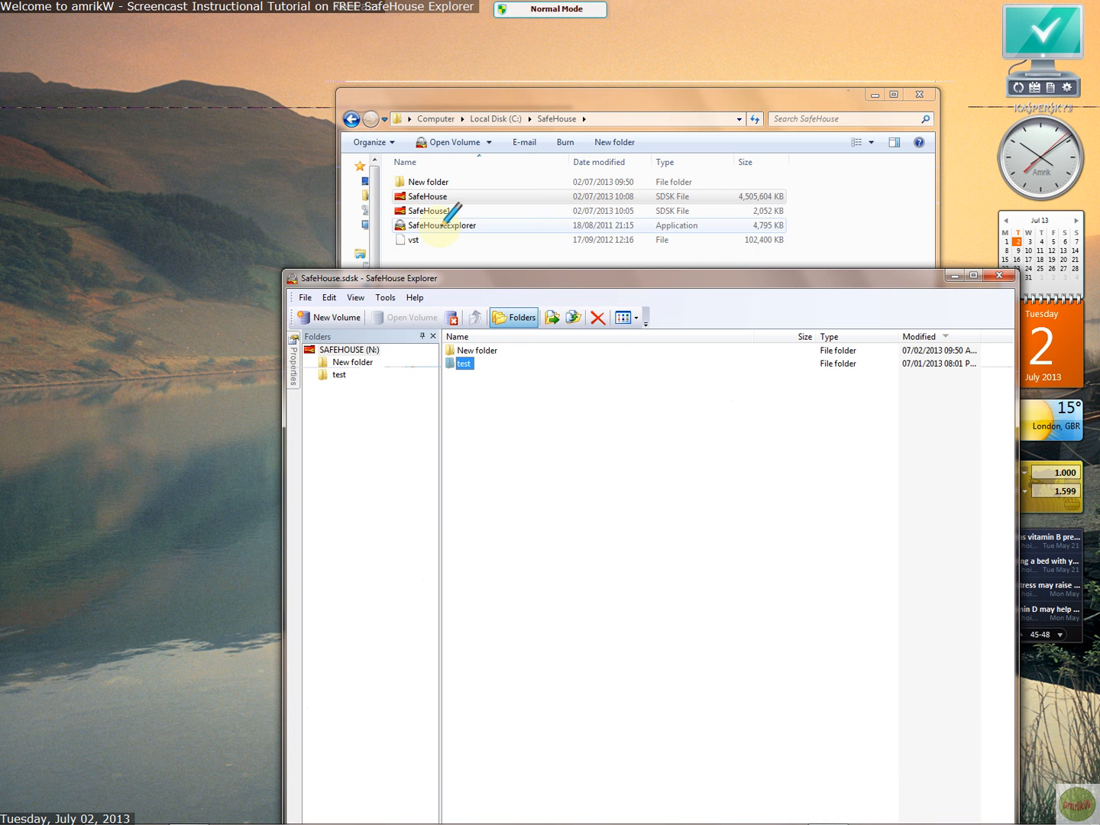
mouse_move(711, 287)
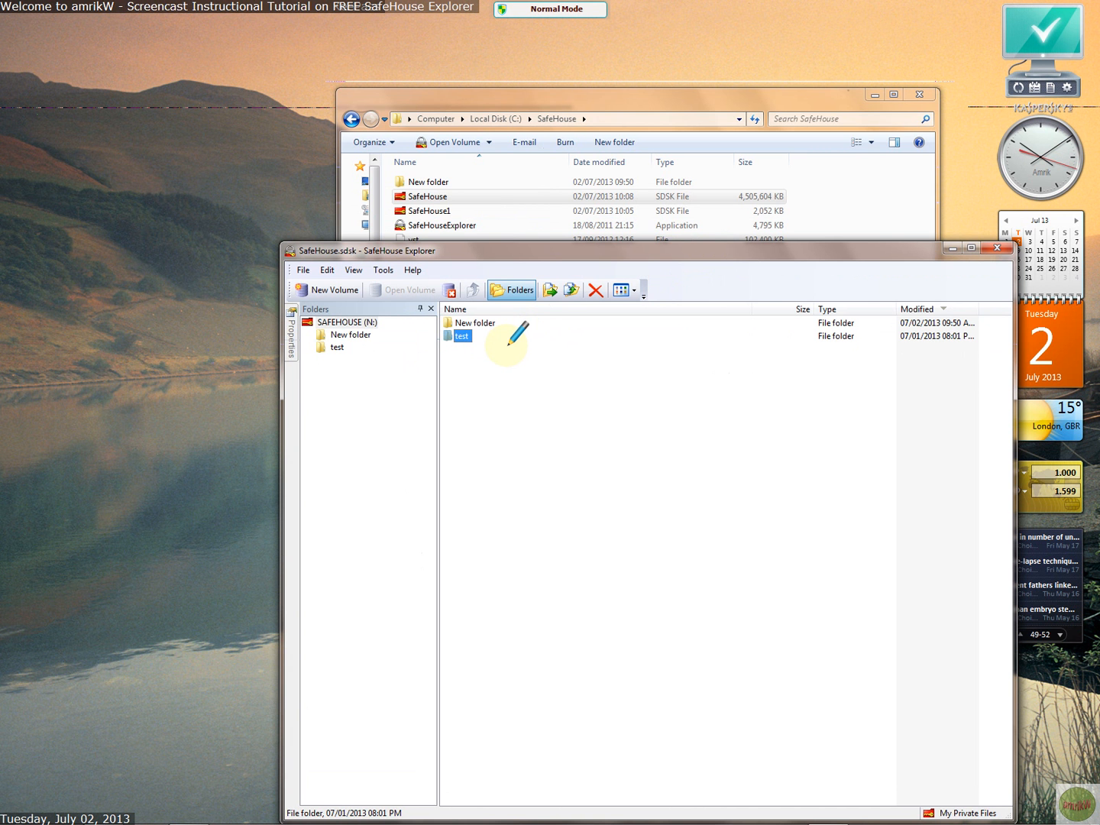
mouse_move(947, 236)
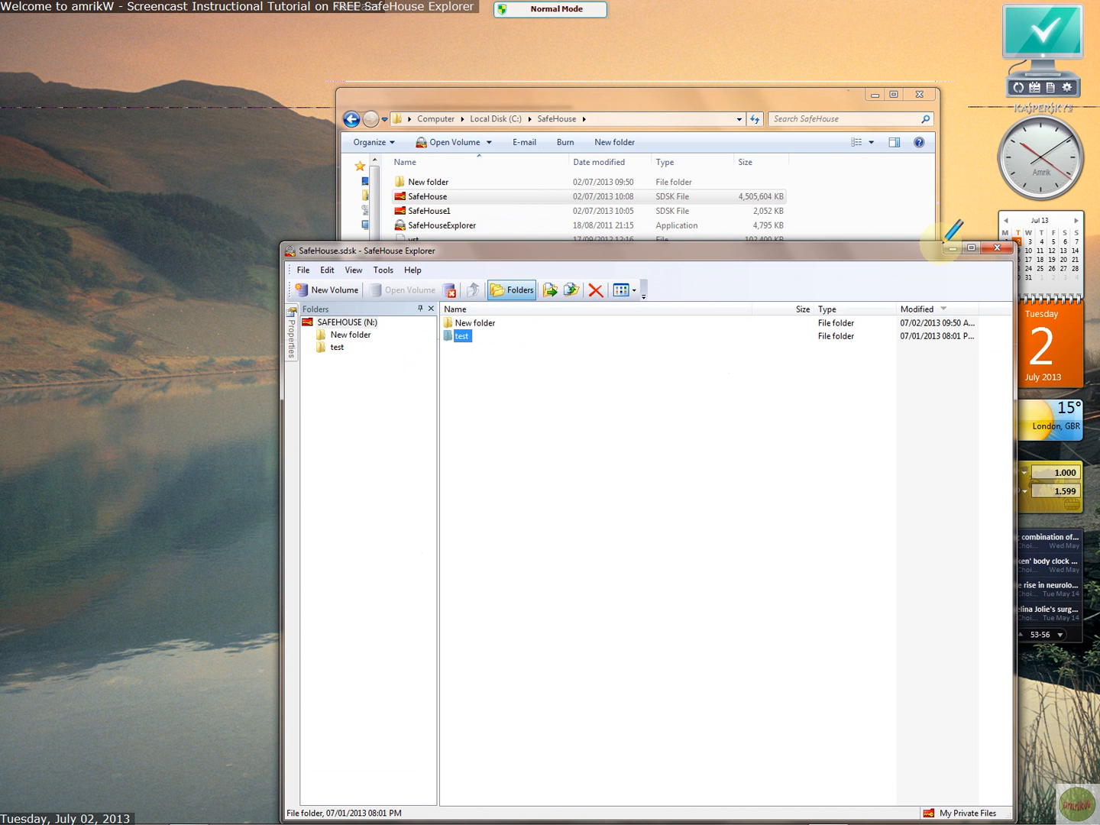
mouse_move(450, 290)
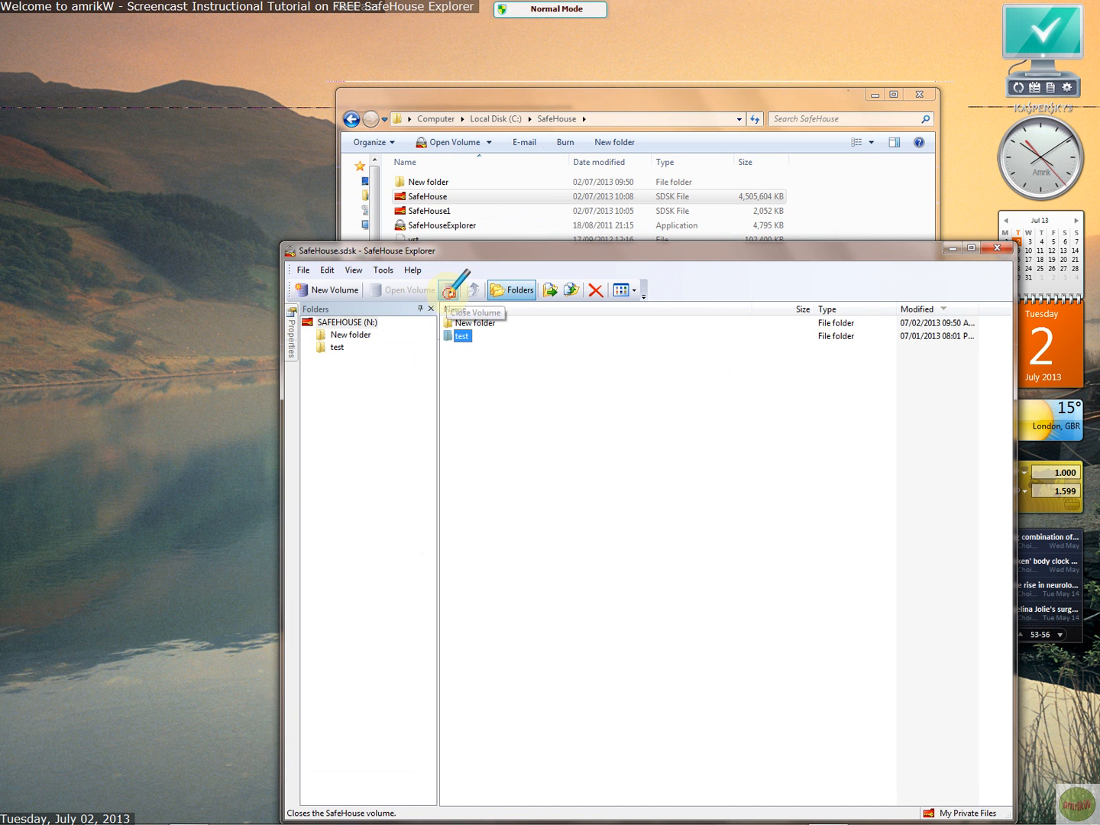
Step: Close the SafeHouse volume, then look through the Tools and Help menus
click(456, 290)
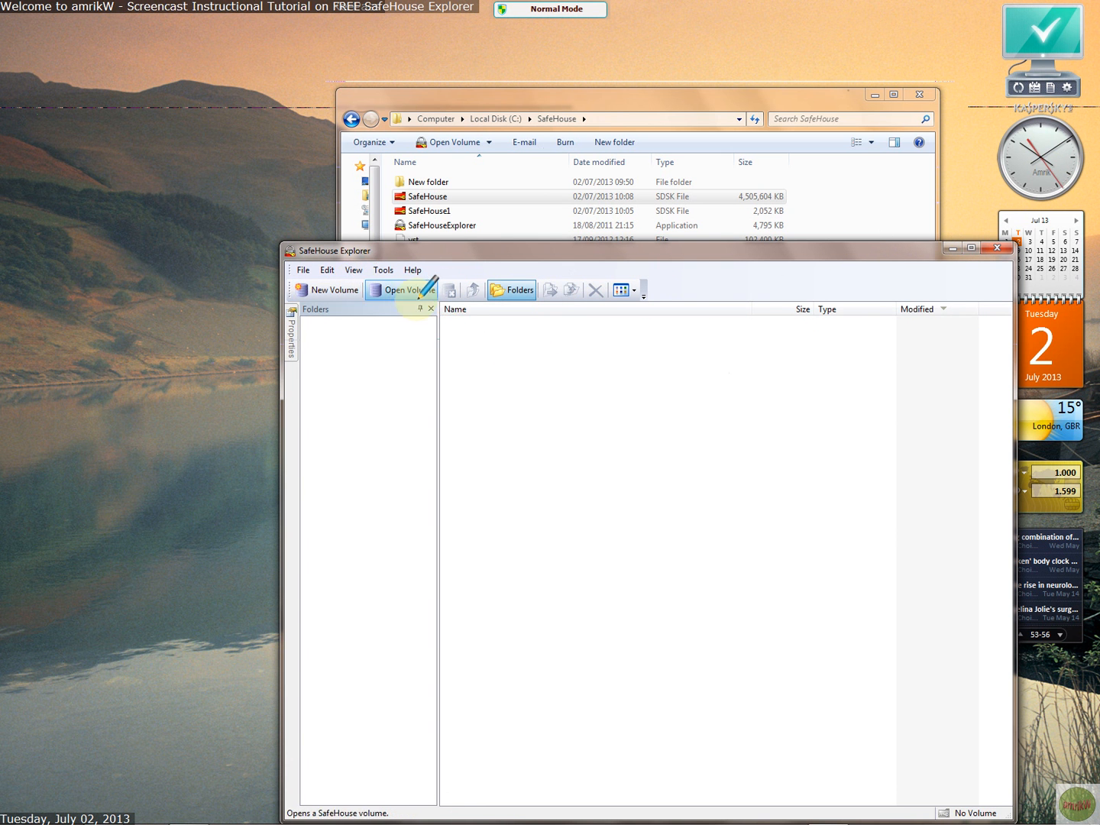
click(383, 270)
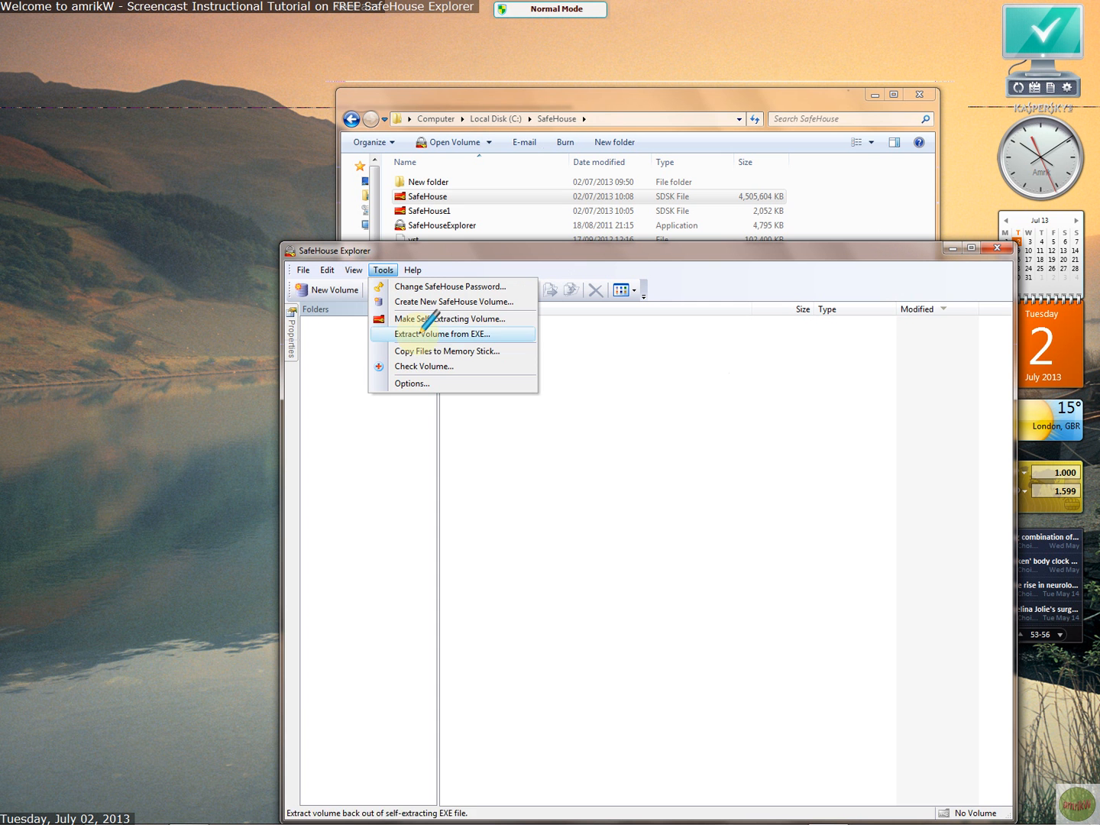
mouse_move(433, 333)
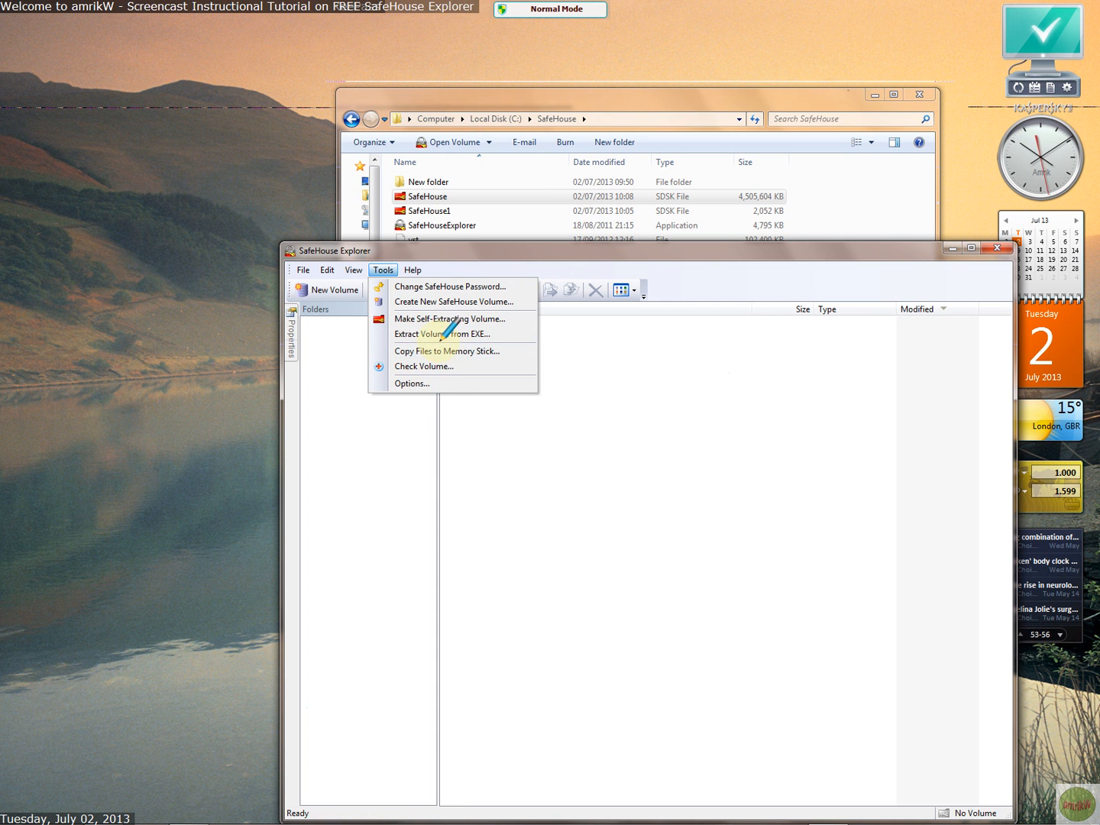
mouse_move(441, 334)
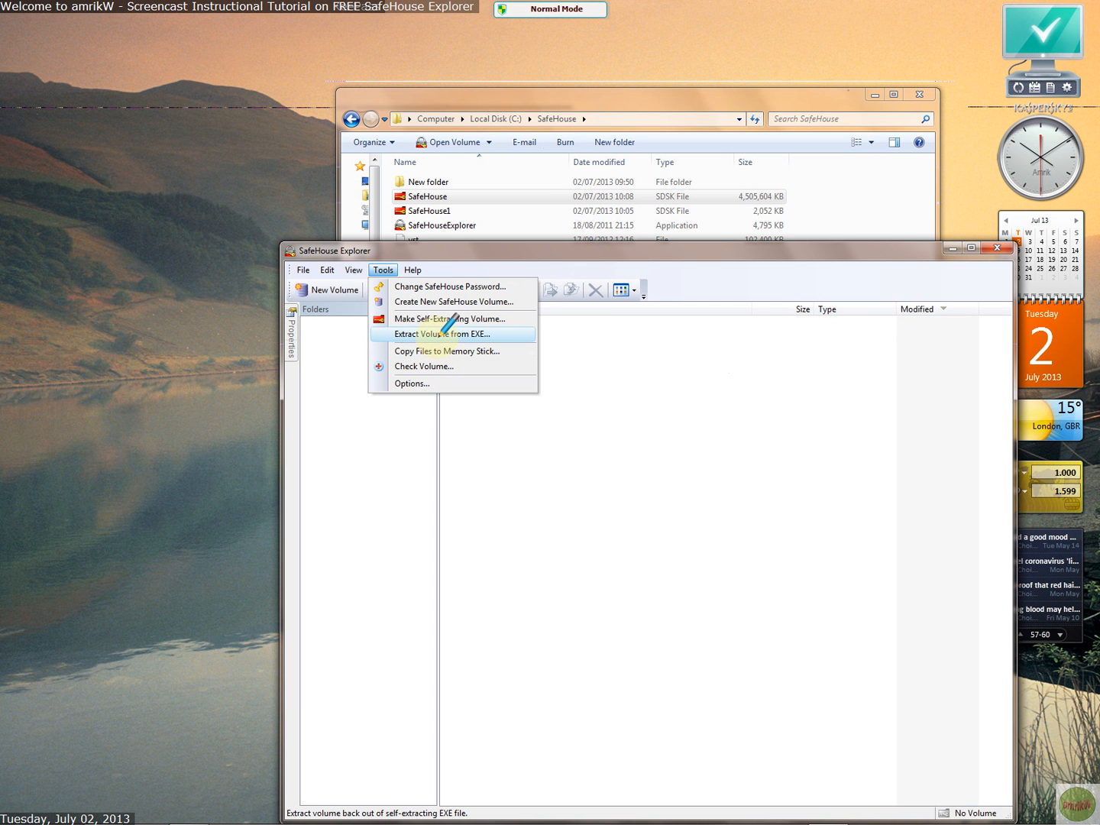
mouse_move(451, 319)
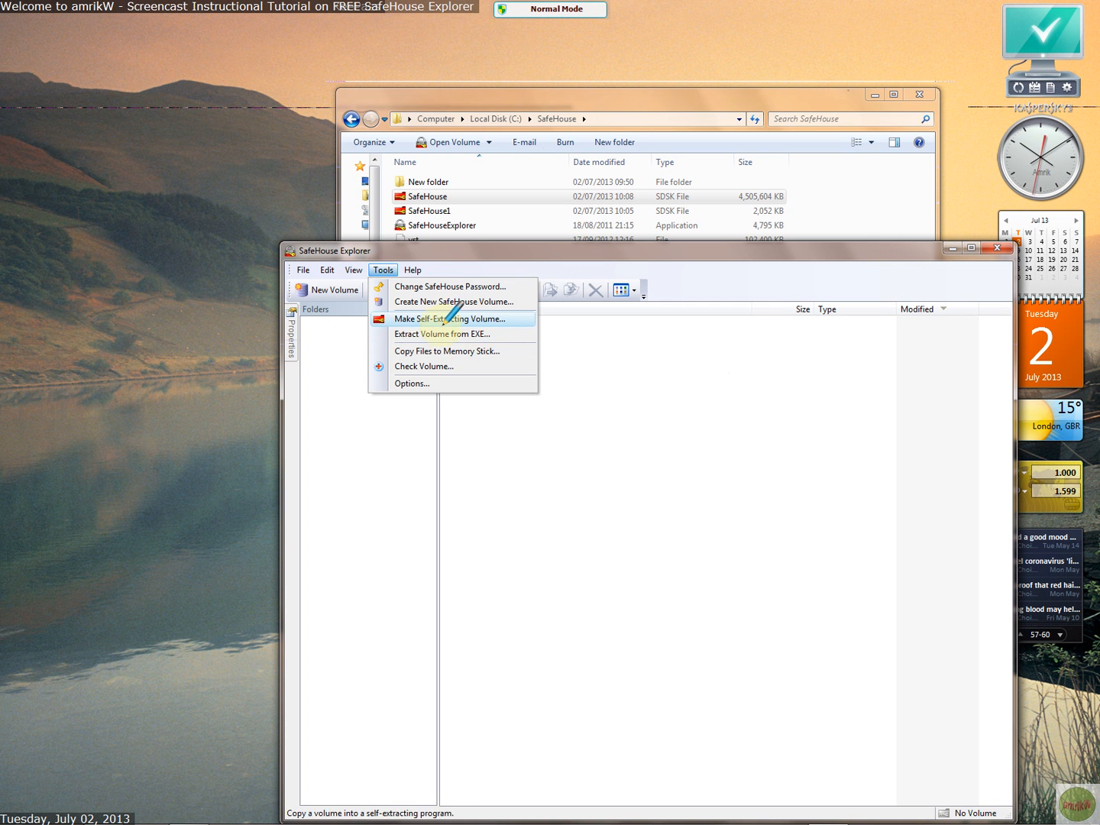
mouse_move(435, 333)
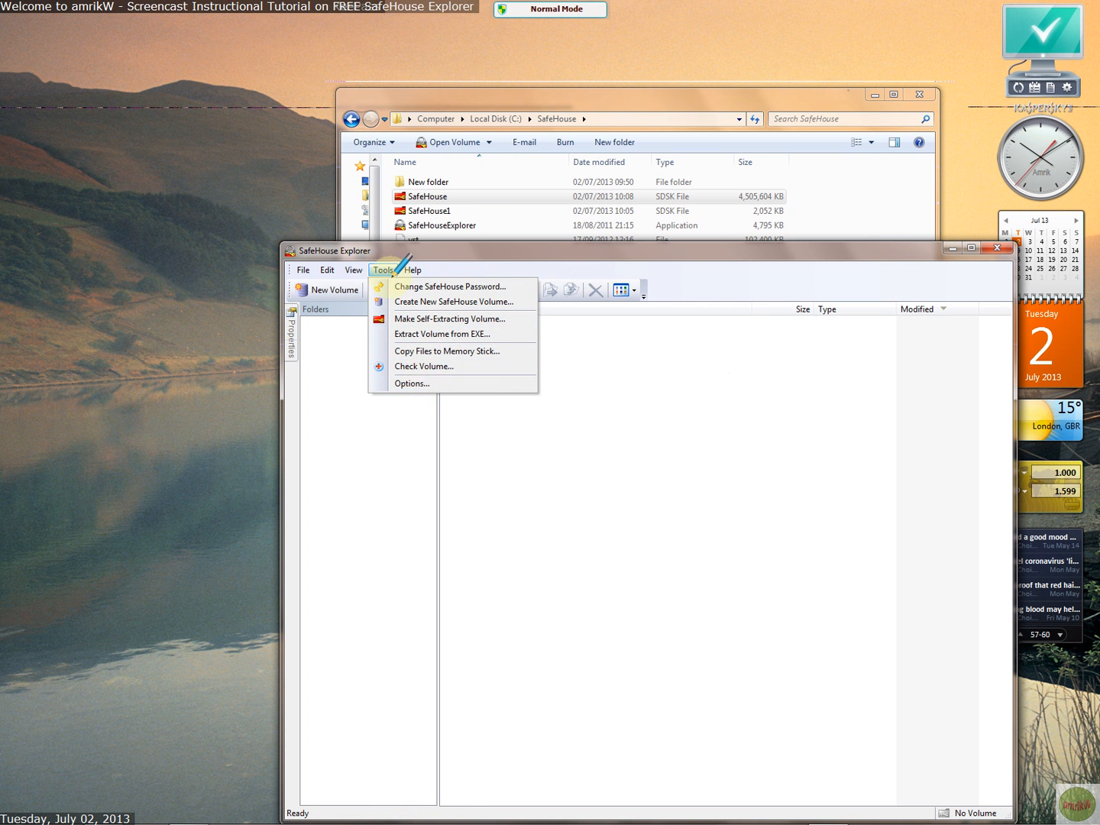
click(413, 269)
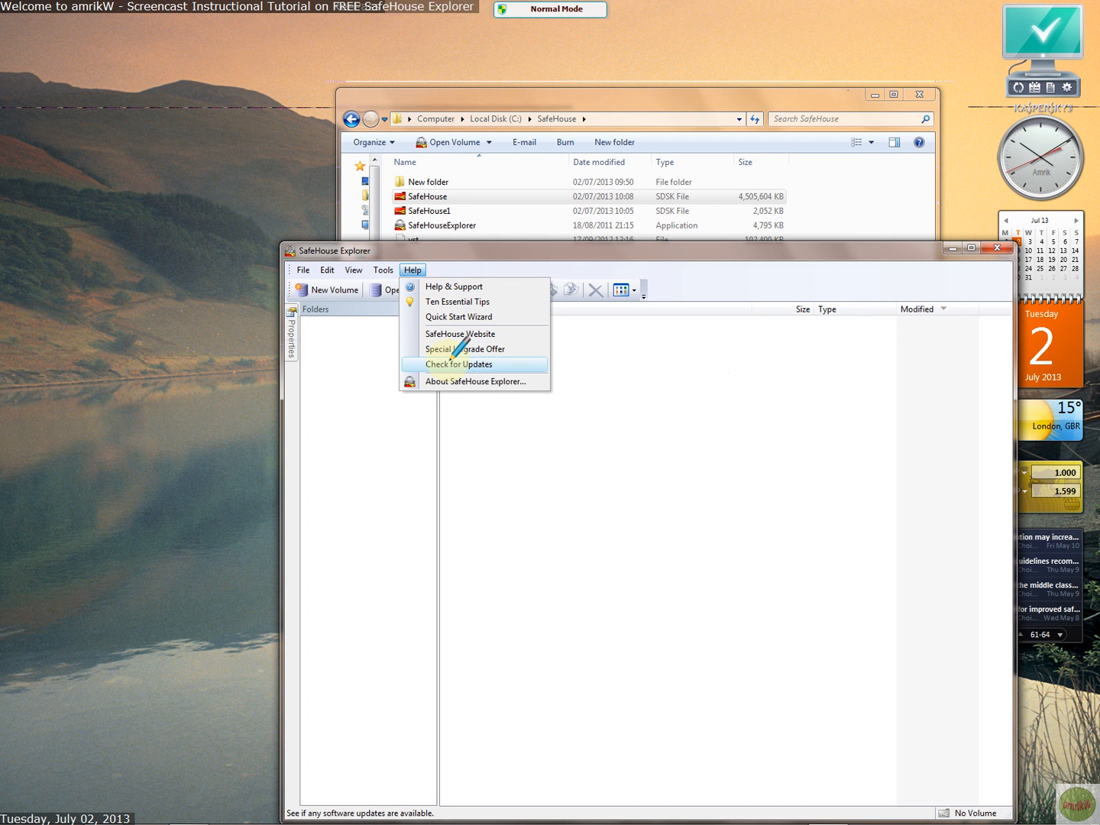
mouse_move(344, 309)
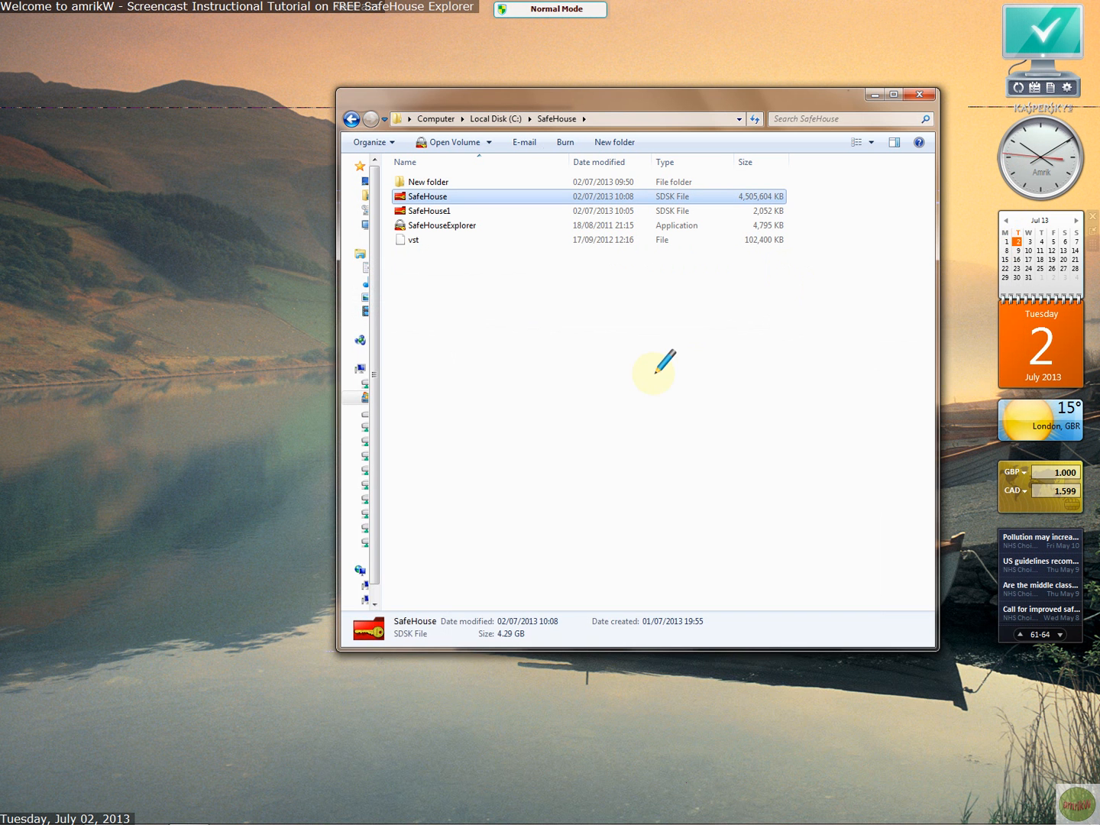
mouse_move(640, 358)
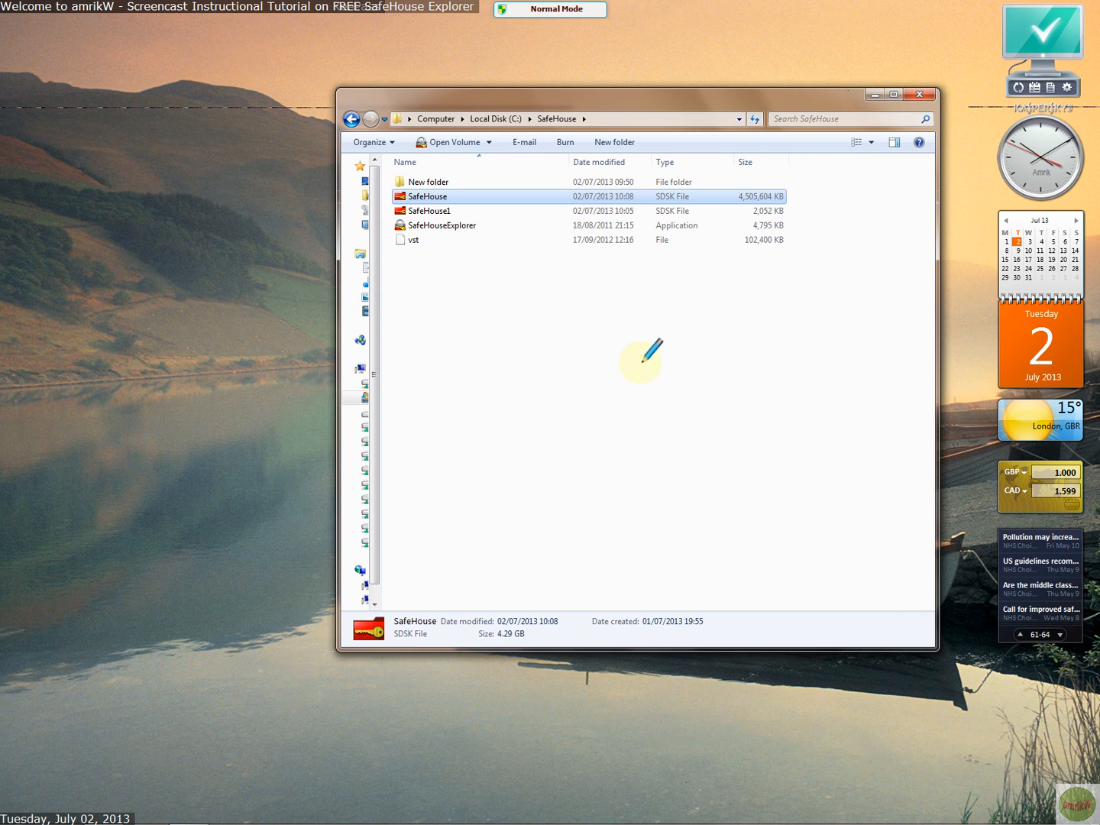